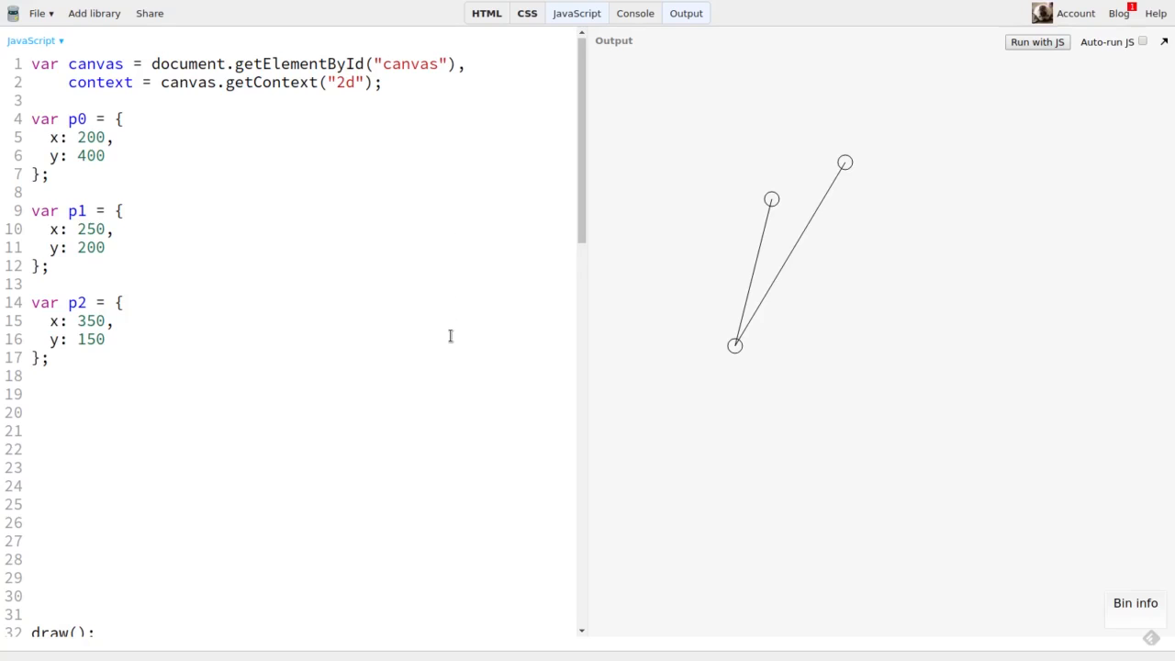
Drag the circle points so the corner point sits left of the other two, lines opening rightward.
scroll("down", 3)
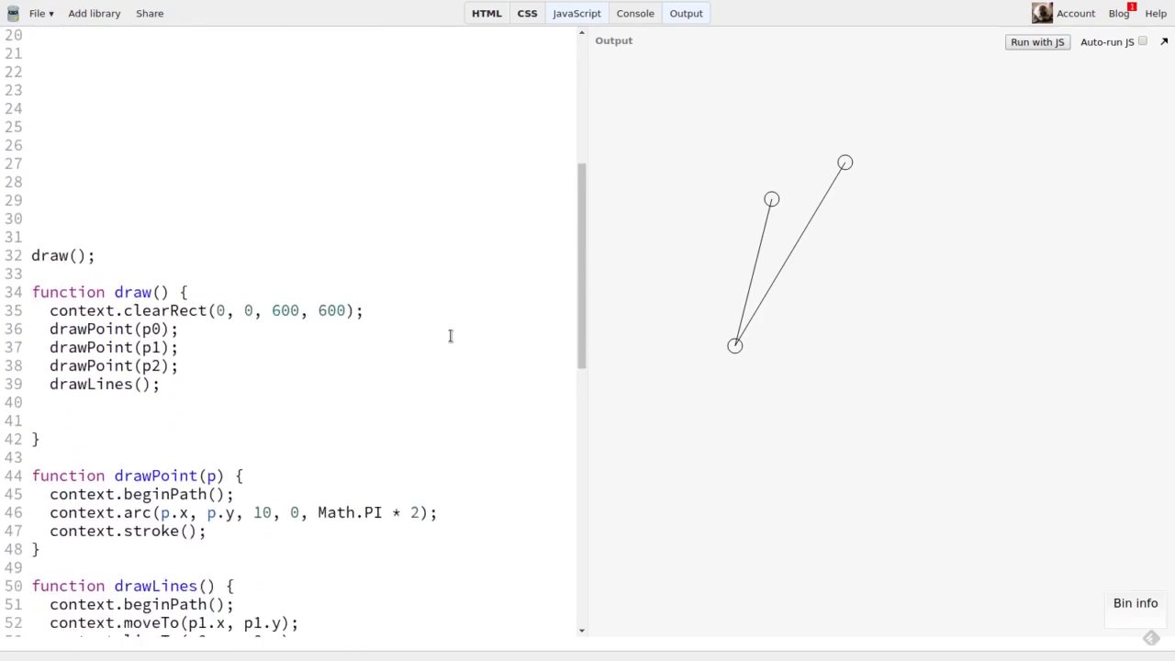
scroll("down", 3)
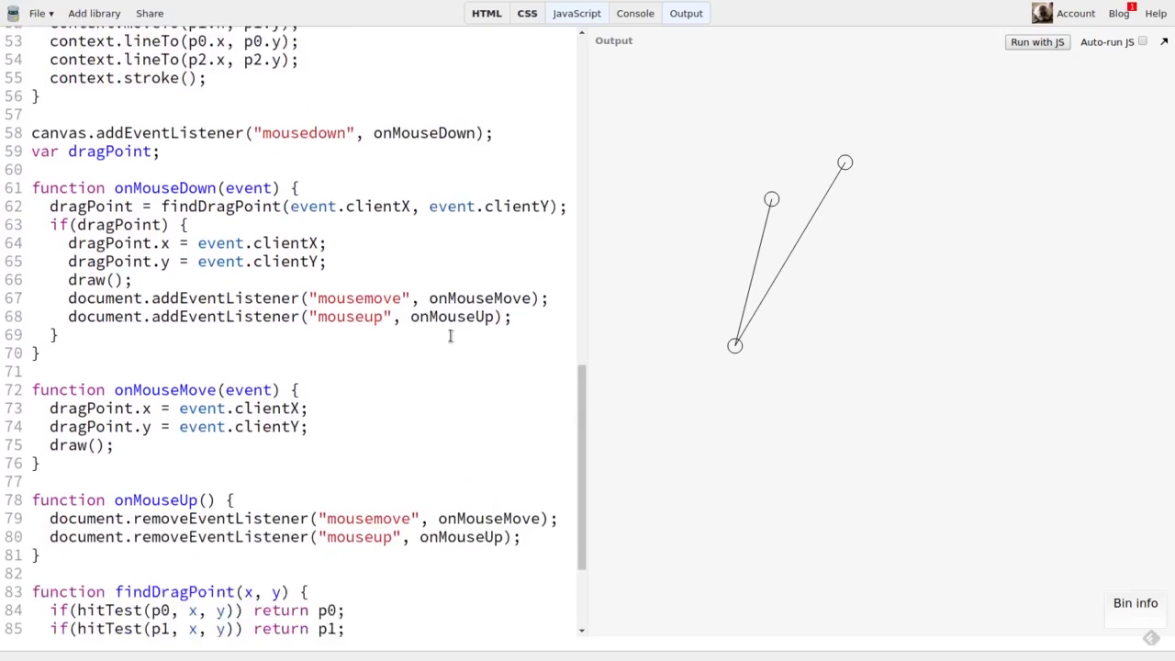
scroll("down", 3)
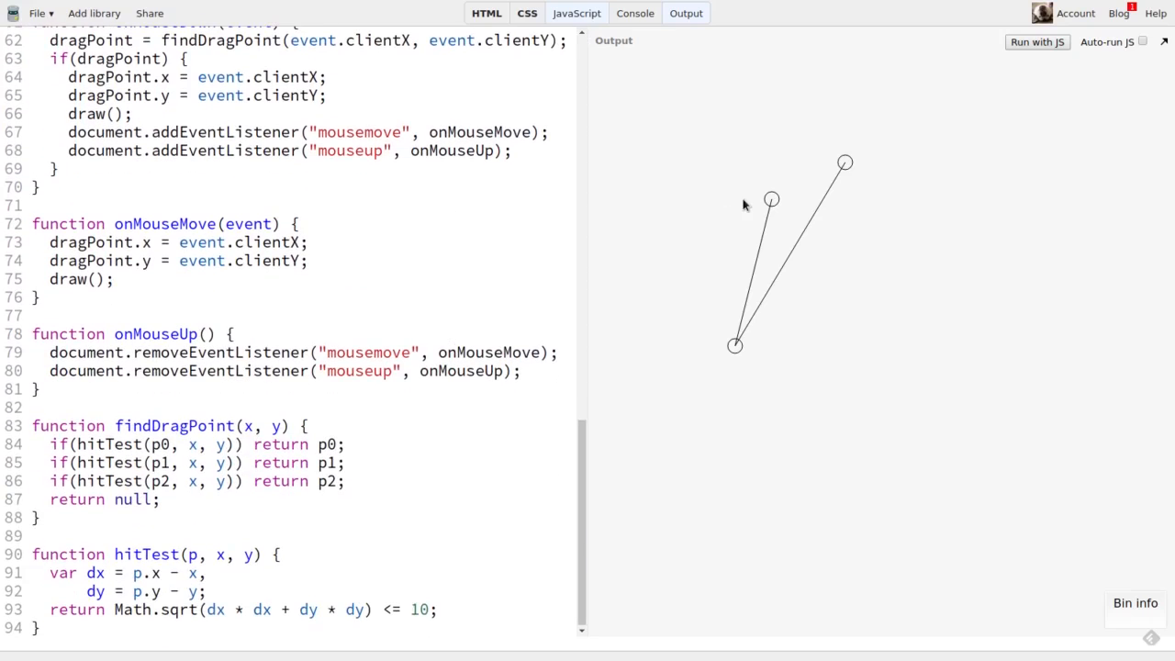
left_click_drag(771, 200, 786, 226)
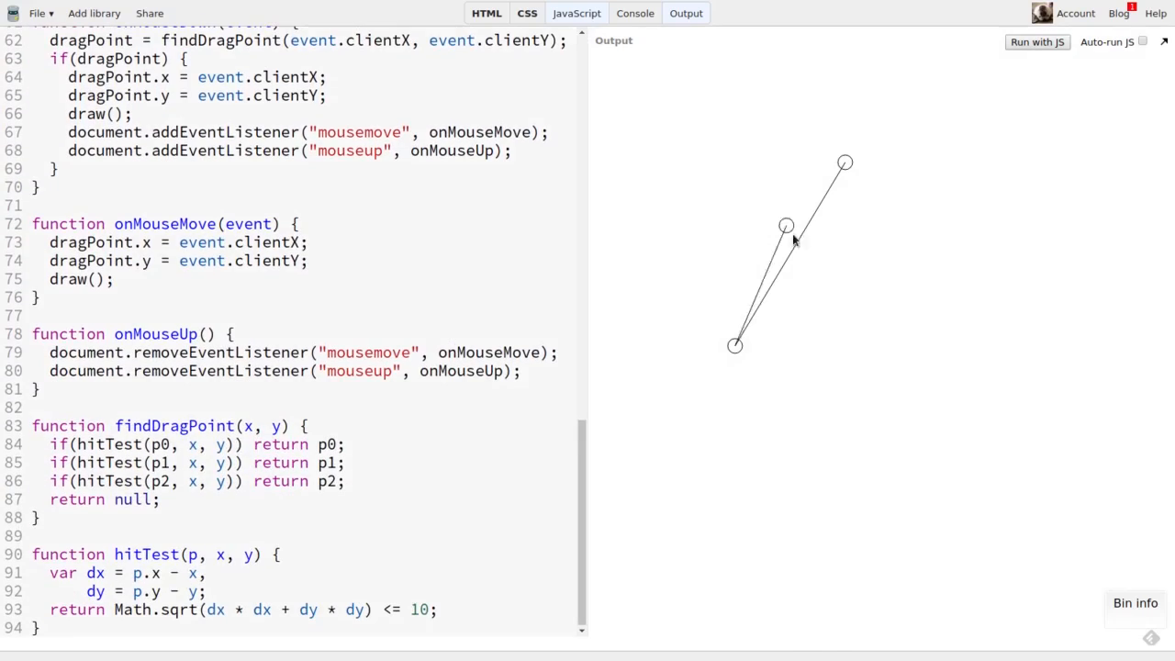
left_click_drag(787, 224, 838, 283)
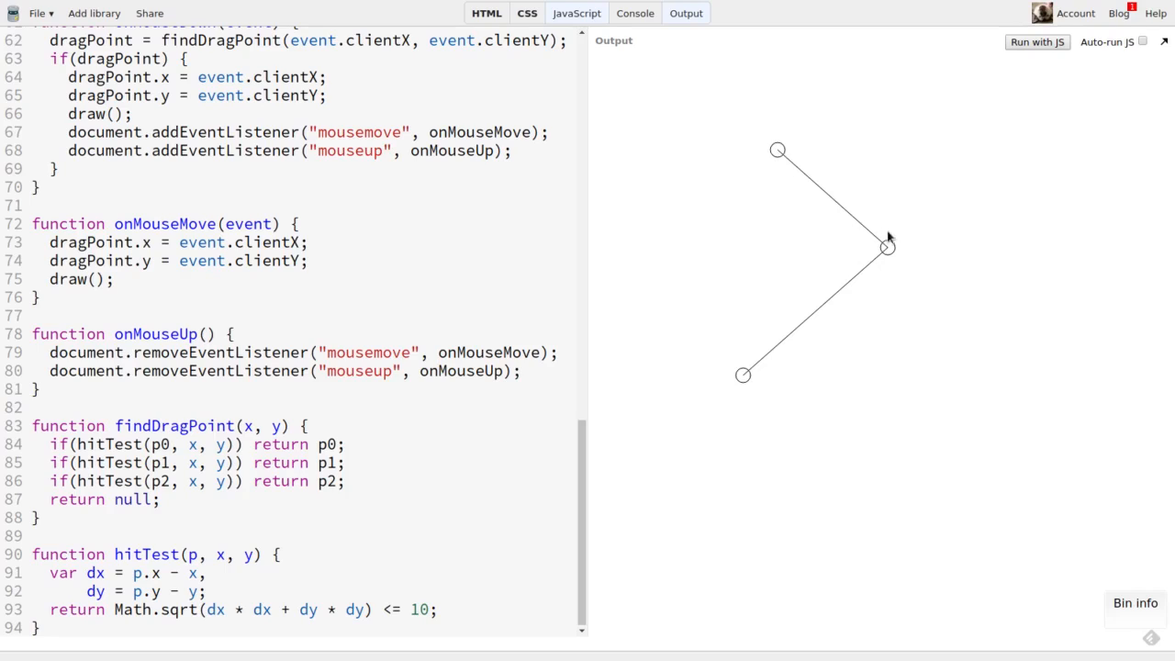
left_click_drag(885, 246, 652, 246)
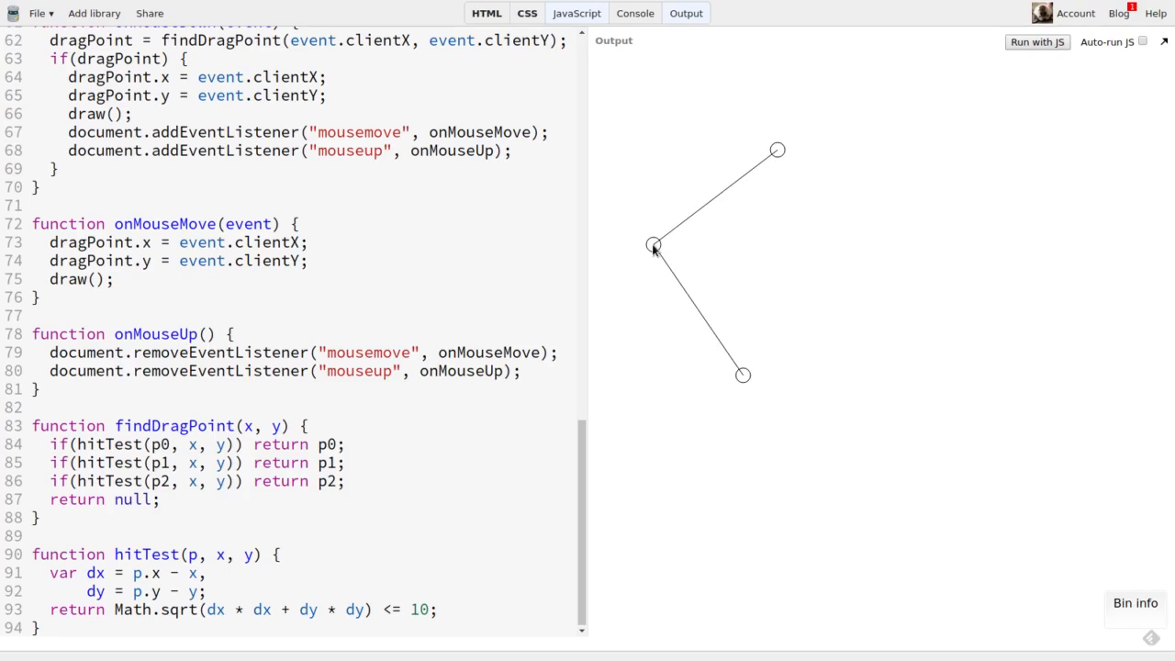
mouse_move(652, 256)
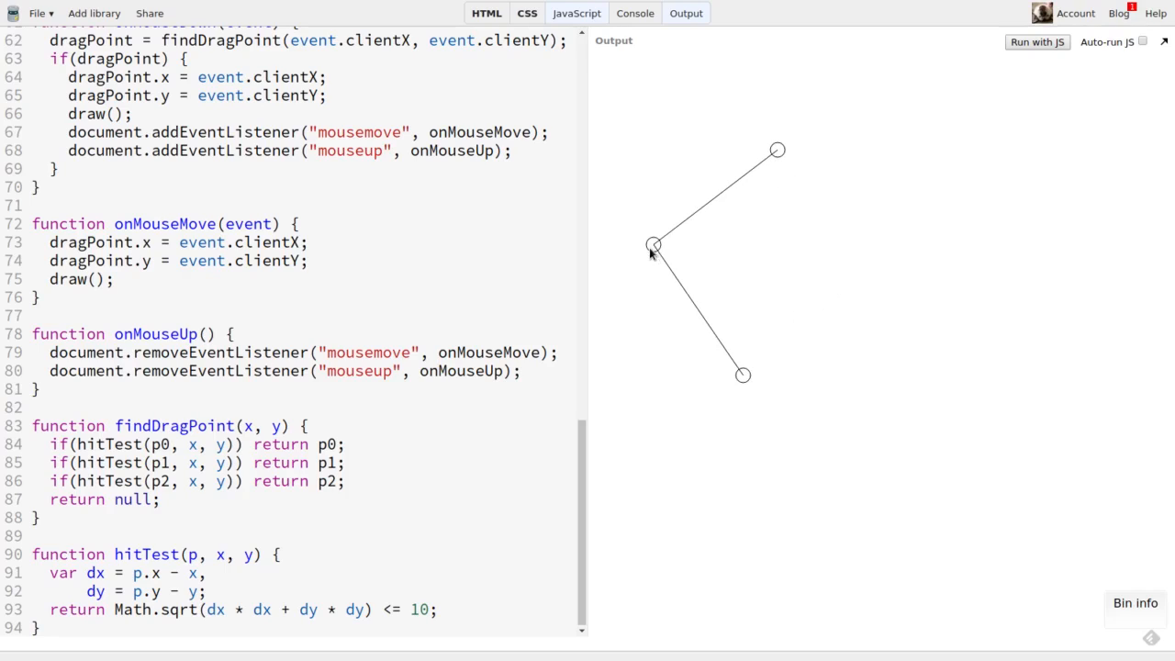
scroll("up", 3)
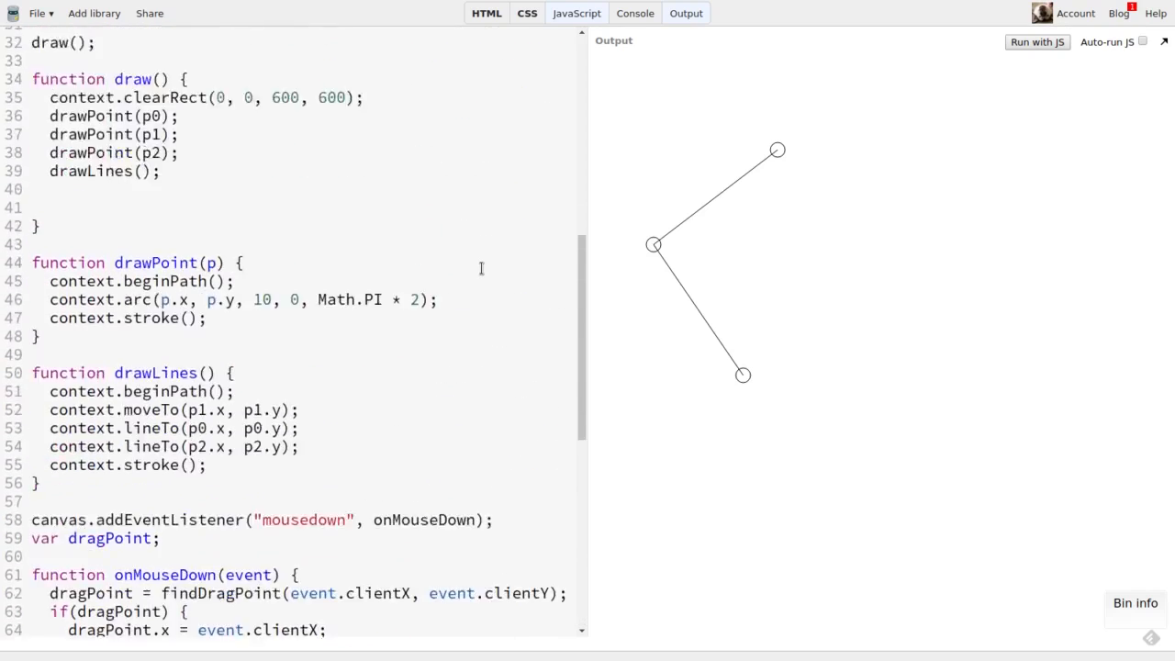
scroll("up", 3)
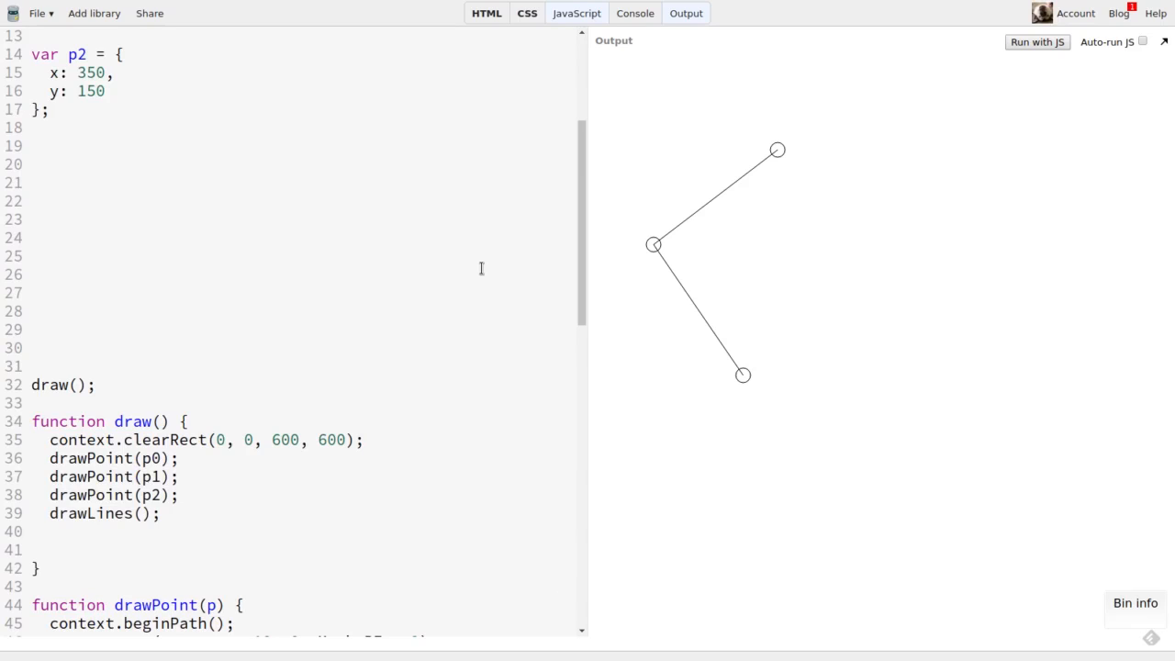
Write function vec(p0, p1) returning { x: p1.x - p0.x, y: p1.y - p0.y }.
type("fu")
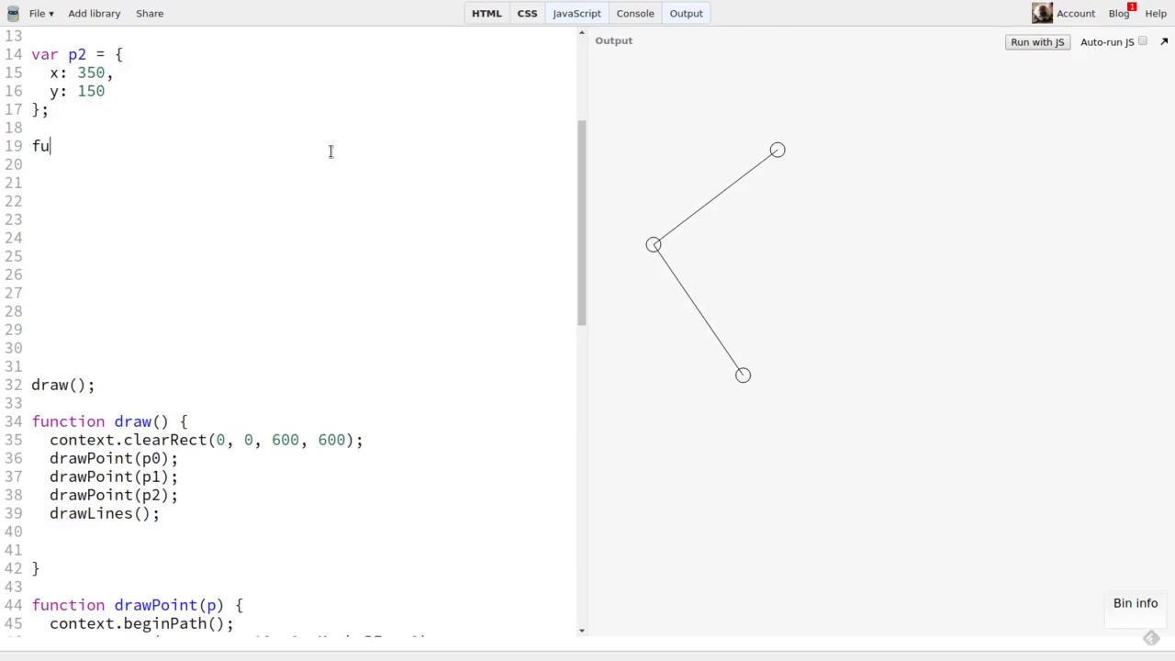
type("nction")
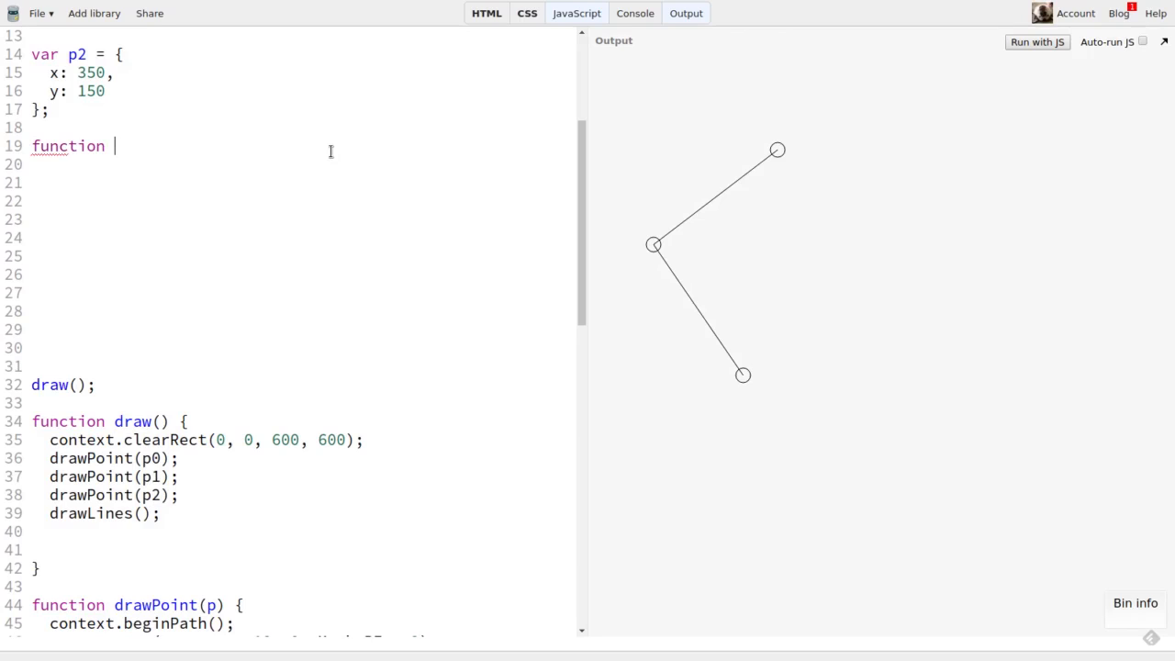
type("vec(")
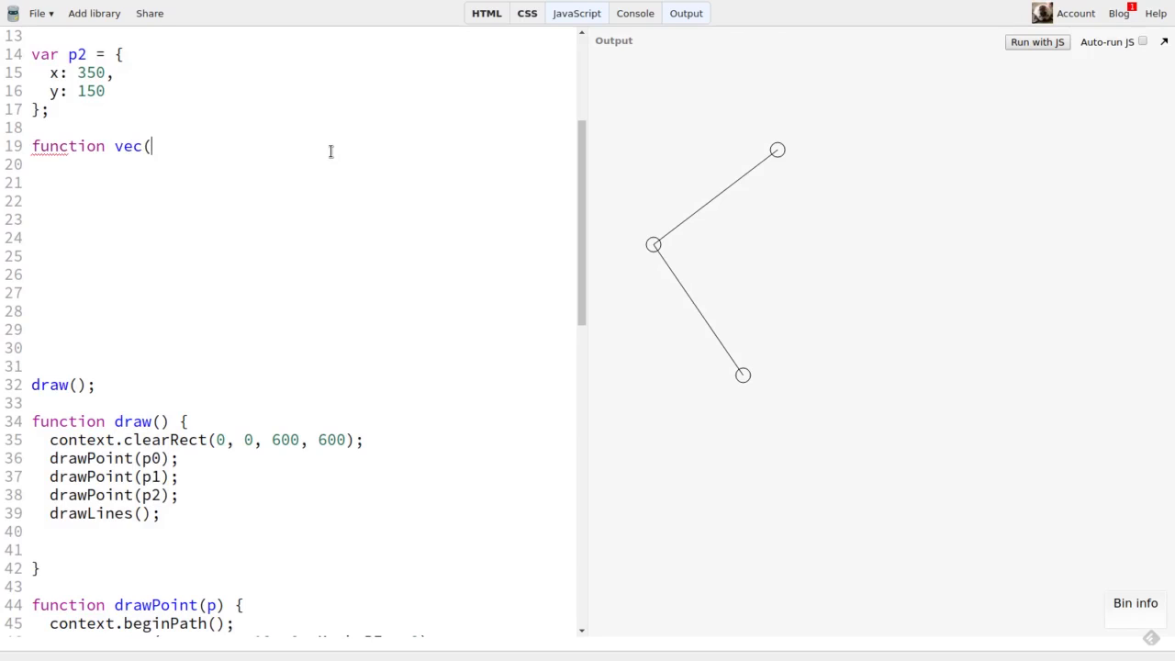
type("p0, p")
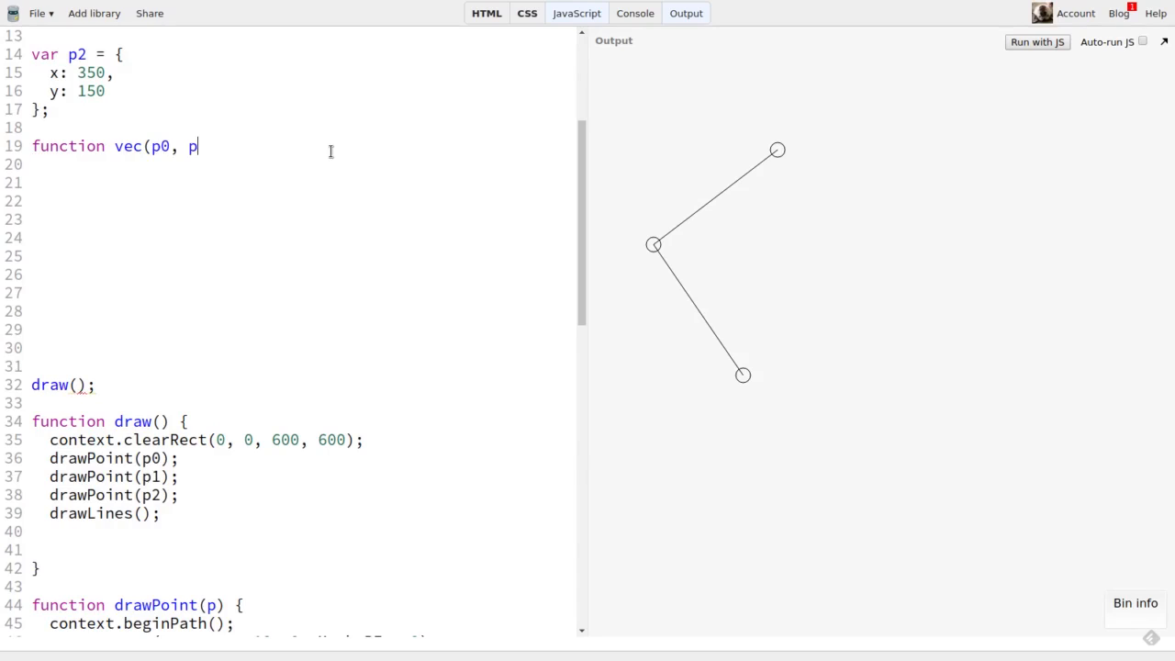
type("1) {")
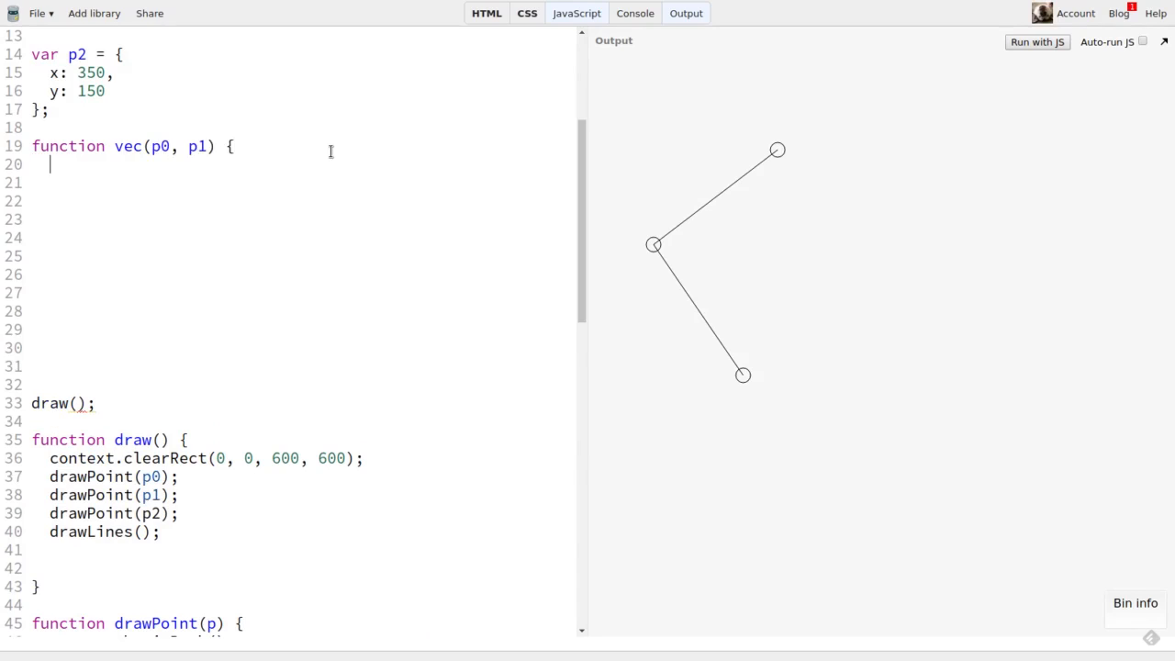
type("return {")
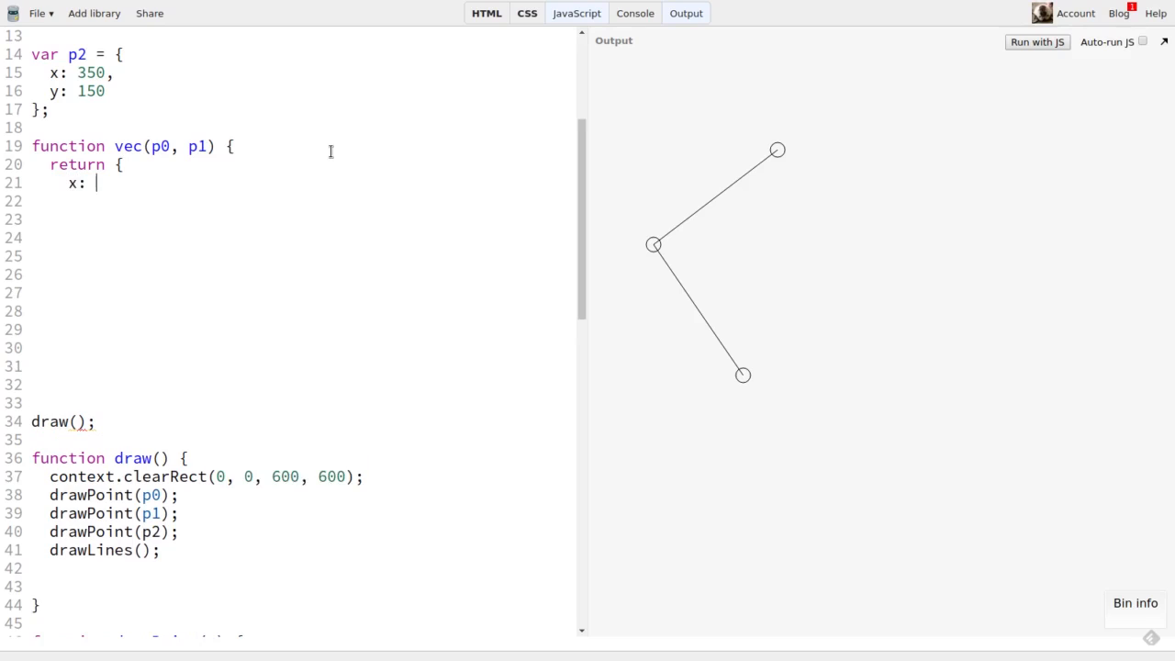
type("p1.x -")
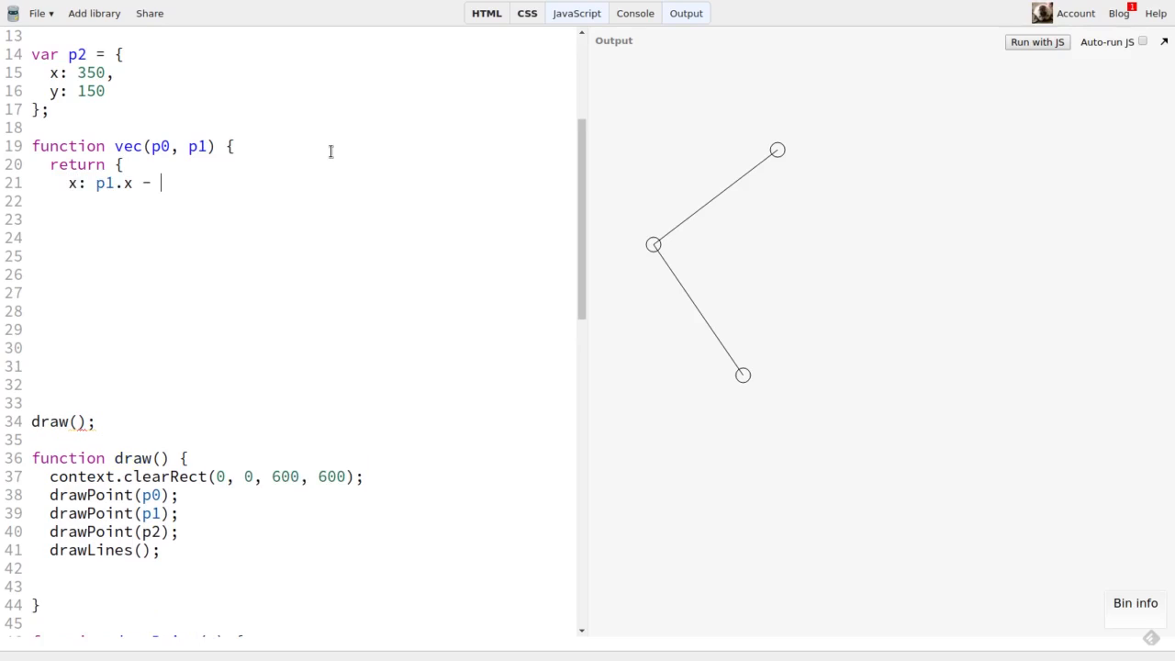
type("p0.x")
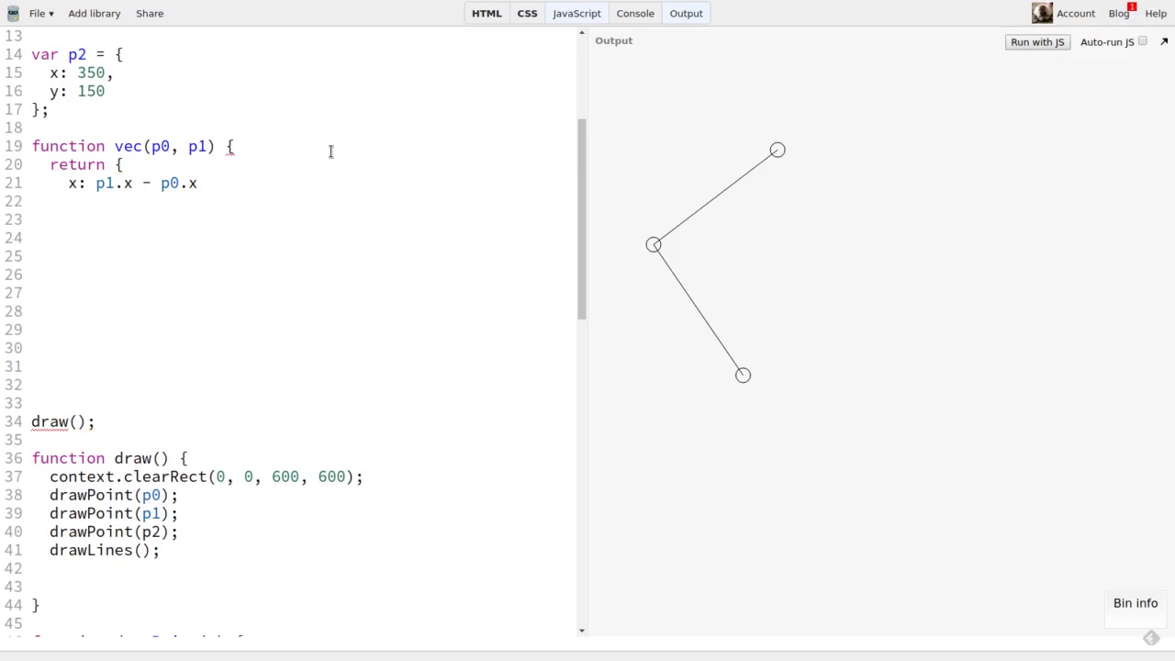
type(",")
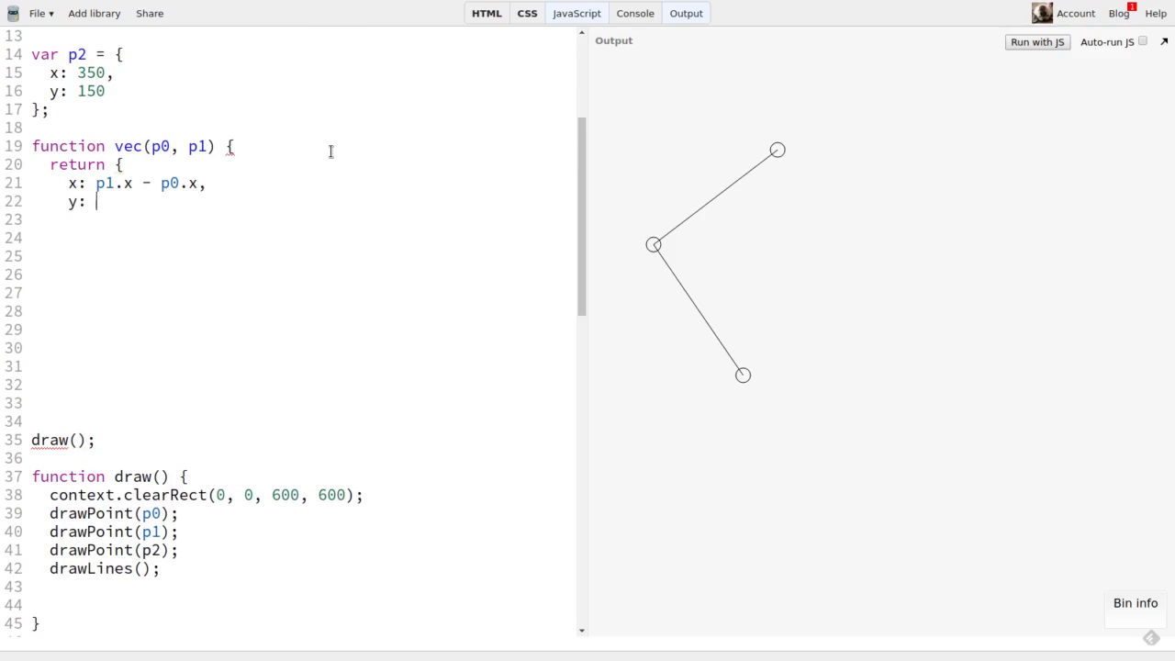
type("p1.y -")
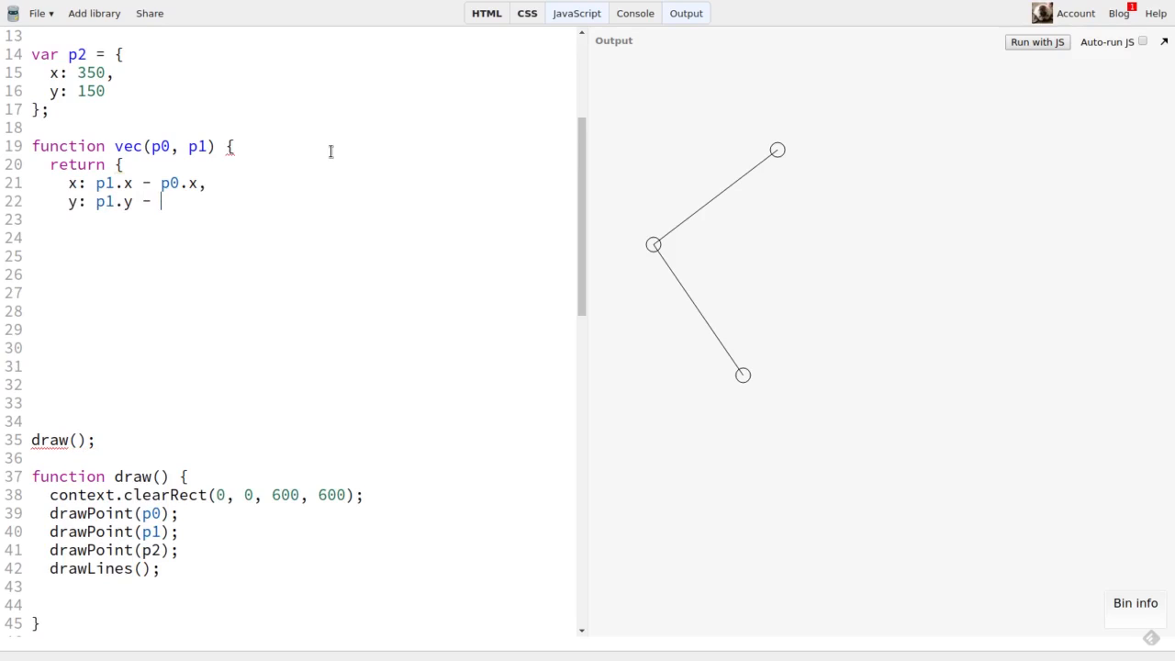
type("p0.y")
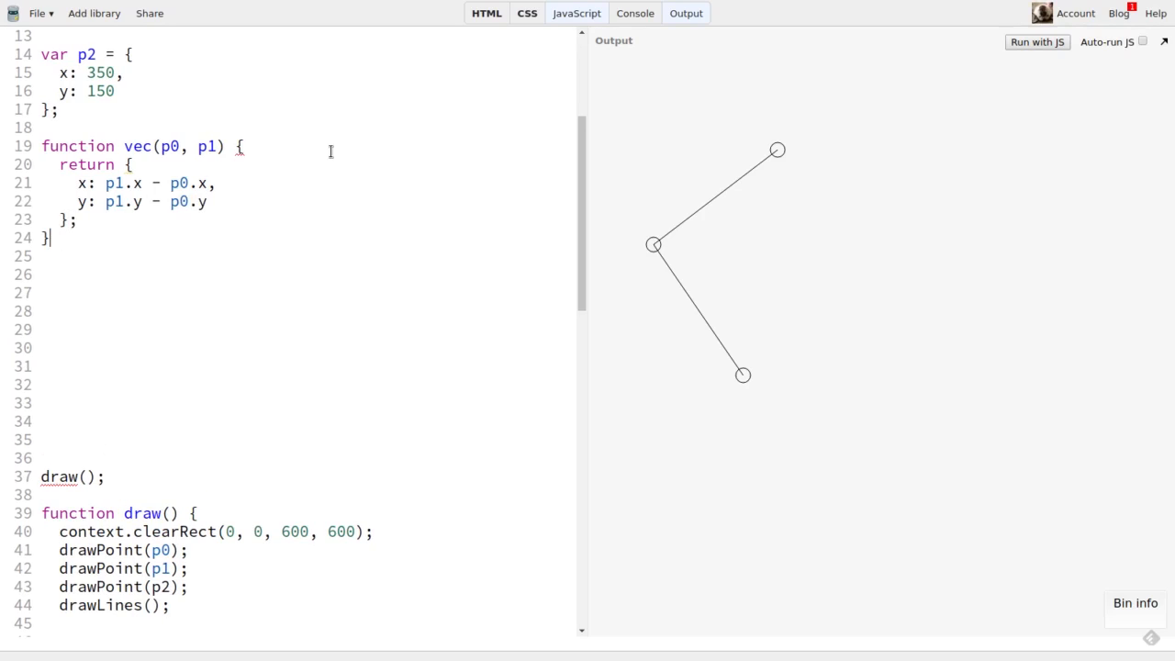
scroll("down", 3)
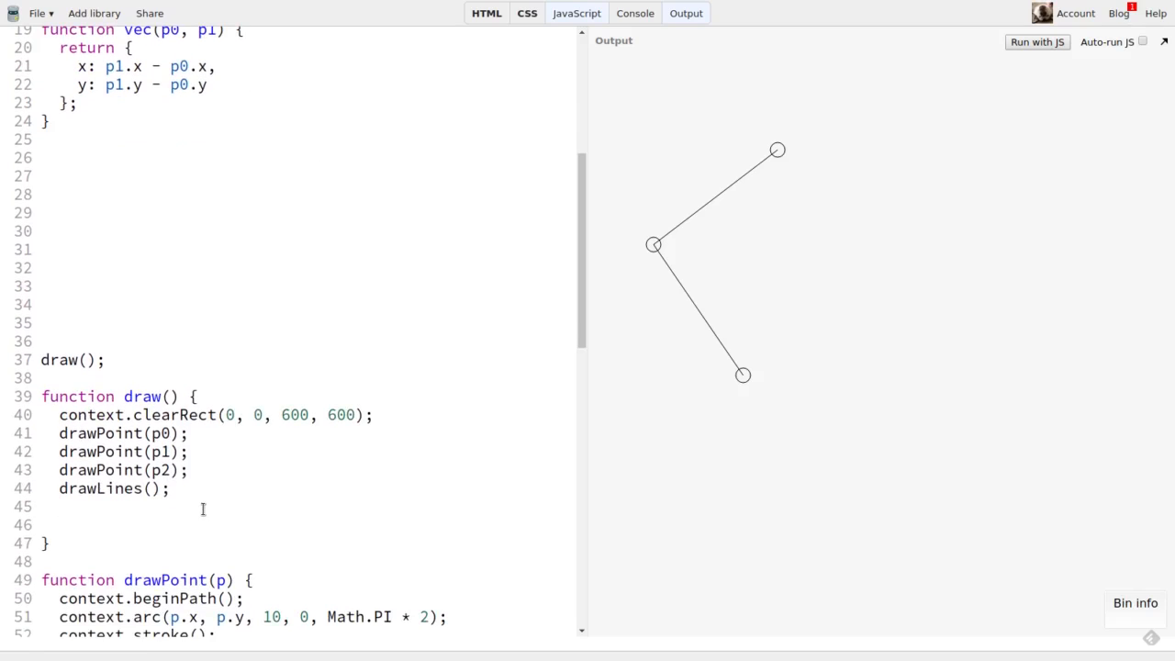
Inside draw declare var v0 = vec(p1, p0), v1 = vec(p2, p0); using the vec helper.
type("var p0")
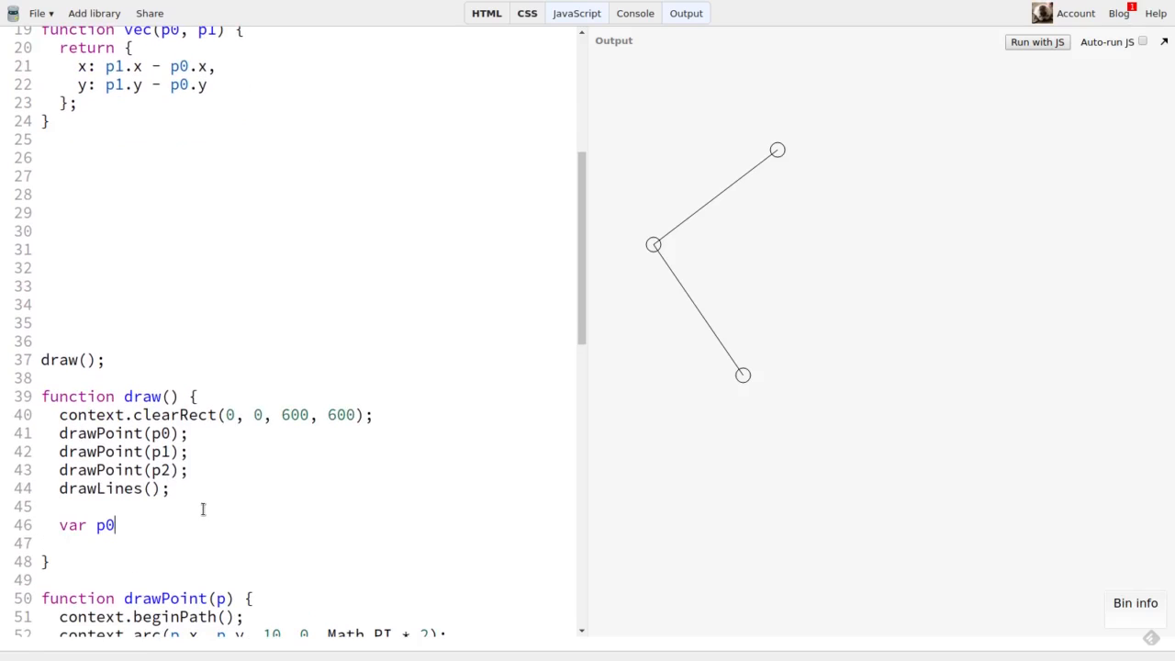
type("v0")
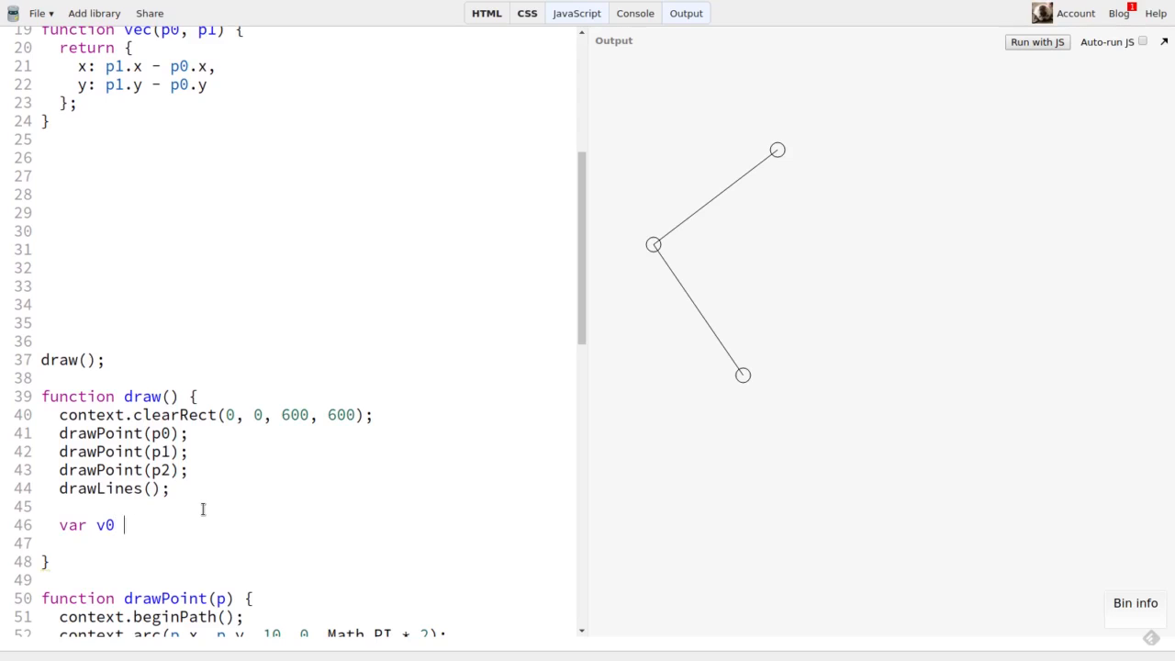
type("= vec(")
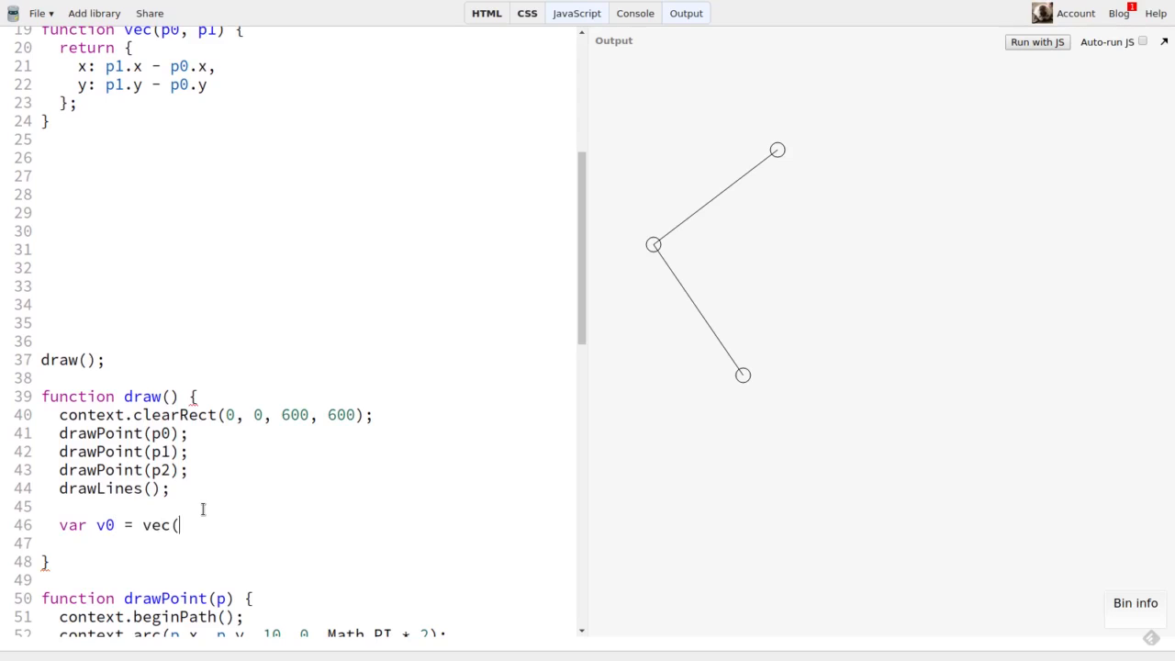
type("p2,")
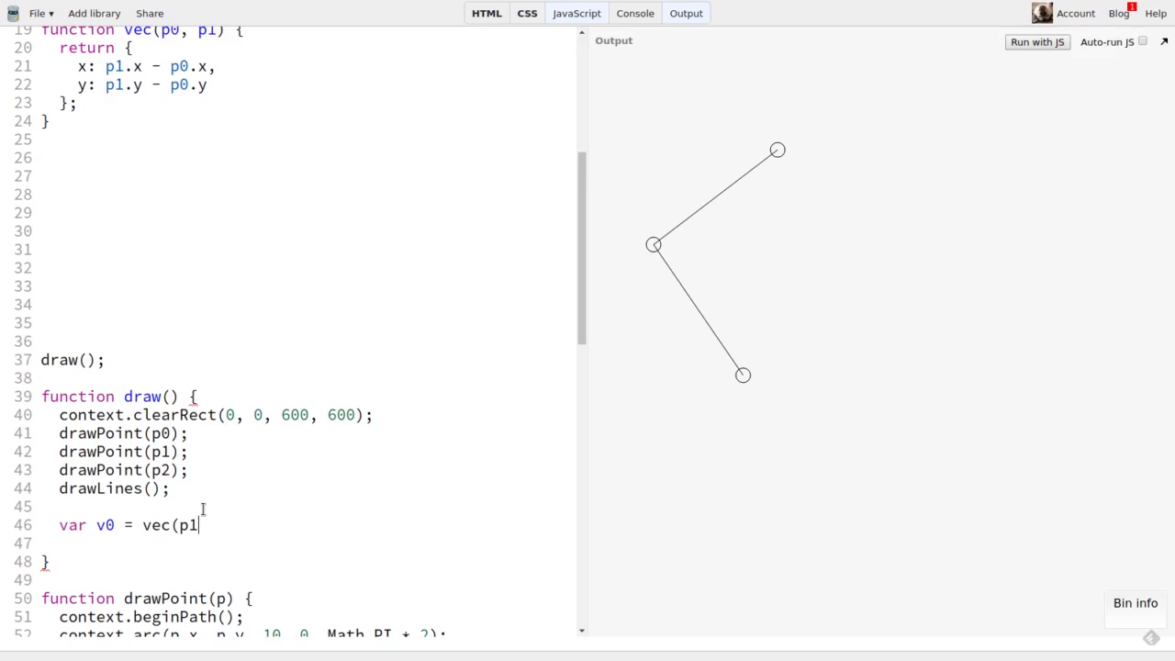
type(", p0),")
type("v1 =")
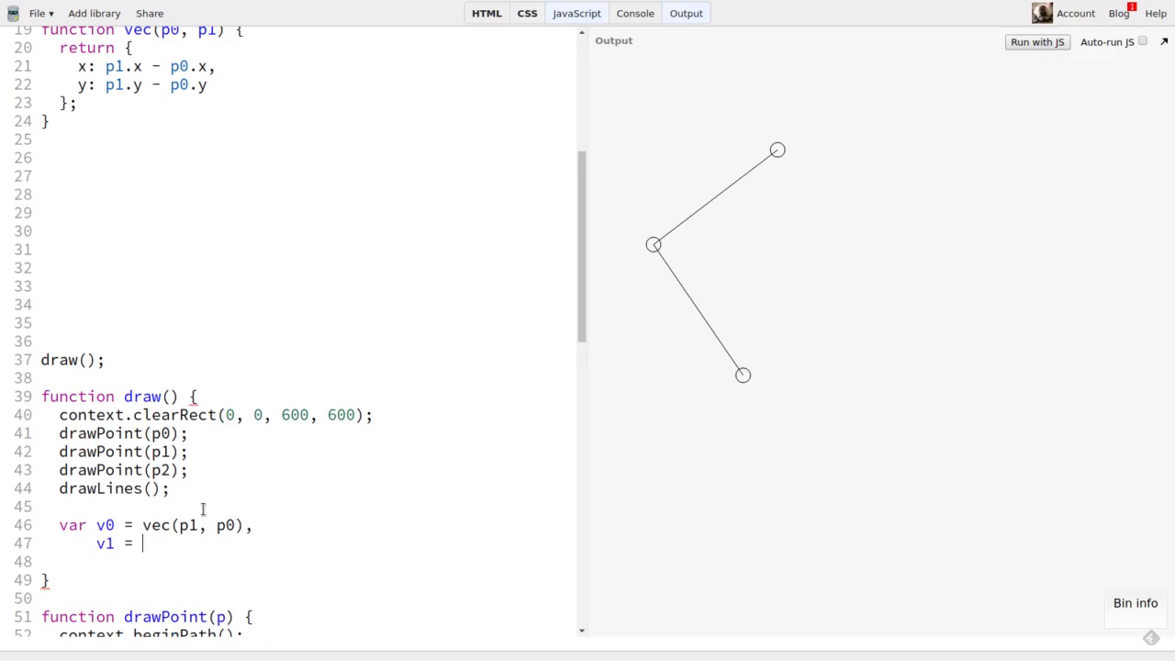
type("vec(p")
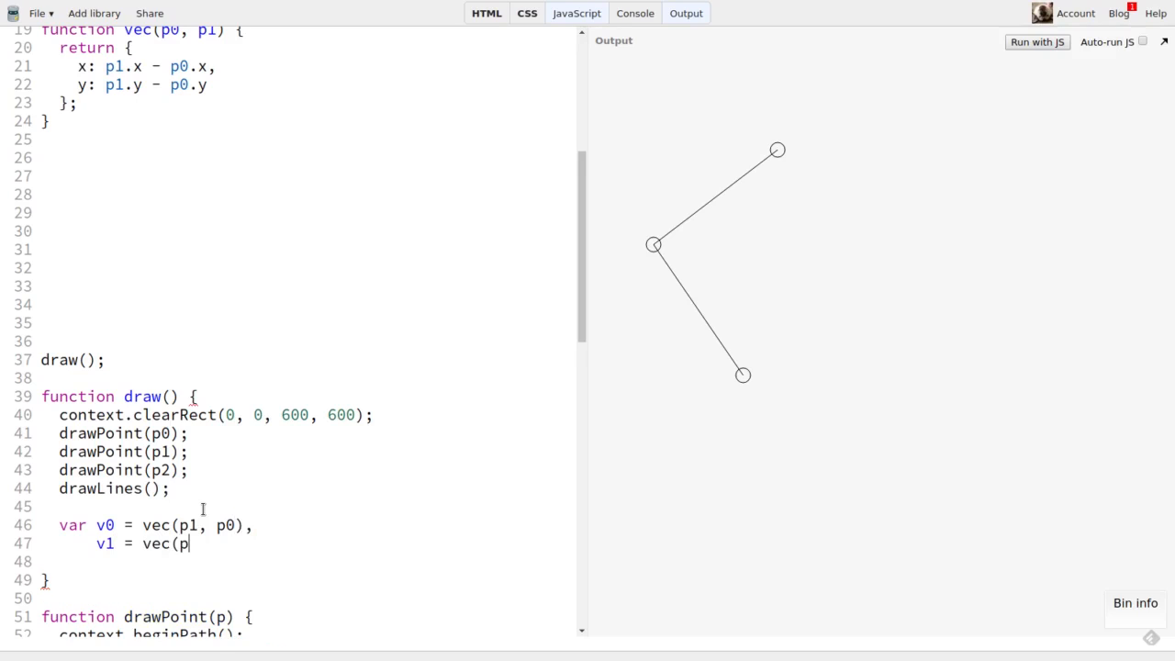
type("2, p0)")
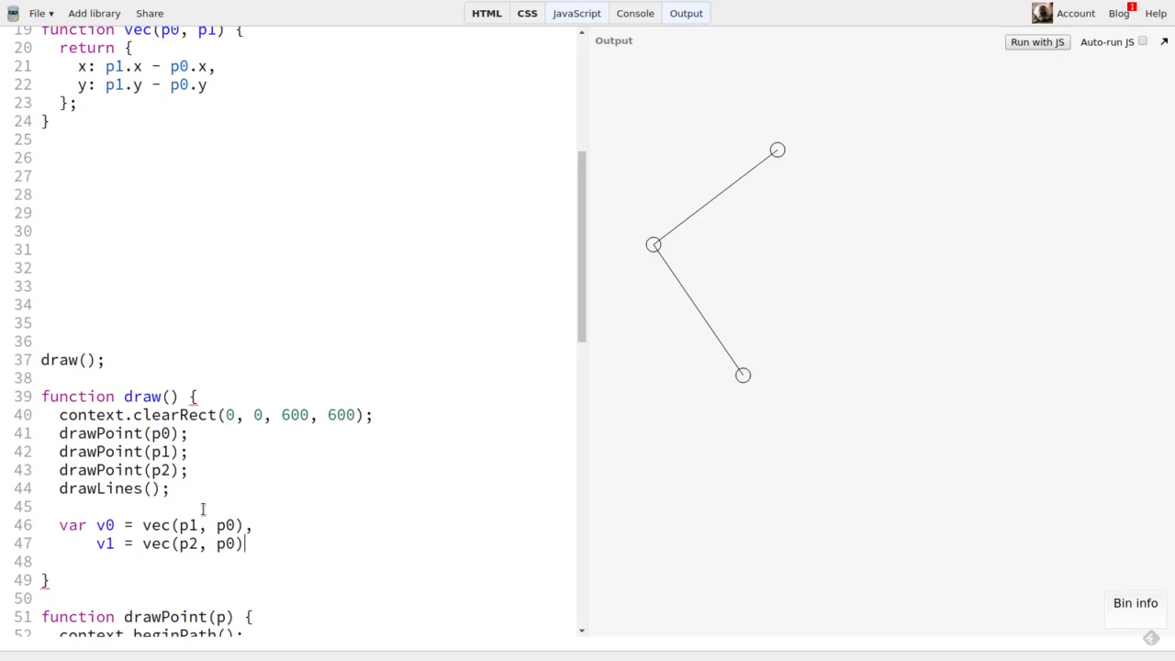
type(";")
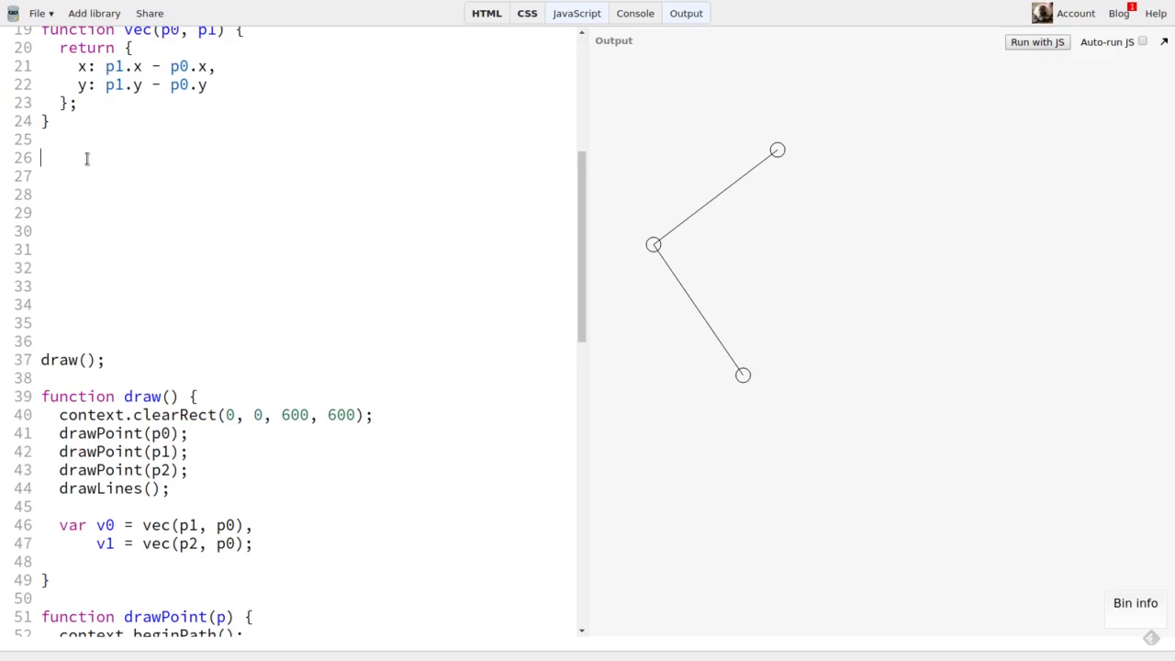
Write function dotProduct(v0, v1) returning v0.x * v1.x + v0.y * v1.y.
type("function dot")
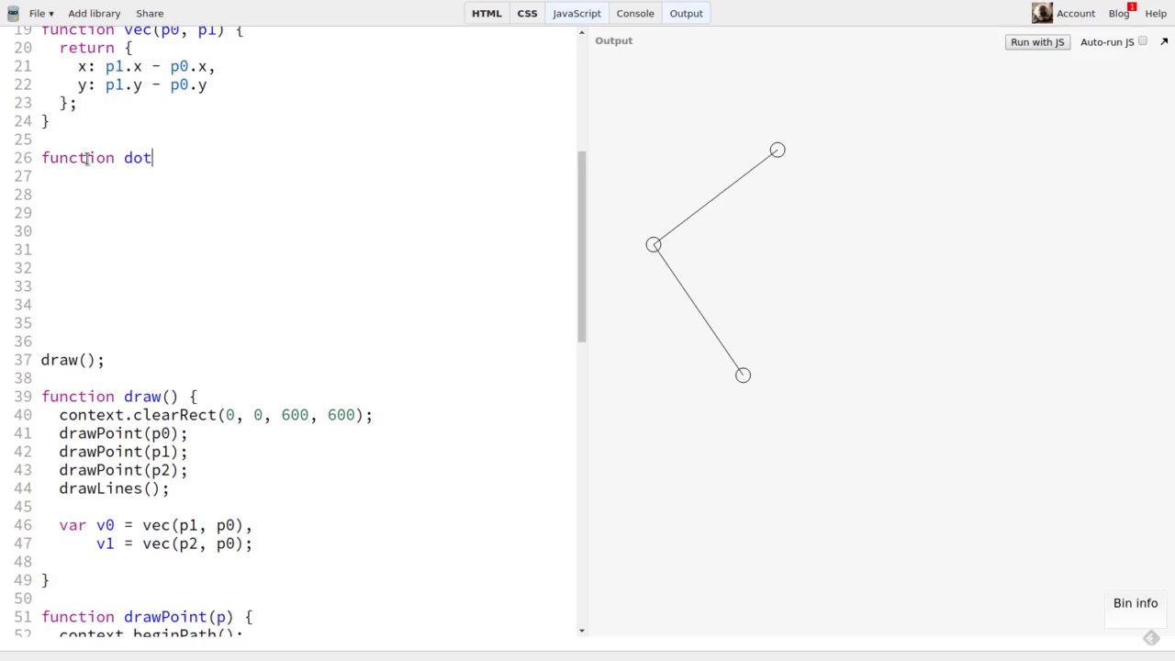
type("Product(v0, v1) {")
left_click(305, 176)
type("return")
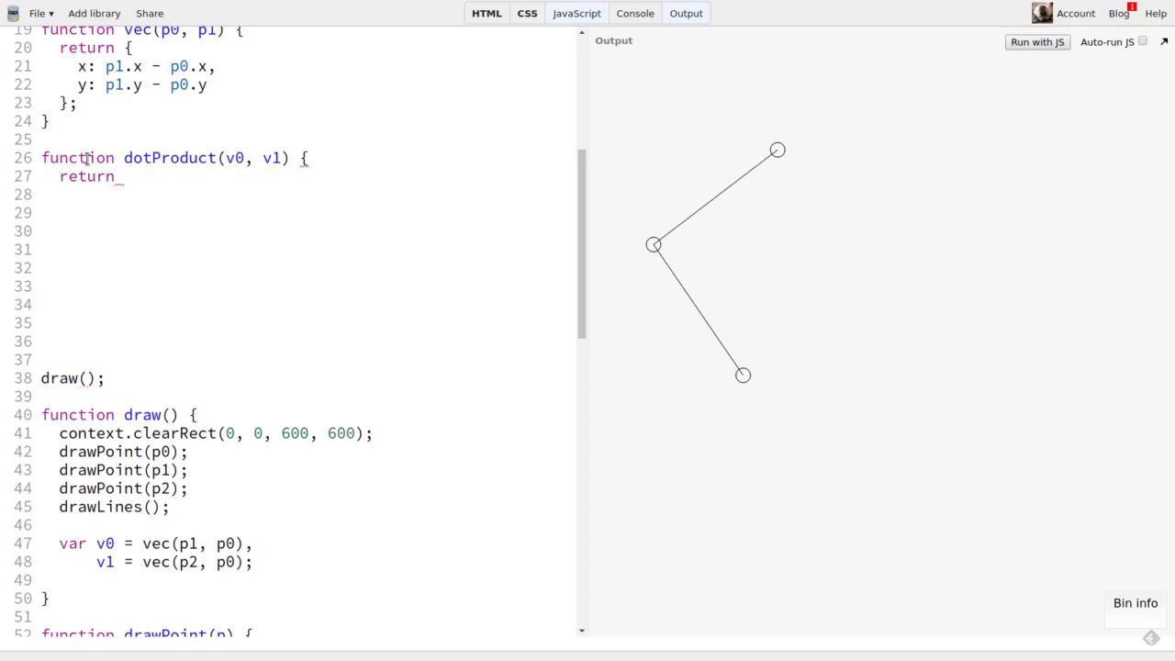
type("v0.x *")
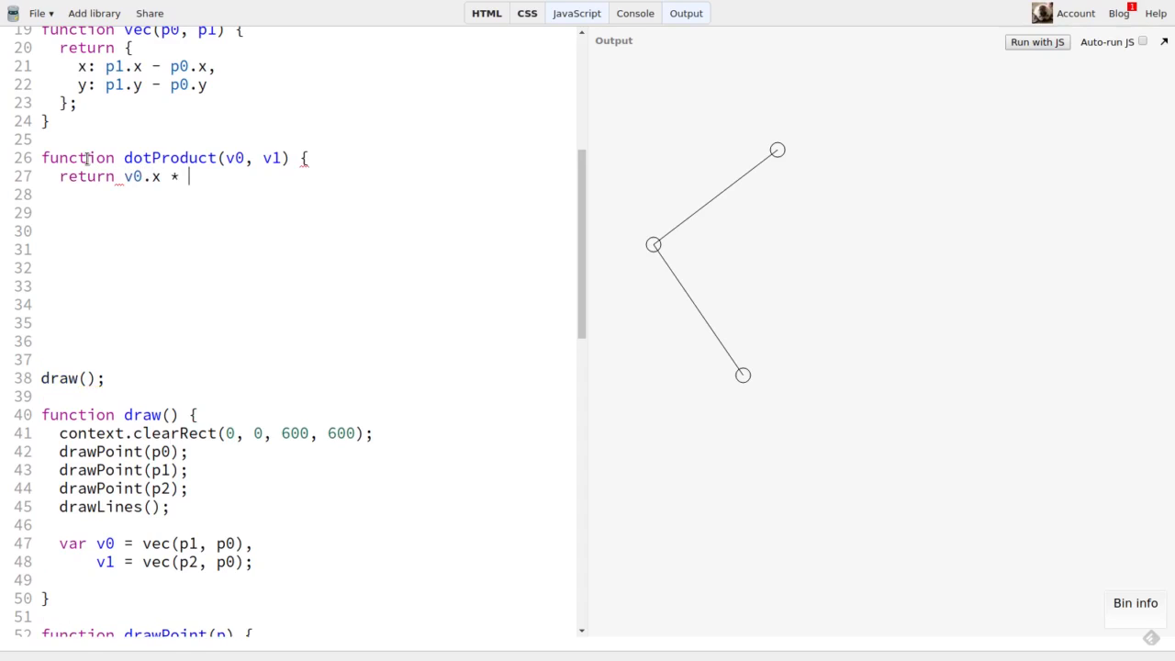
type("v1.x + v0.y * v1.y;")
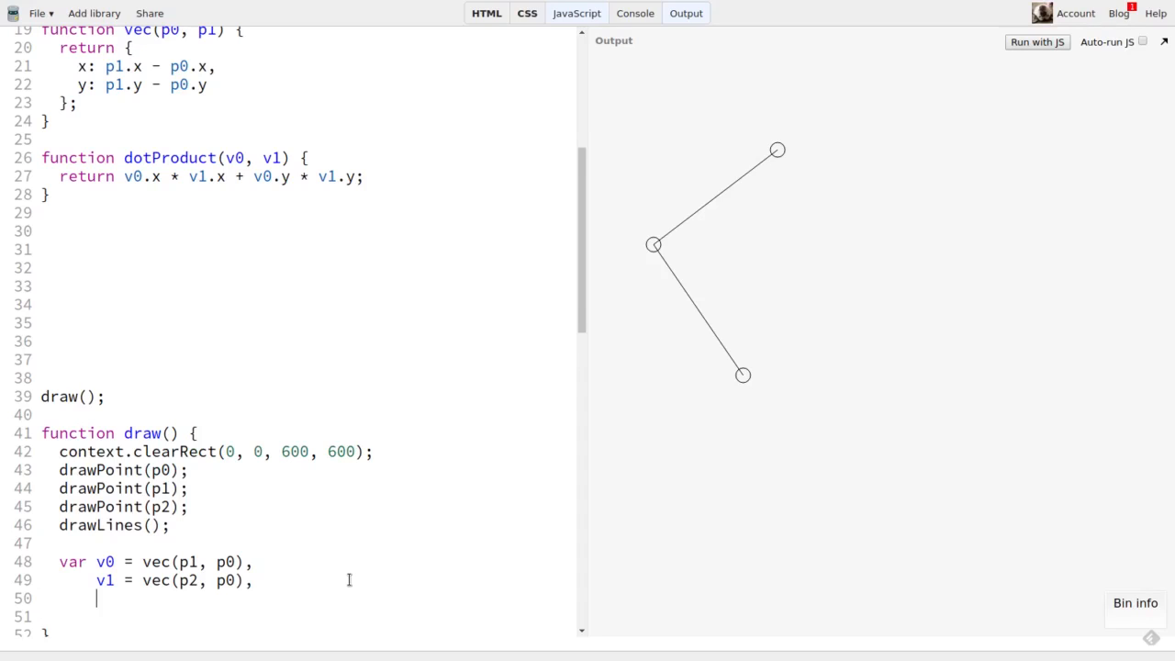
In draw compute dp = dotProduct(v0, v1) and fillText it at (30, 30) in 30px Arial.
type("dp = dotProduc")
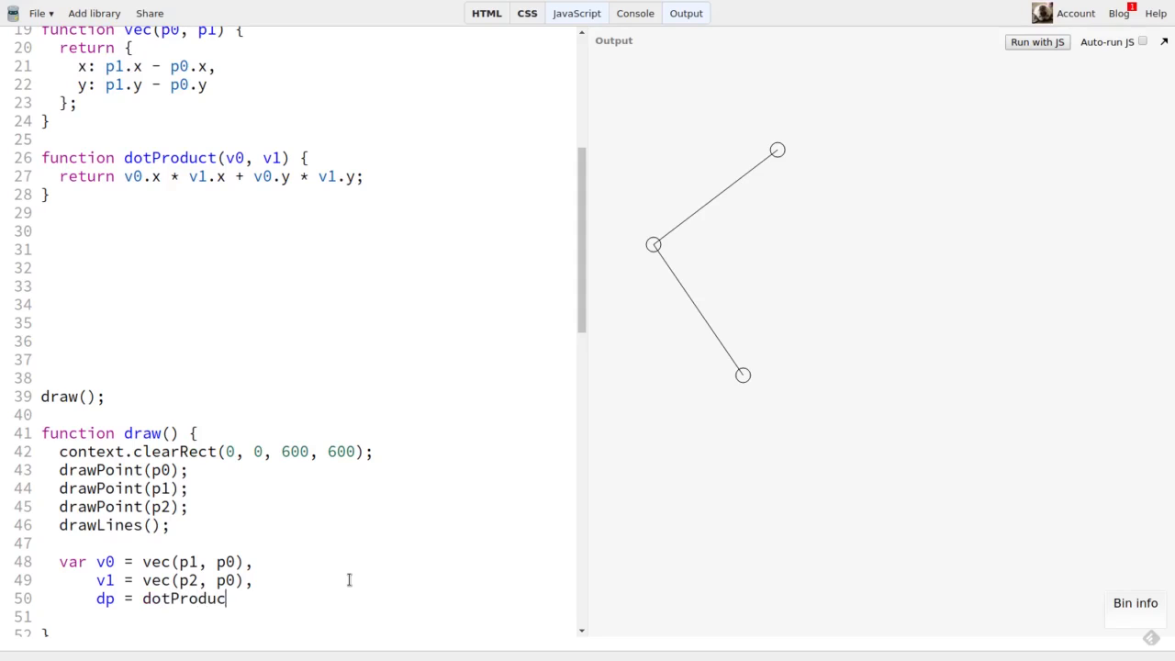
type("(v0, v1);")
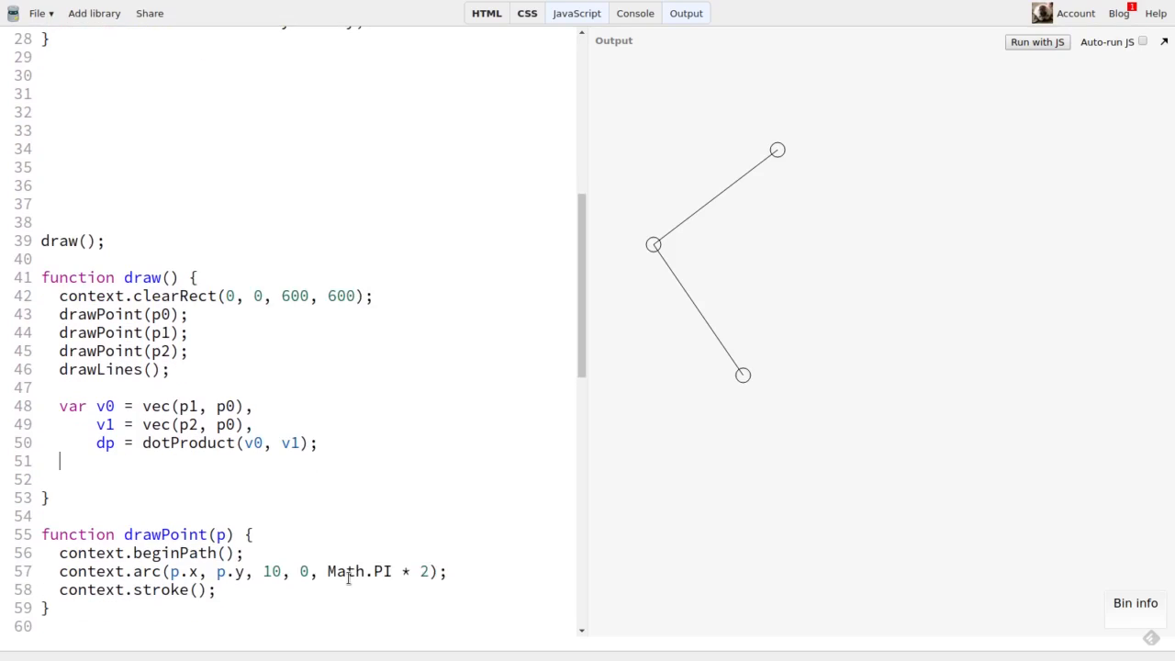
type("contex")
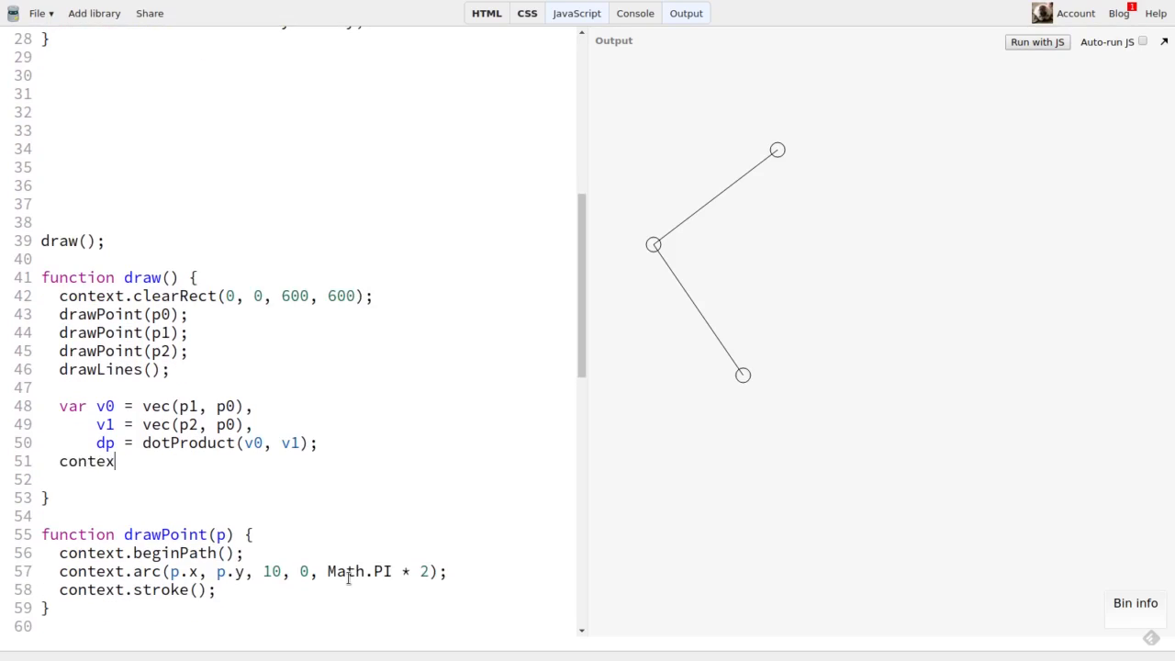
type("t.font = \"30px Arial\";")
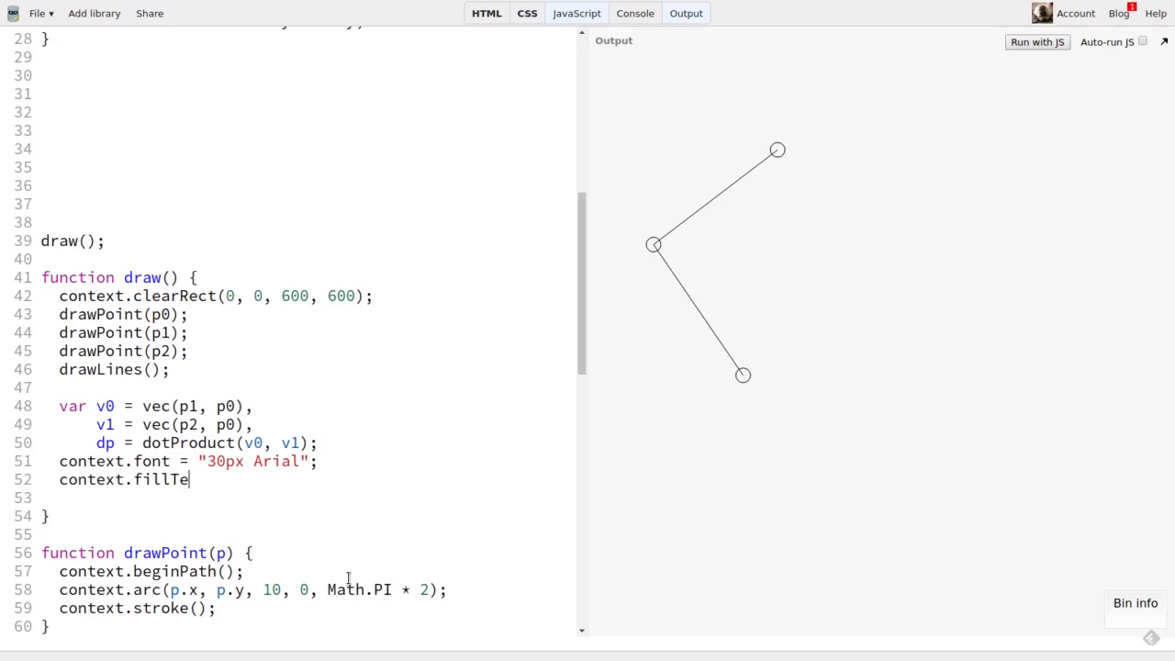
type("xt(dp, 30, 30);")
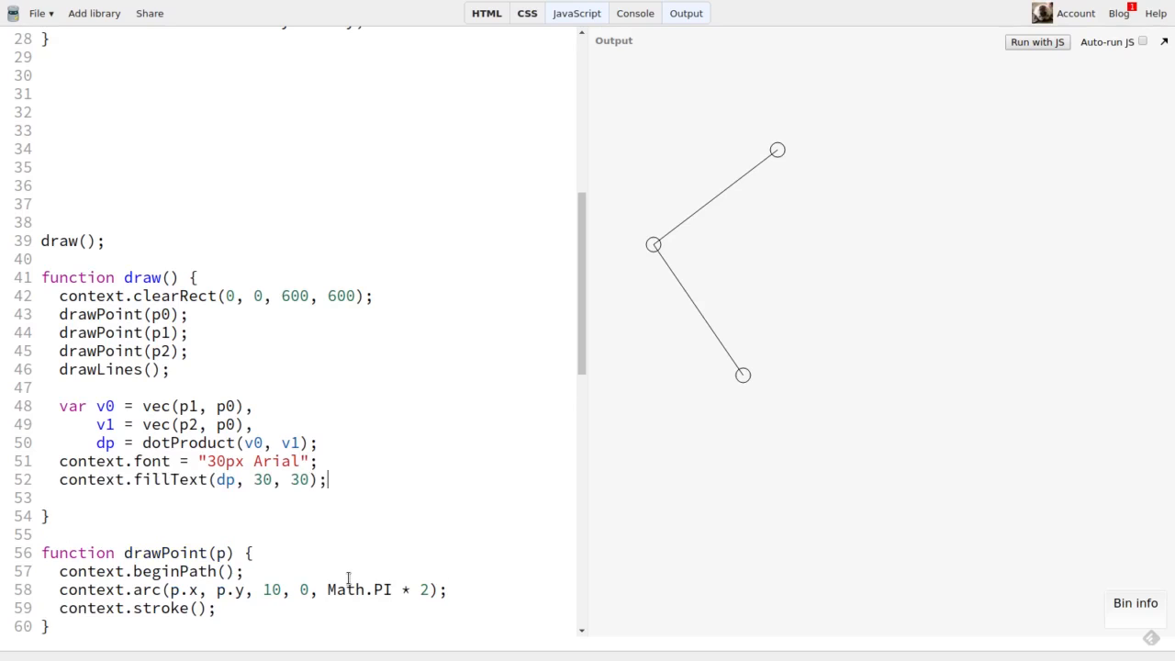
Rerun the demo and drag a point around the vertex, watching the dot product rise as the arms align.
left_click(1036, 42)
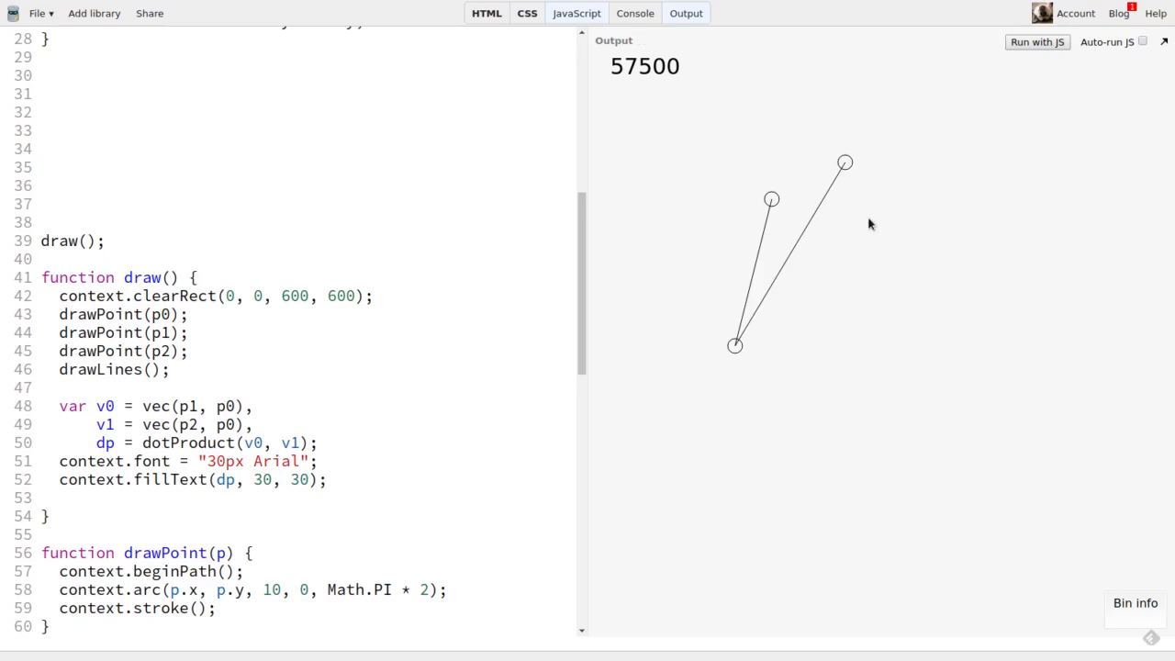
mouse_move(772, 204)
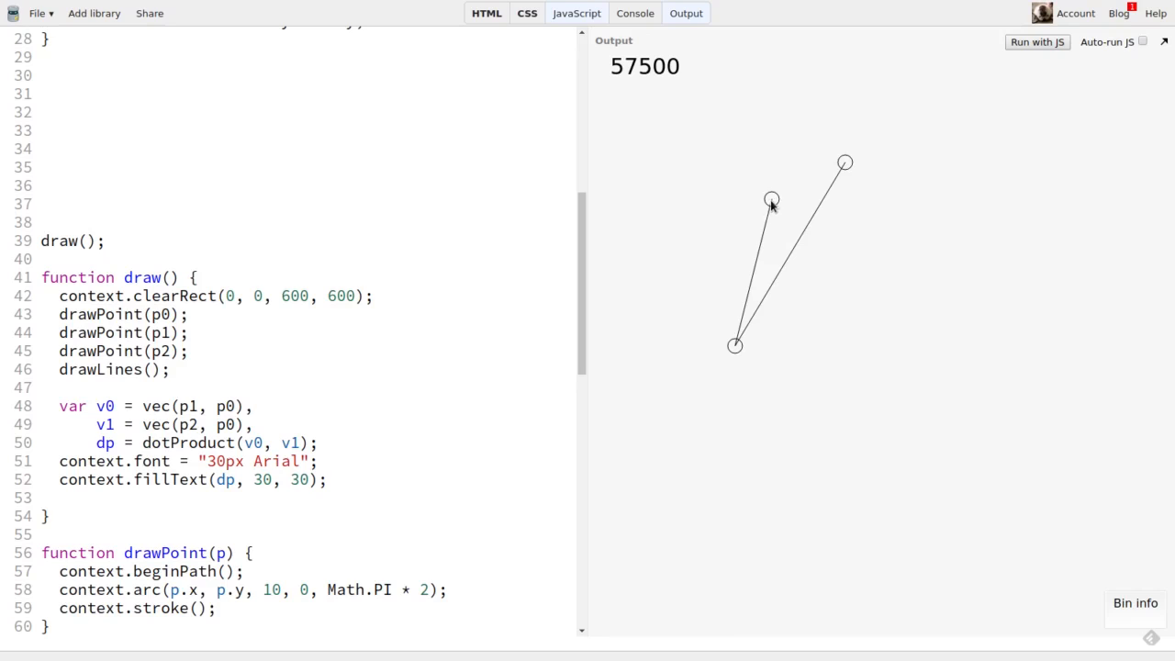
left_click_drag(772, 200, 841, 276)
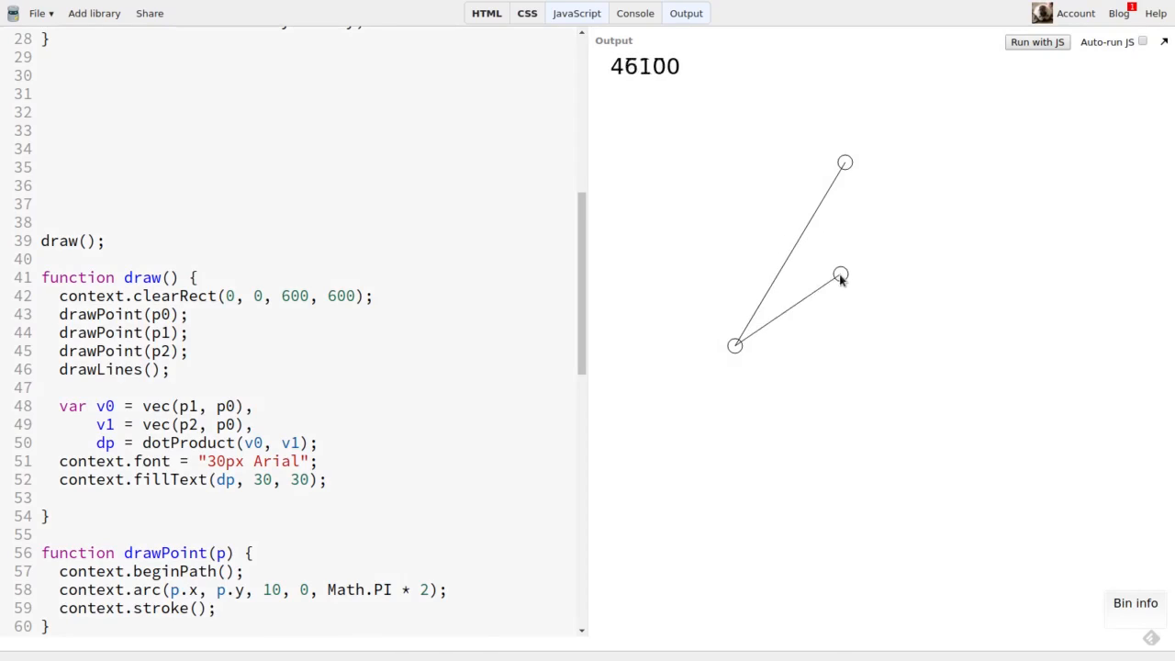
left_click_drag(841, 276, 878, 406)
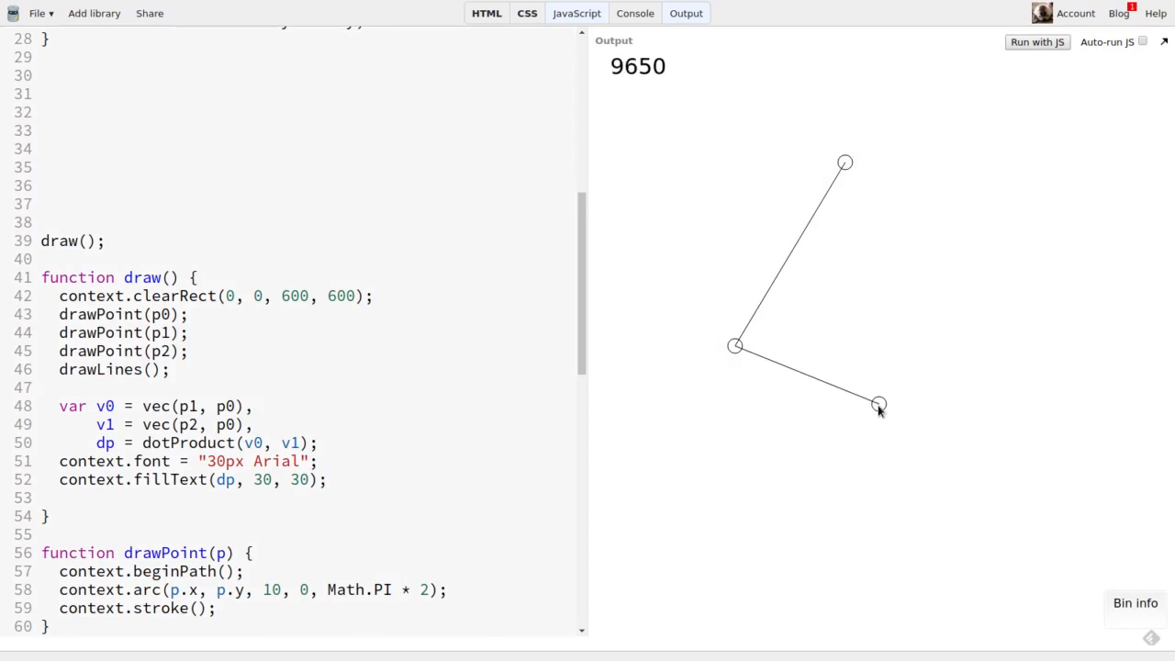
left_click_drag(878, 405, 871, 437)
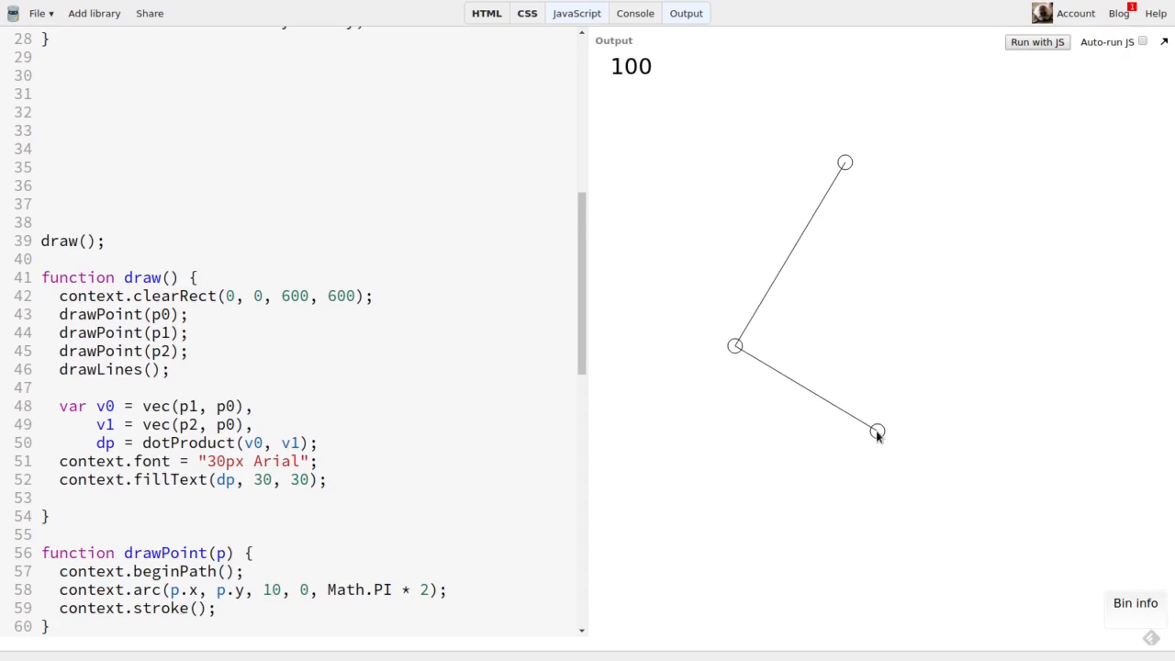
mouse_move(866, 308)
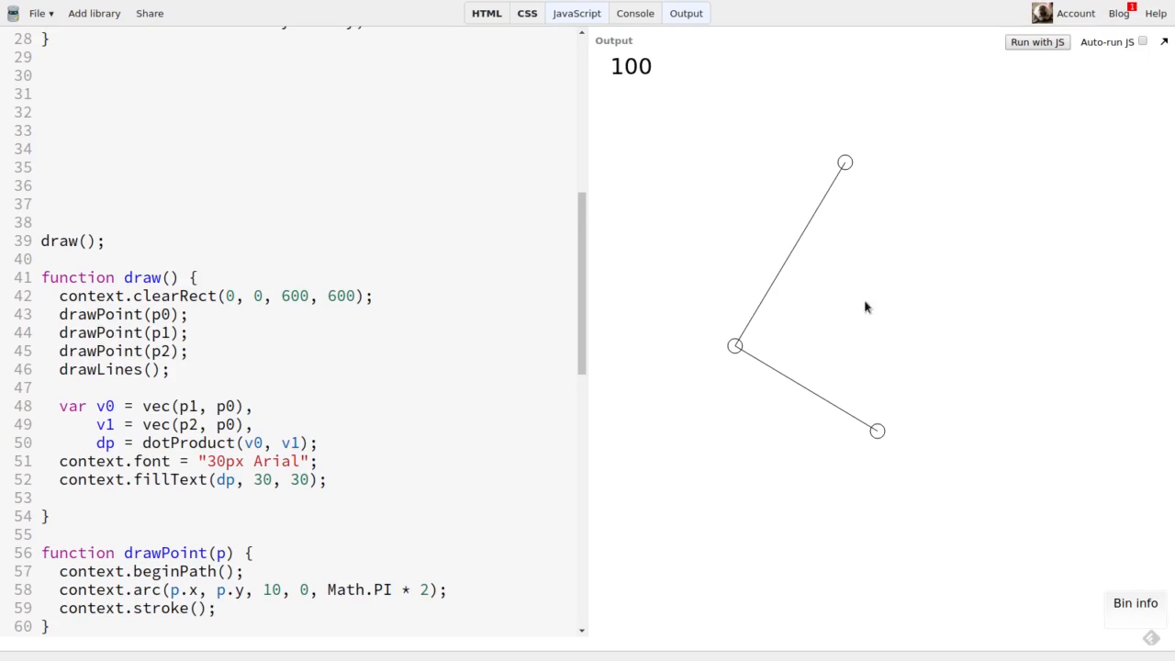
mouse_move(856, 479)
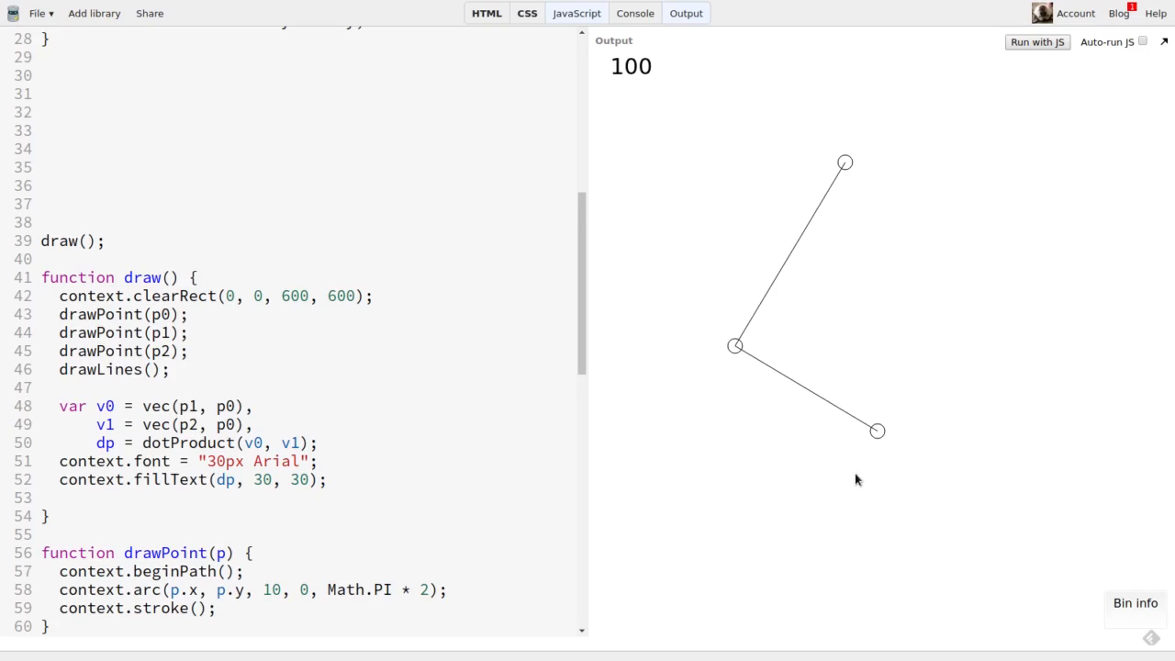
left_click_drag(878, 430, 880, 411)
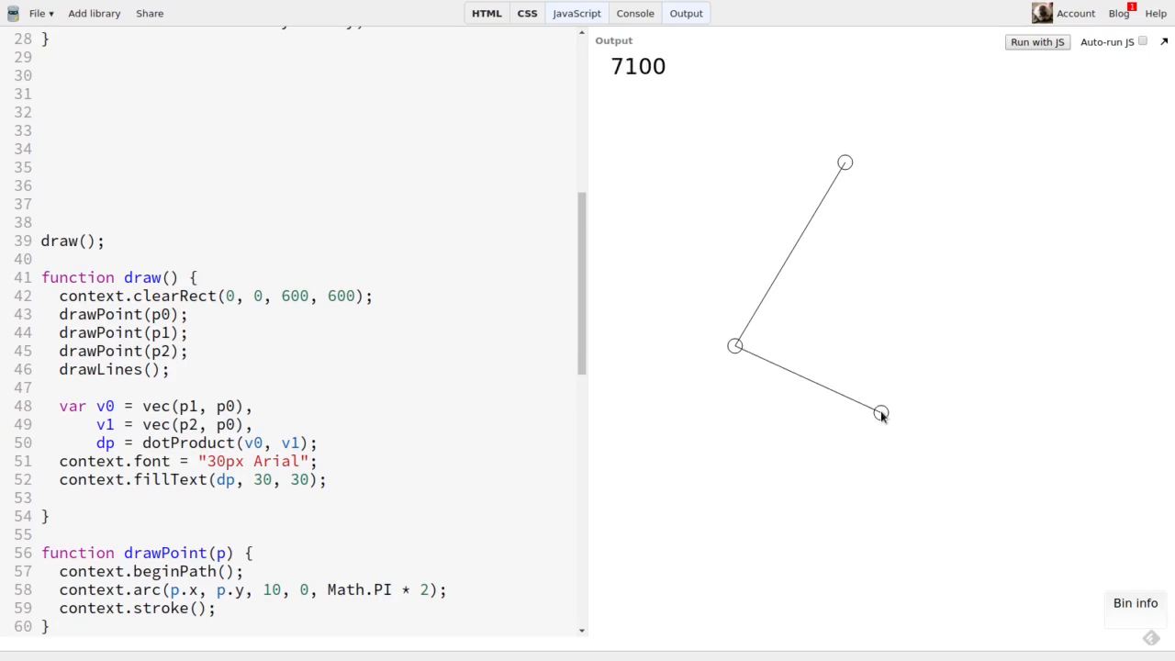
left_click_drag(881, 413, 891, 254)
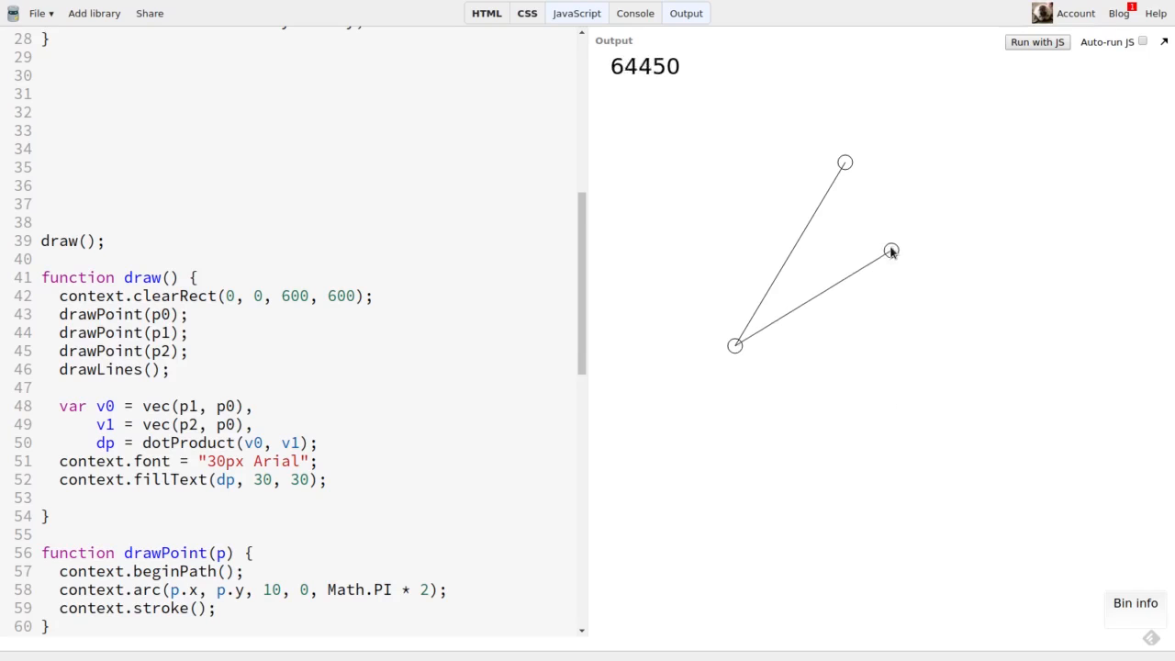
left_click_drag(891, 252, 882, 140)
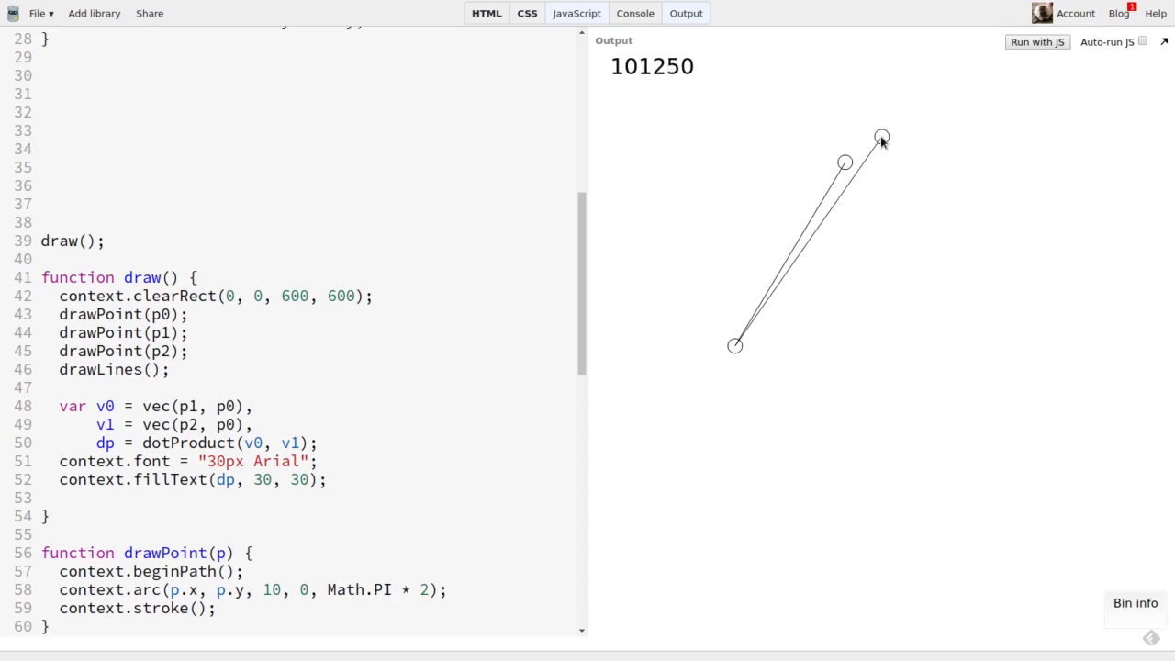
left_click_drag(882, 138, 867, 125)
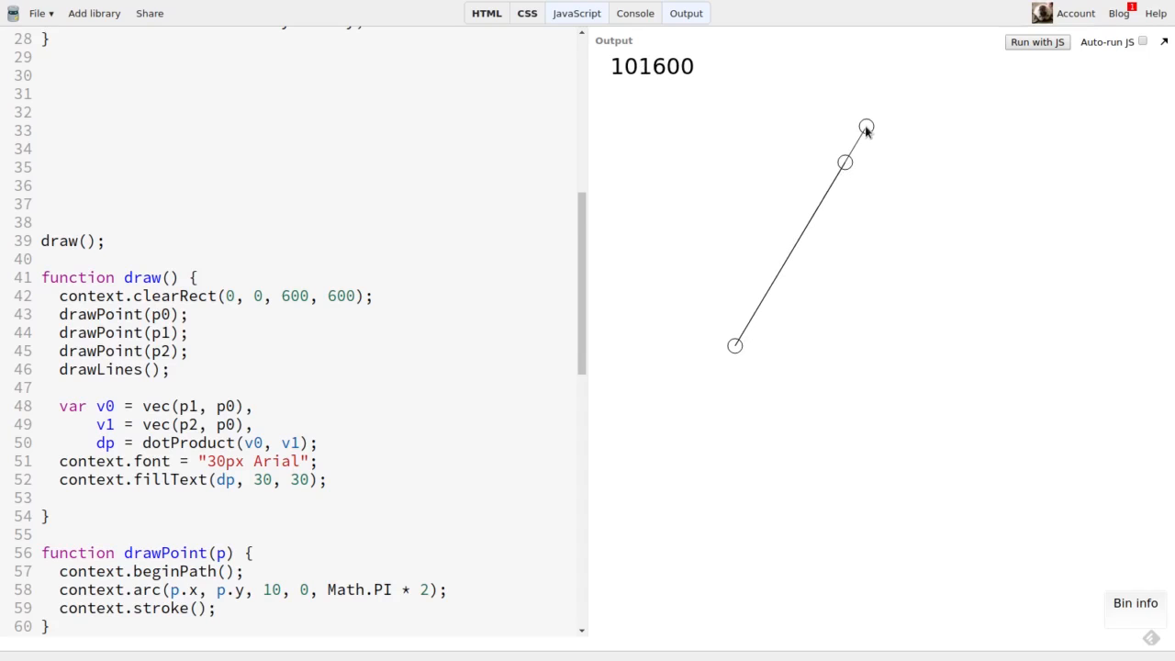
Drag points to opposite and narrow angles, seeing the dot product go negative, then large for long arms.
left_click_drag(867, 127, 732, 492)
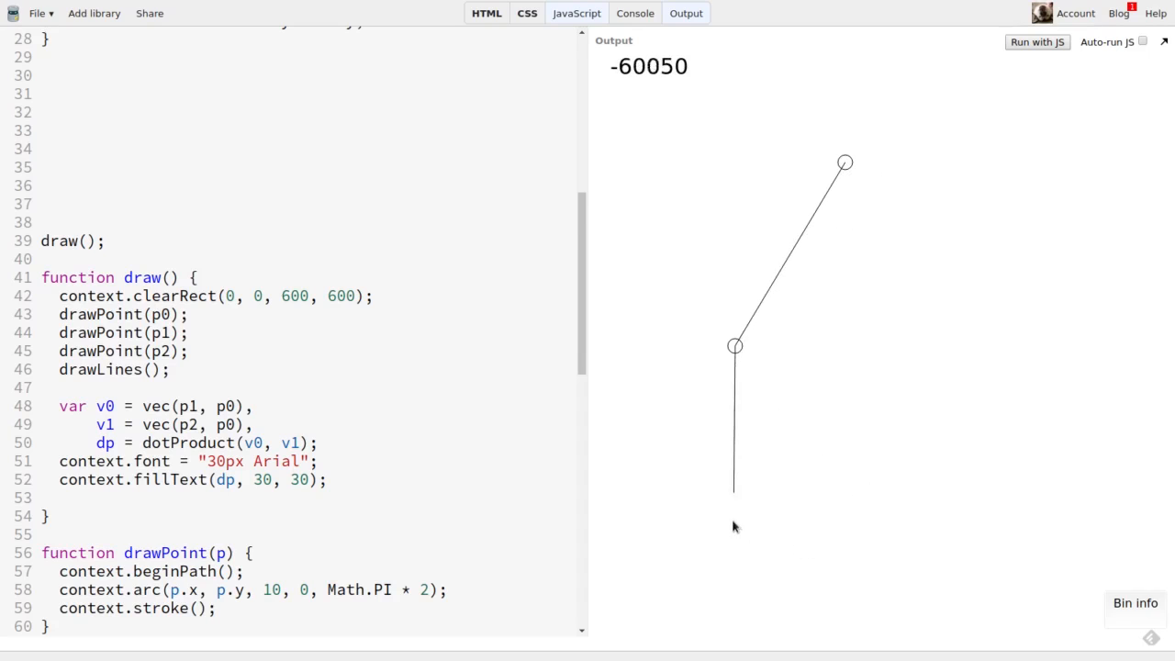
left_click_drag(734, 492, 664, 468)
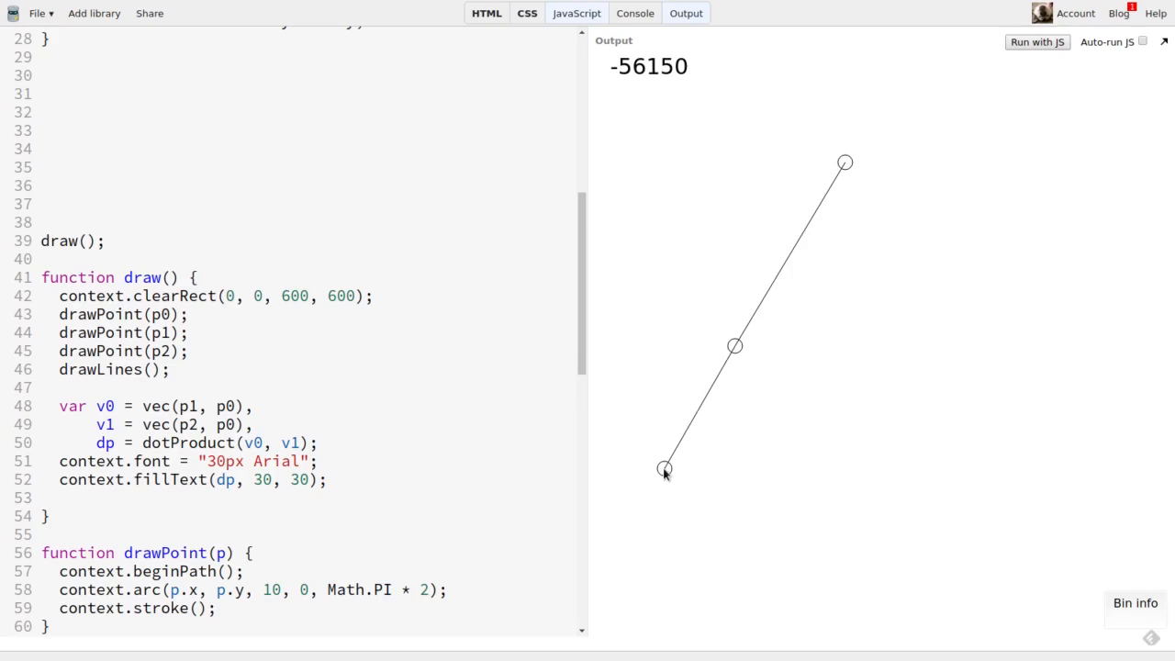
left_click_drag(665, 469, 651, 407)
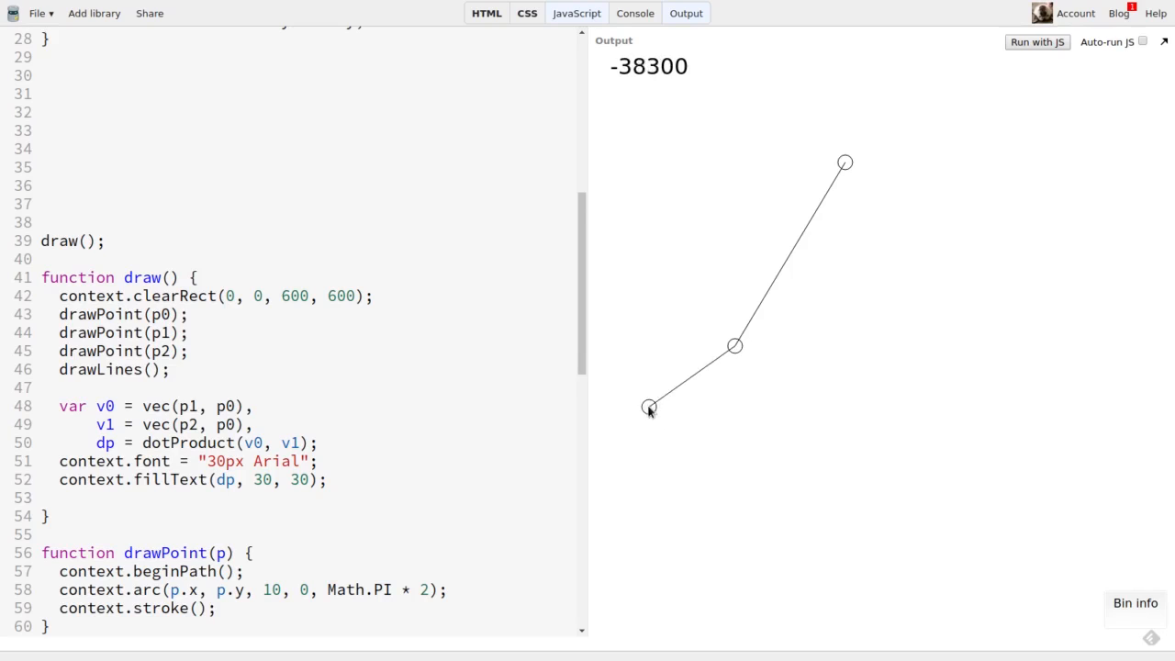
left_click_drag(650, 408, 659, 228)
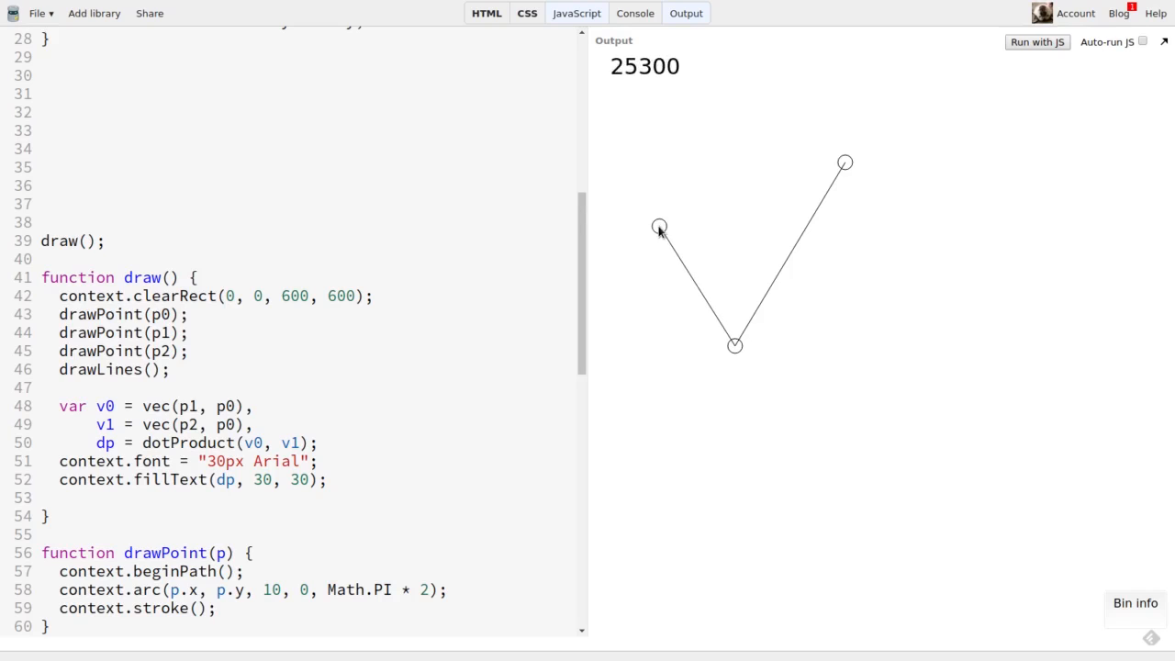
left_click_drag(659, 228, 712, 312)
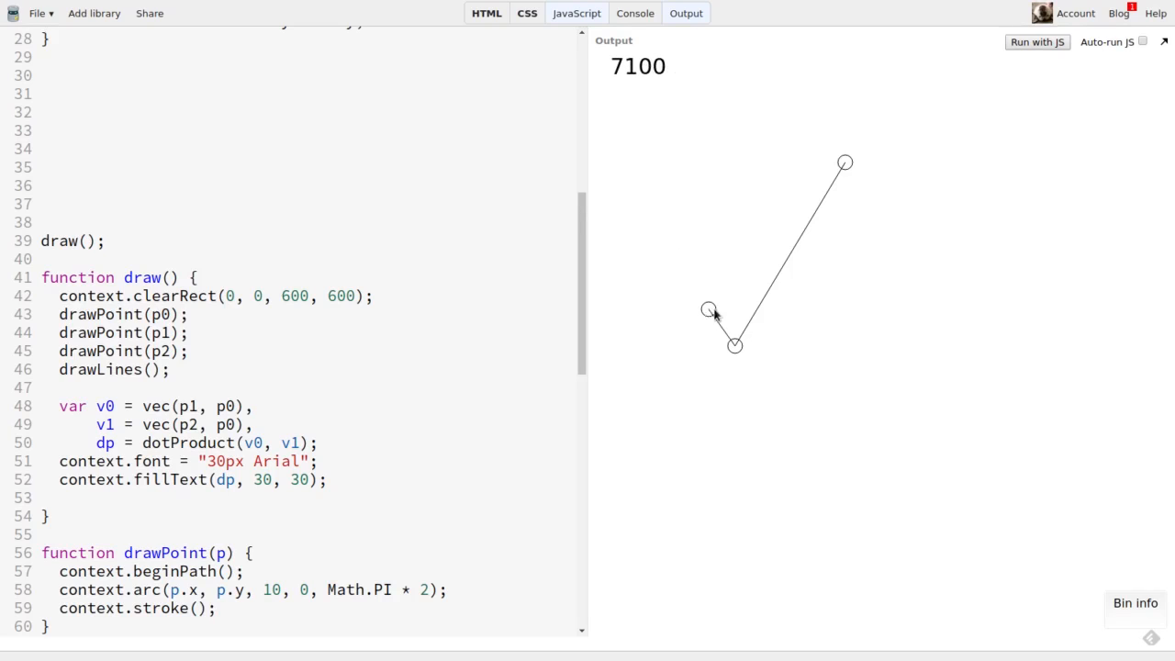
left_click_drag(845, 164, 771, 292)
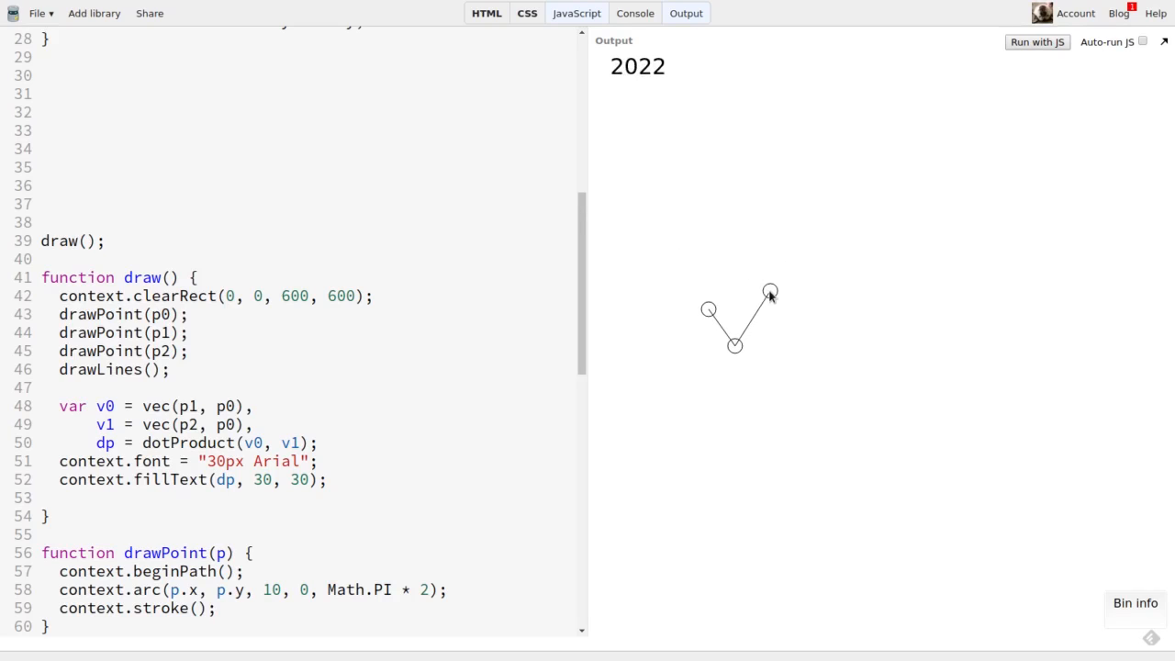
left_click_drag(770, 292, 989, 98)
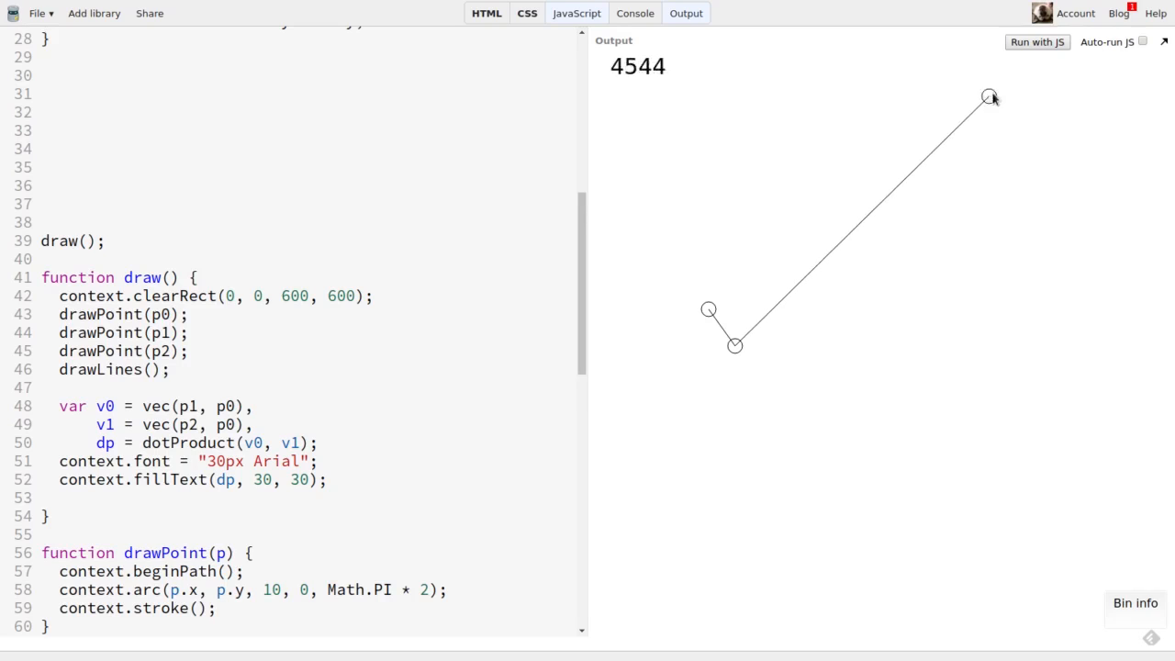
left_click_drag(988, 95, 1006, 77)
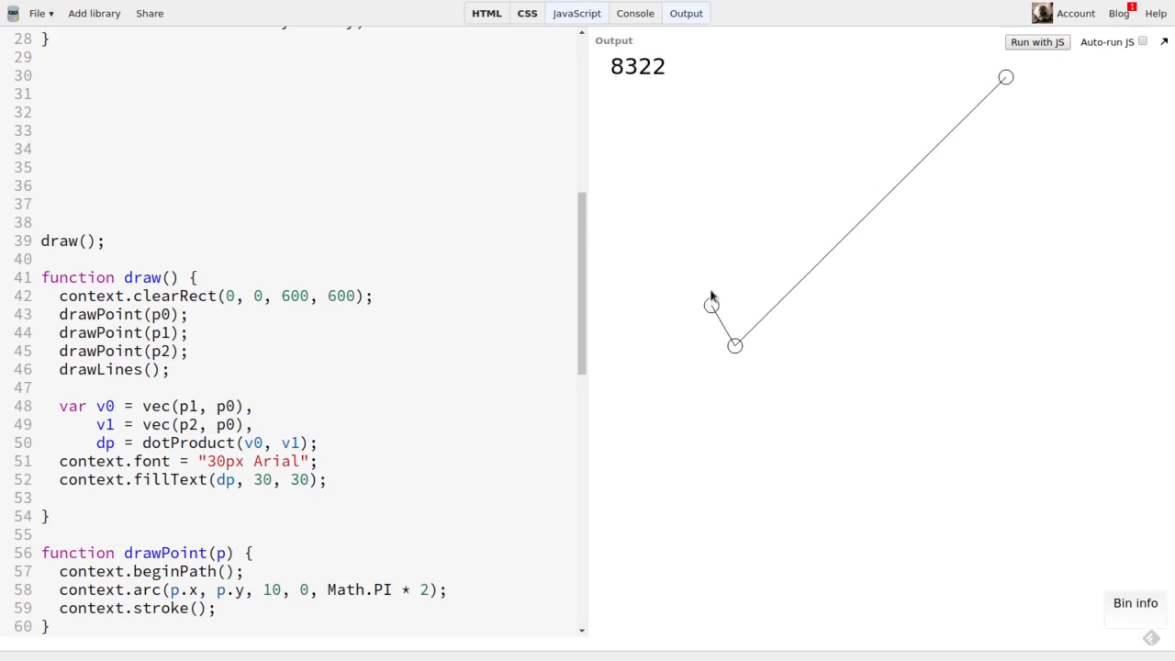
left_click_drag(713, 305, 691, 287)
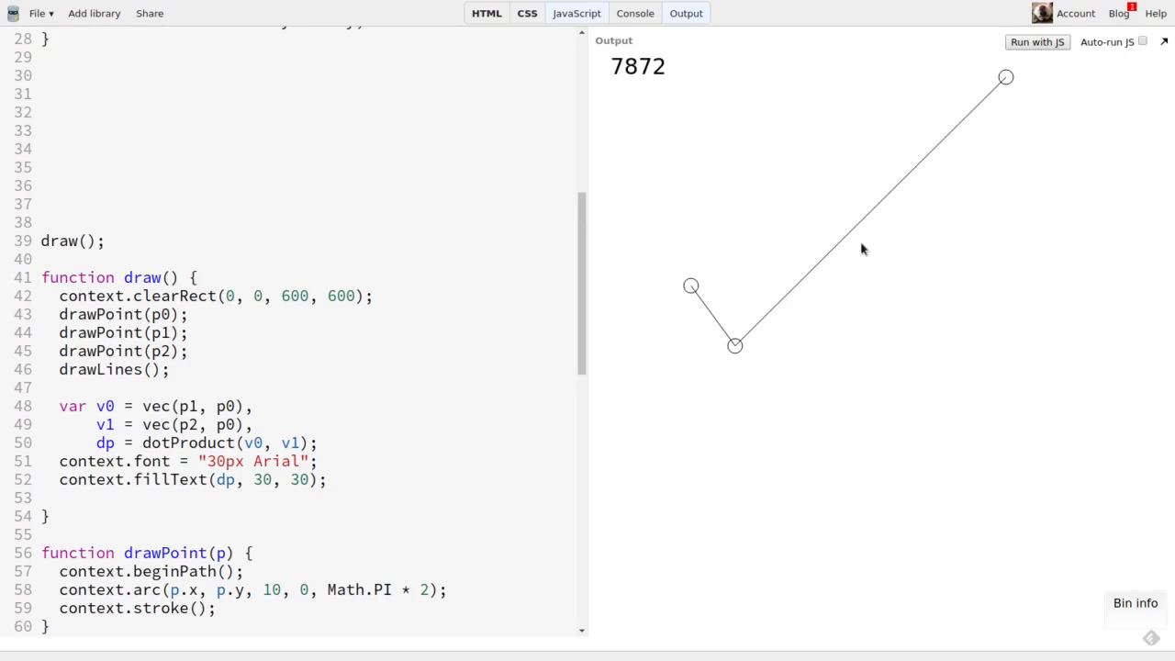
left_click_drag(1007, 77, 812, 312)
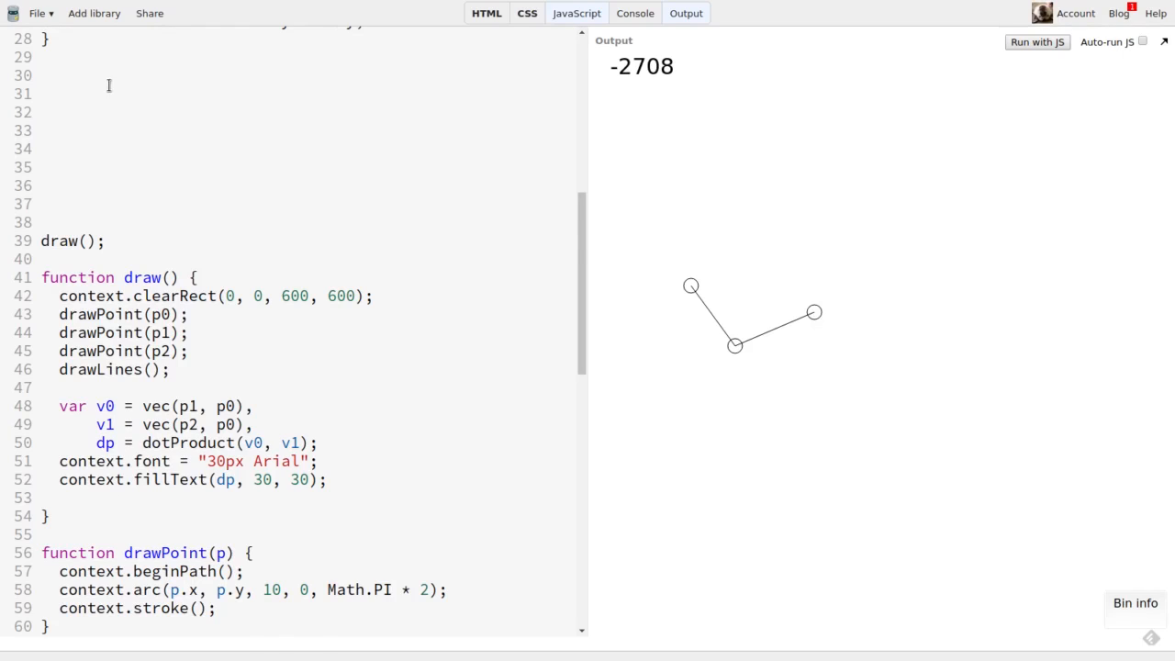
Write function mag(v) returning Math.sqrt(v.x * v.x + v.y * v.y), then begin a norm function.
type("function mag(v) {")
type("return Math.sq")
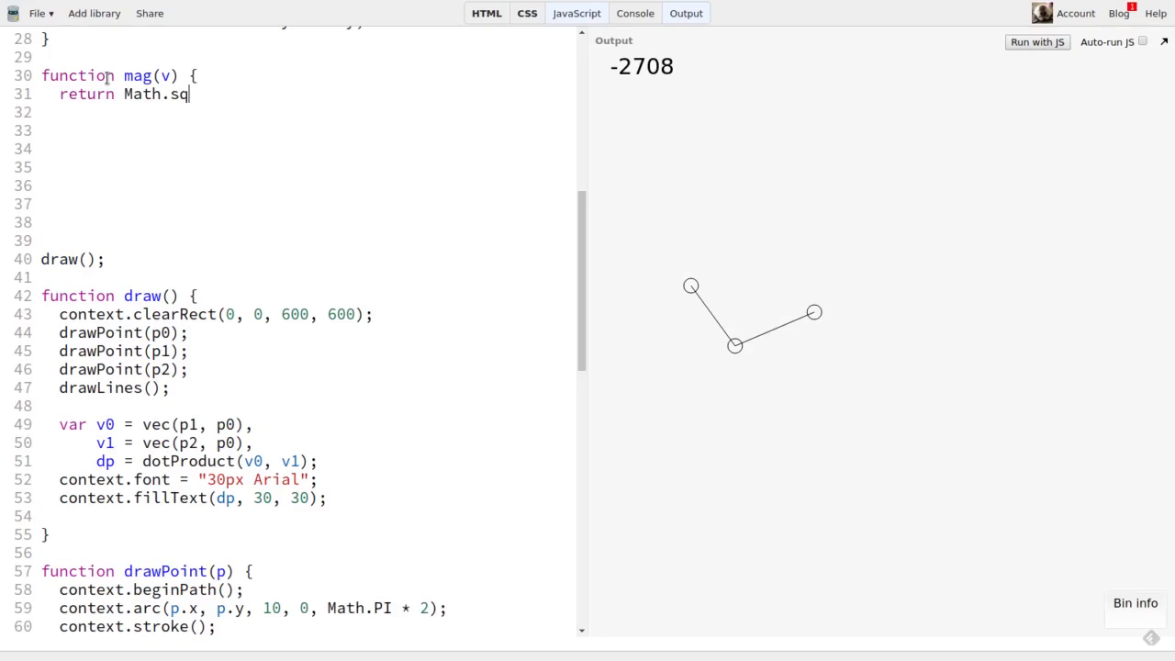
type("rt(v.x *")
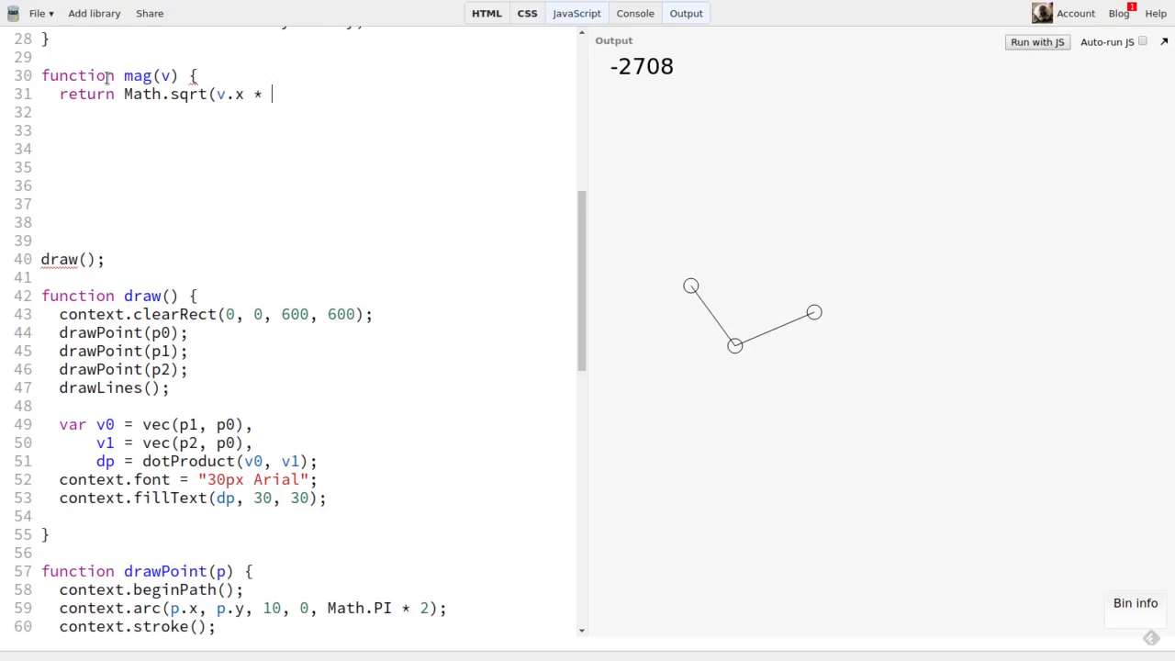
type("v.x + v")
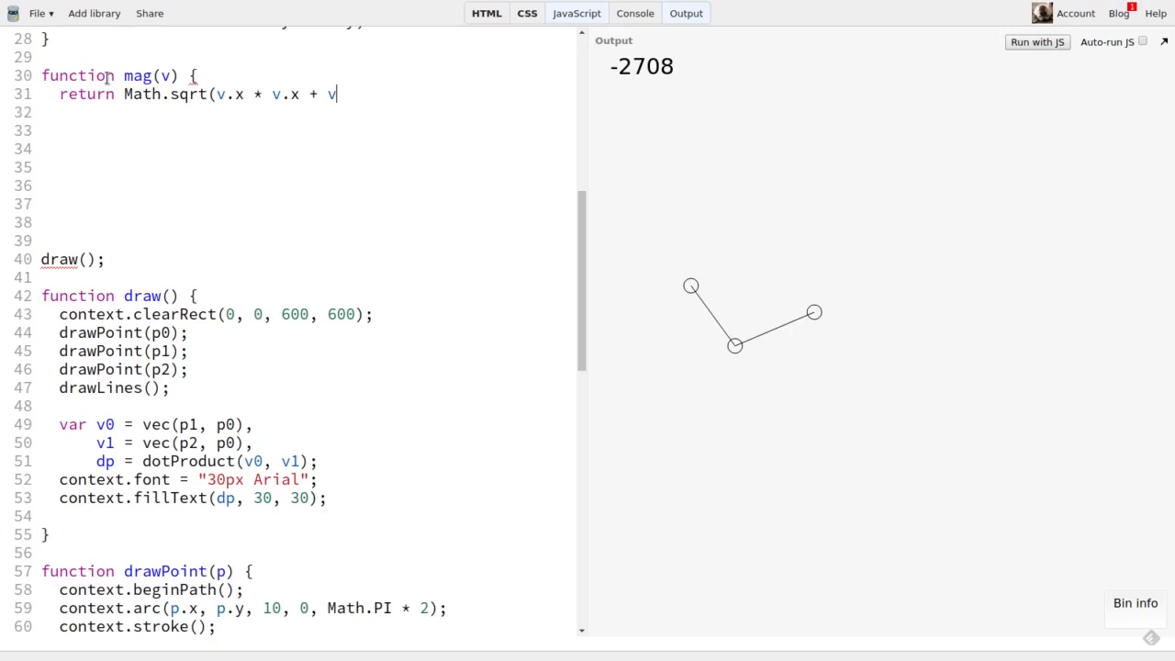
type(".y * v.y);")
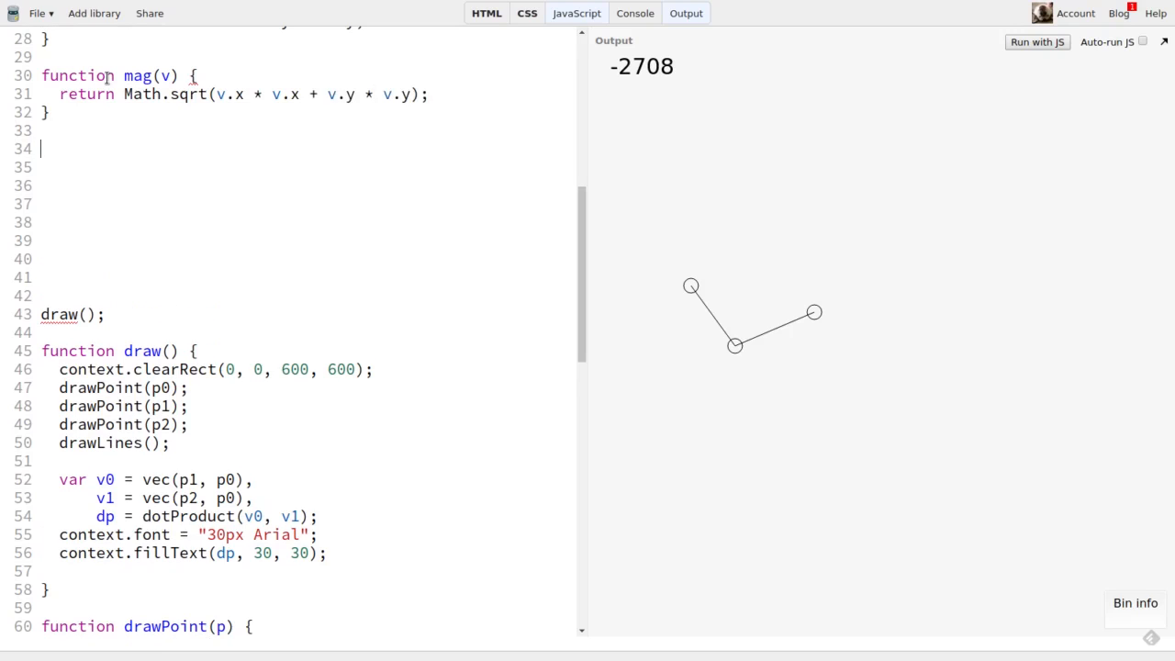
type("function norm")
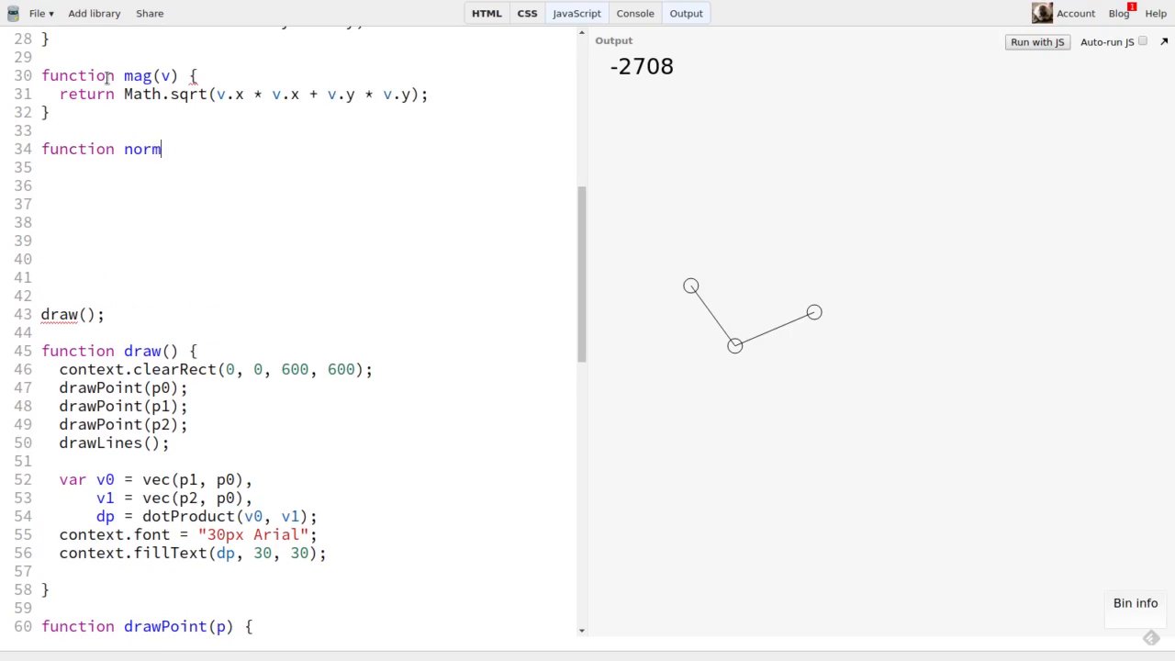
Complete normalize(v) with var m = mag(v) and return { x: v.x / m, y: v.y / m }.
type("alize(v) {")
left_click(307, 167)
type("var")
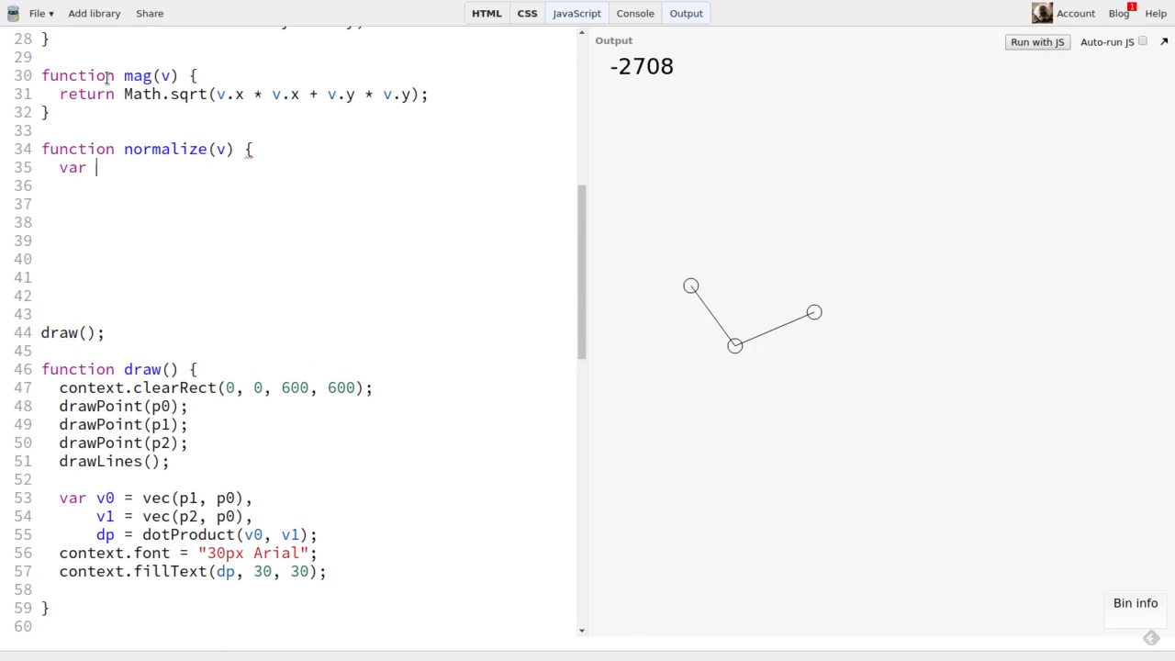
type("m")
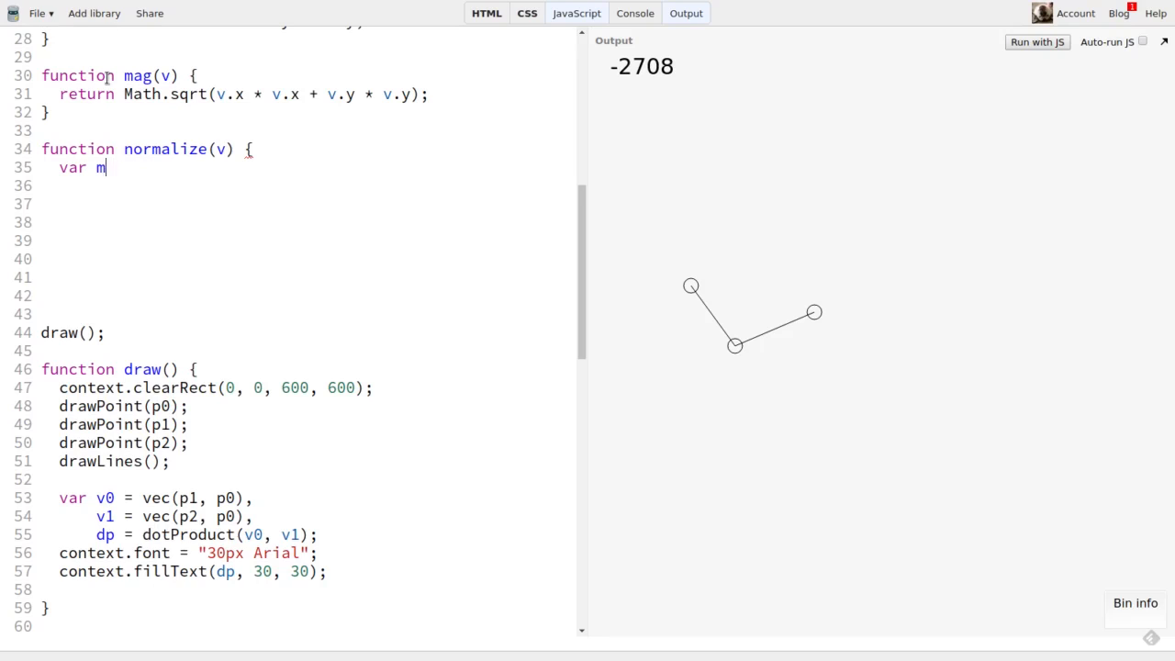
type("= mag(v)")
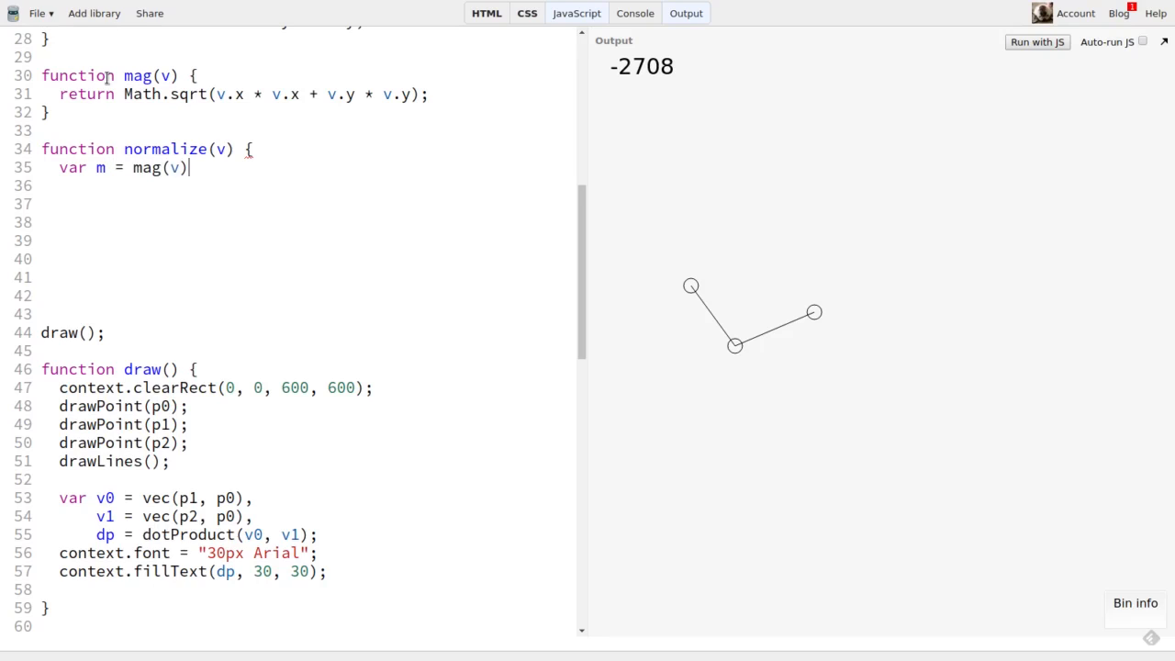
type(";")
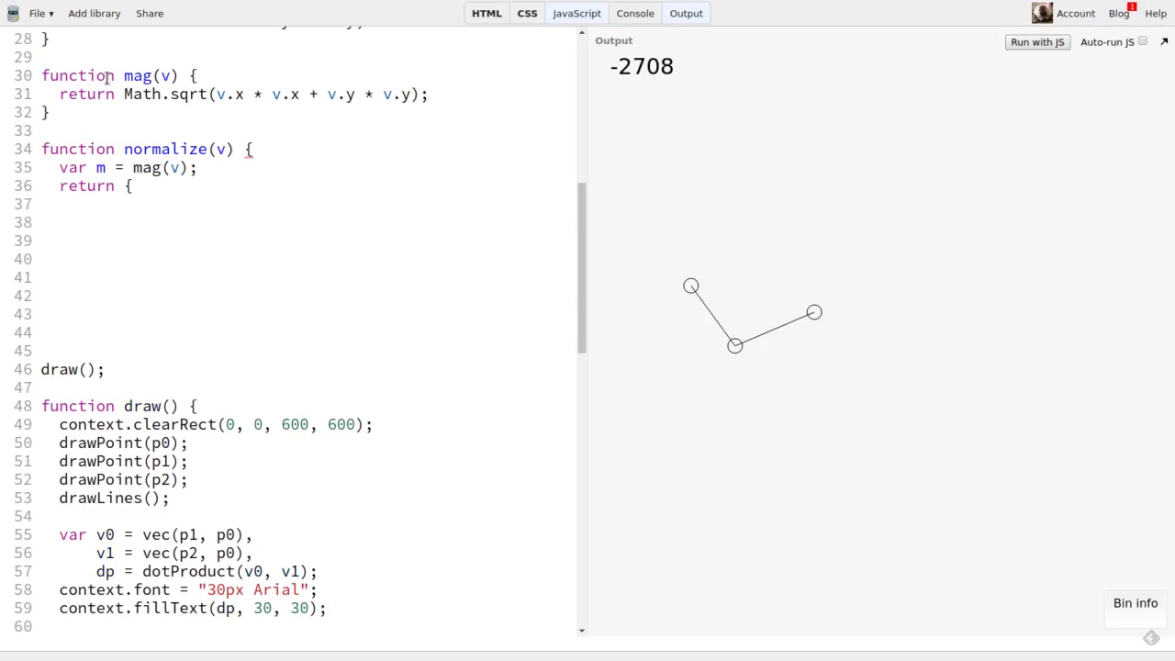
type("x: v.x / m,")
type("y: v.y / m")
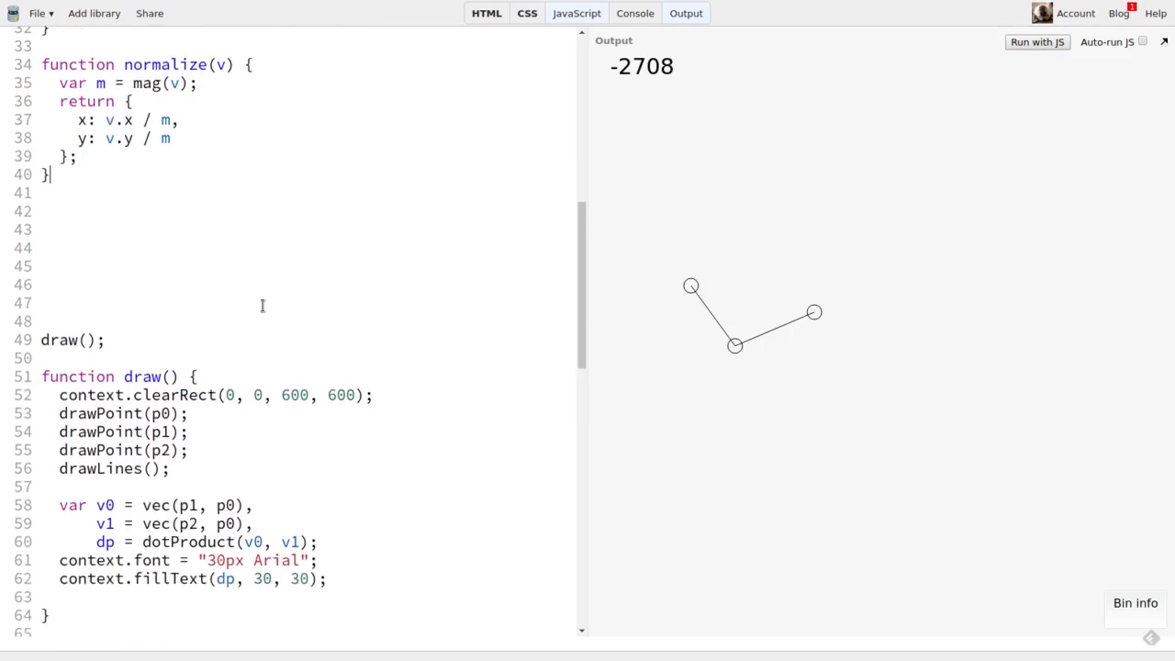
scroll("down", 3)
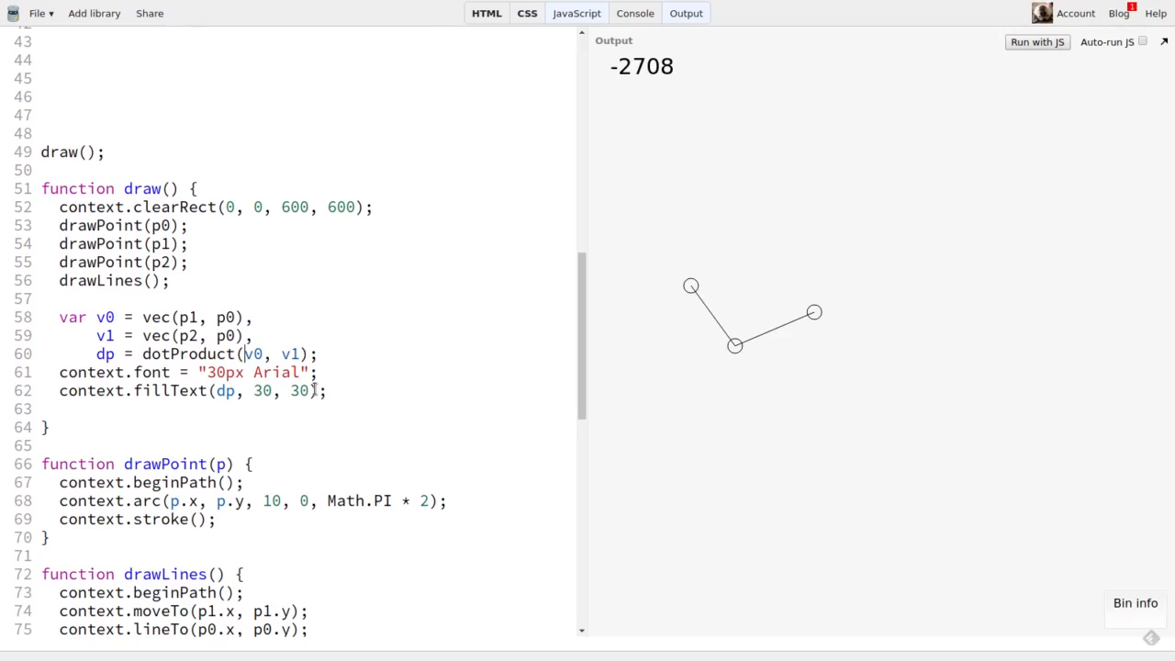
Wrap v0 and v1 in normalize() in the dotProduct call and drag a point from aligned to perpendicular.
type("normalize(v0")
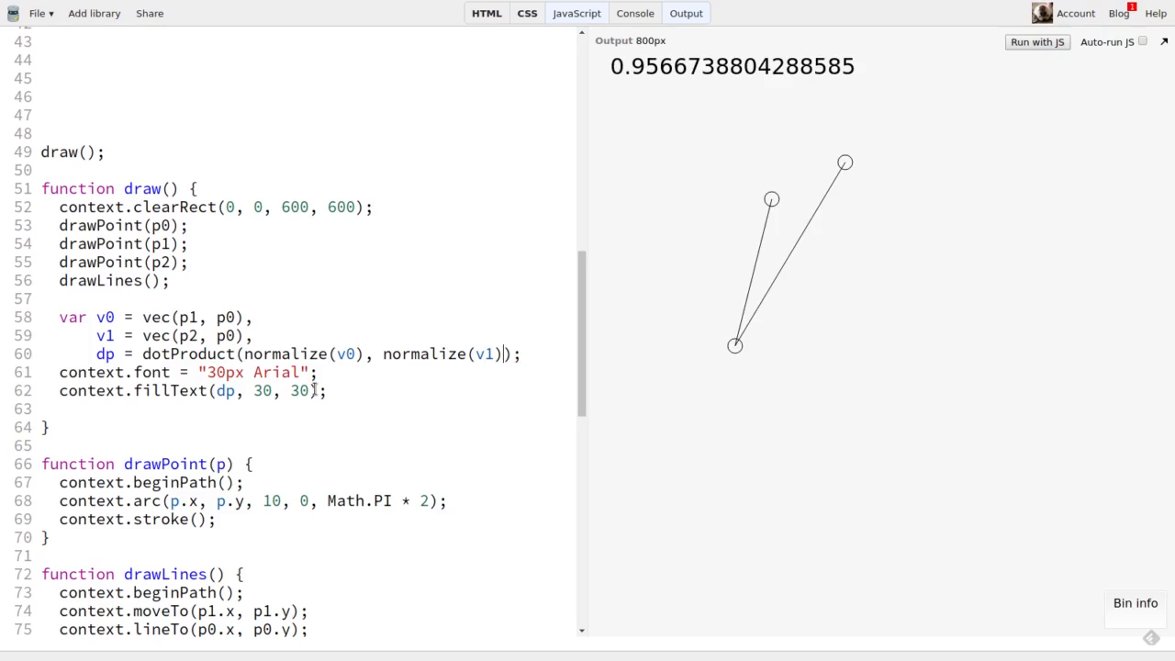
mouse_move(854, 169)
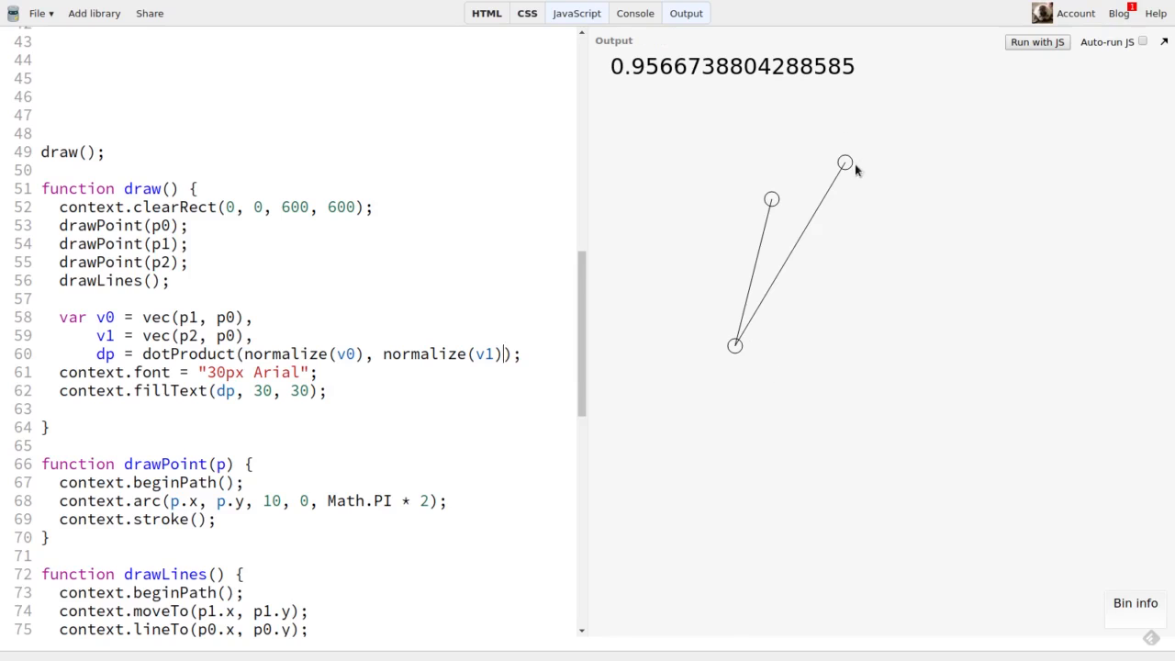
left_click_drag(844, 163, 804, 195)
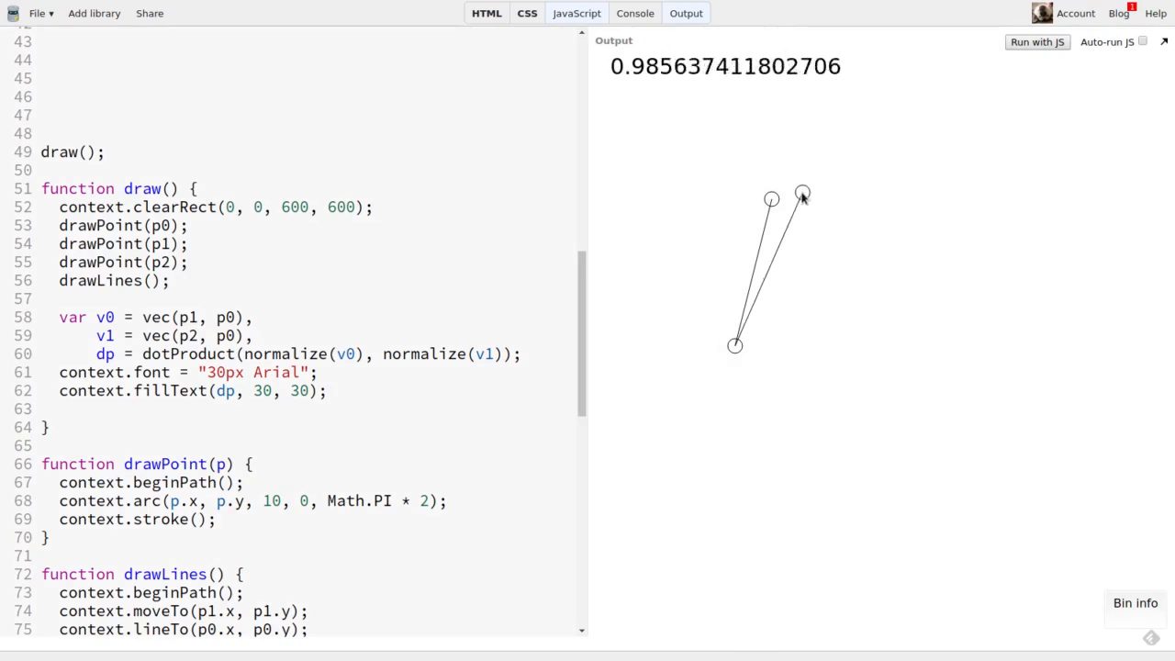
left_click_drag(804, 195, 782, 200)
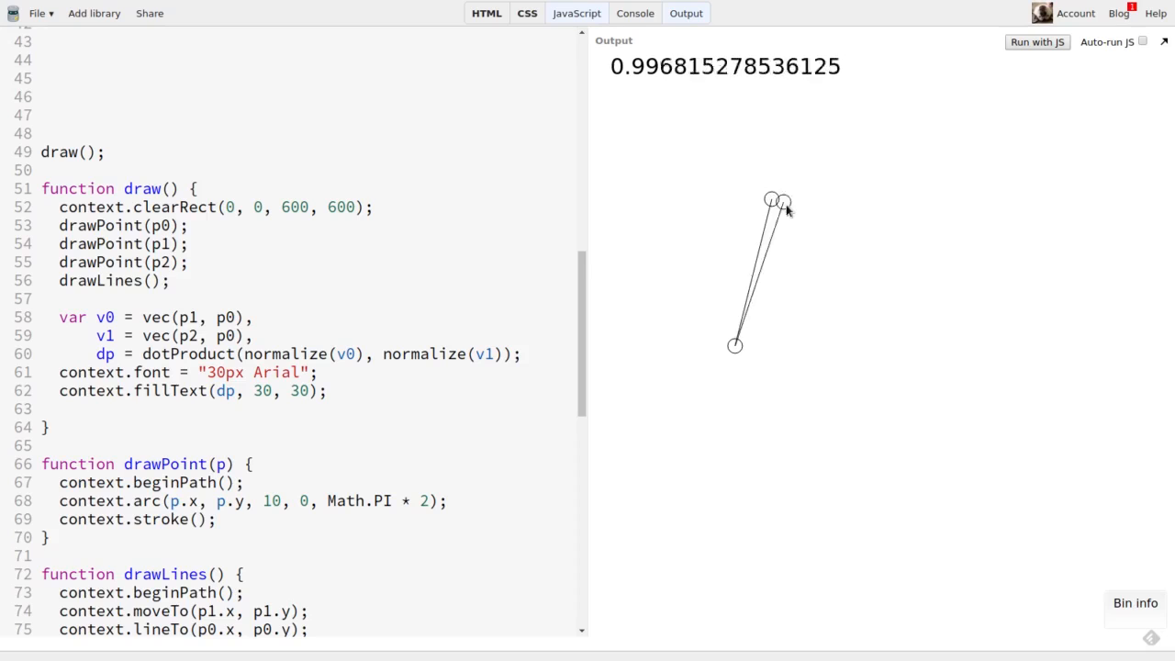
left_click_drag(787, 204, 830, 381)
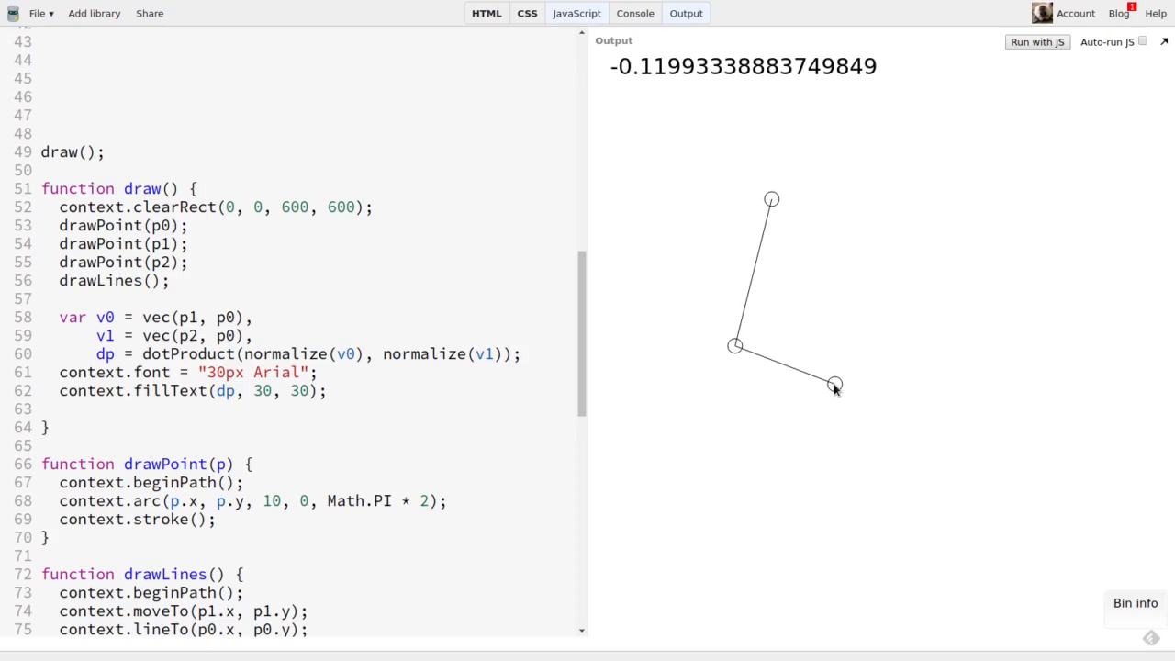
Drag the end point through opposite, perpendicular and narrow-V positions, checking values stay within -1 to 1.
left_click_drag(833, 384, 757, 474)
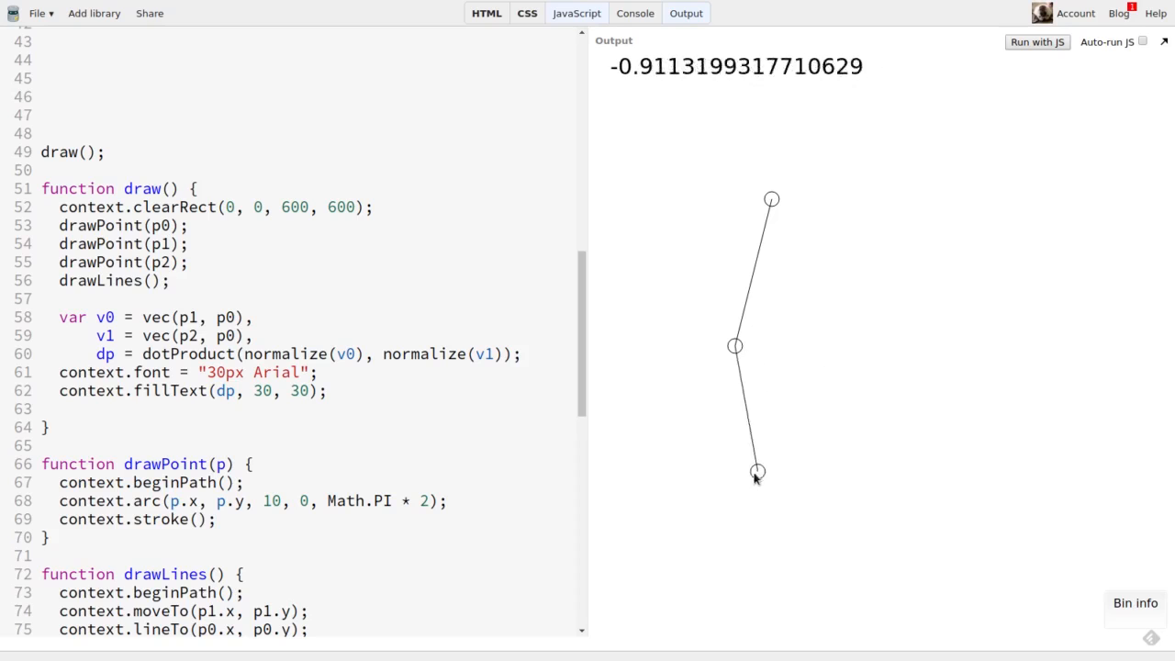
left_click_drag(757, 470, 705, 468)
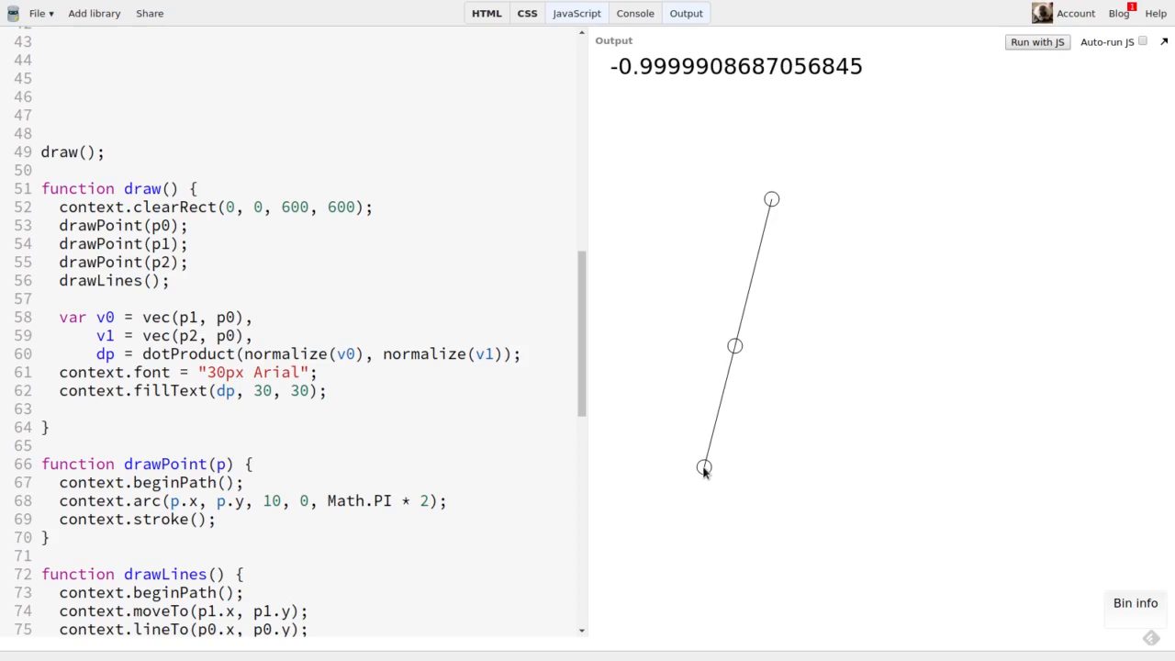
left_click_drag(706, 466, 647, 319)
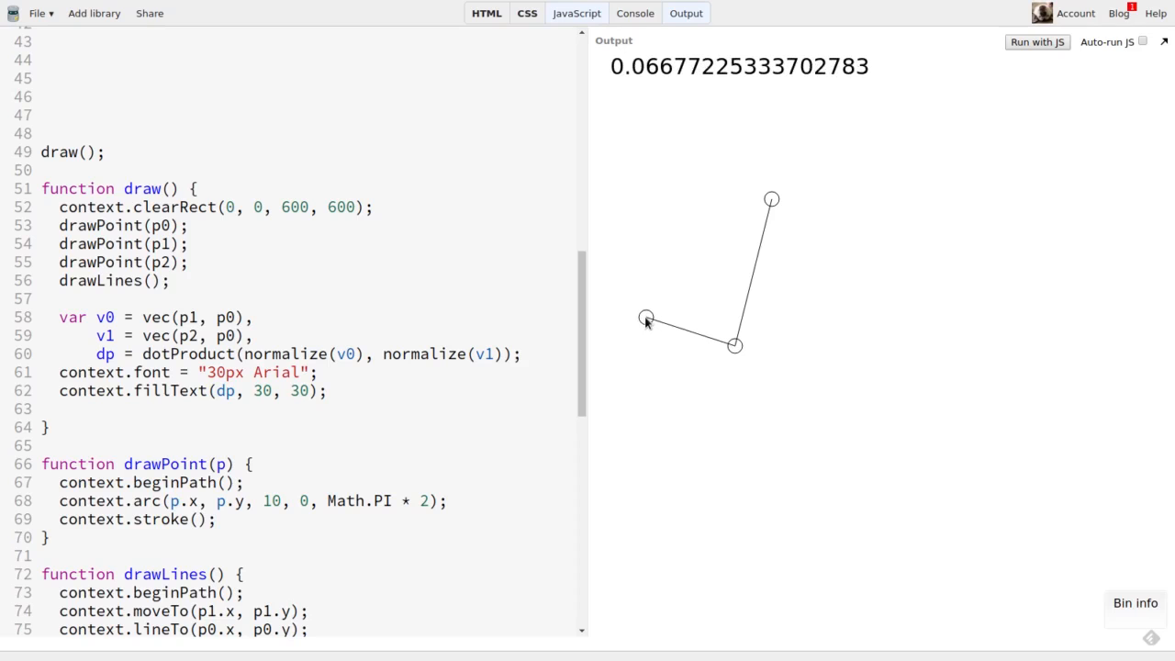
left_click_drag(647, 316, 749, 198)
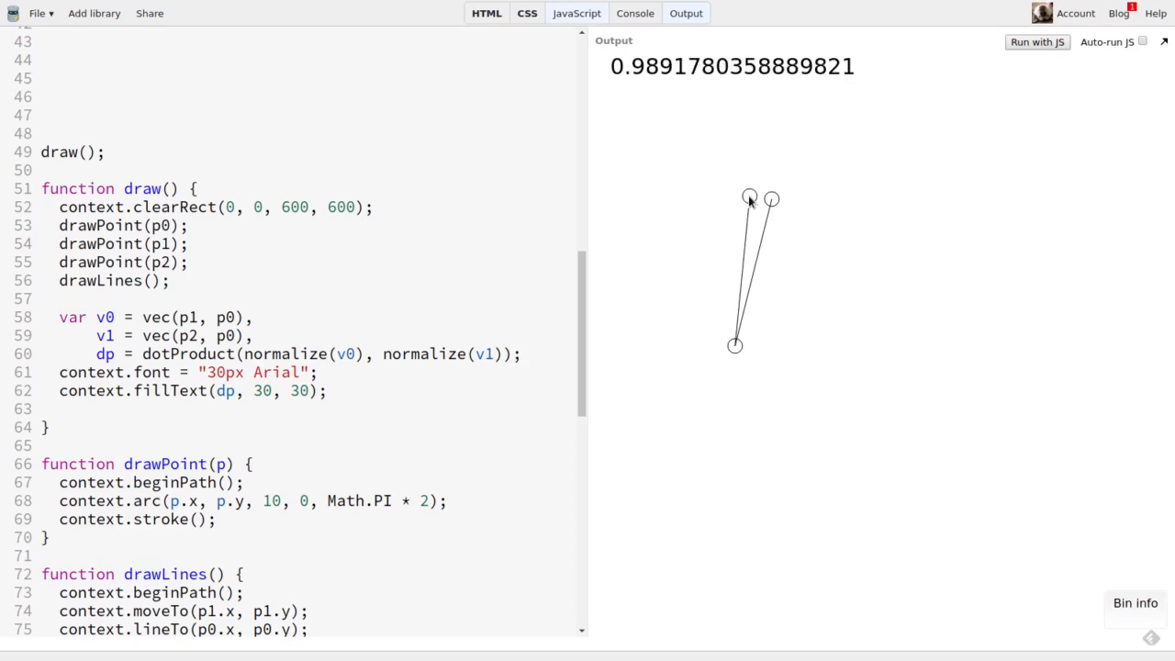
left_click_drag(750, 199, 697, 240)
type("func")
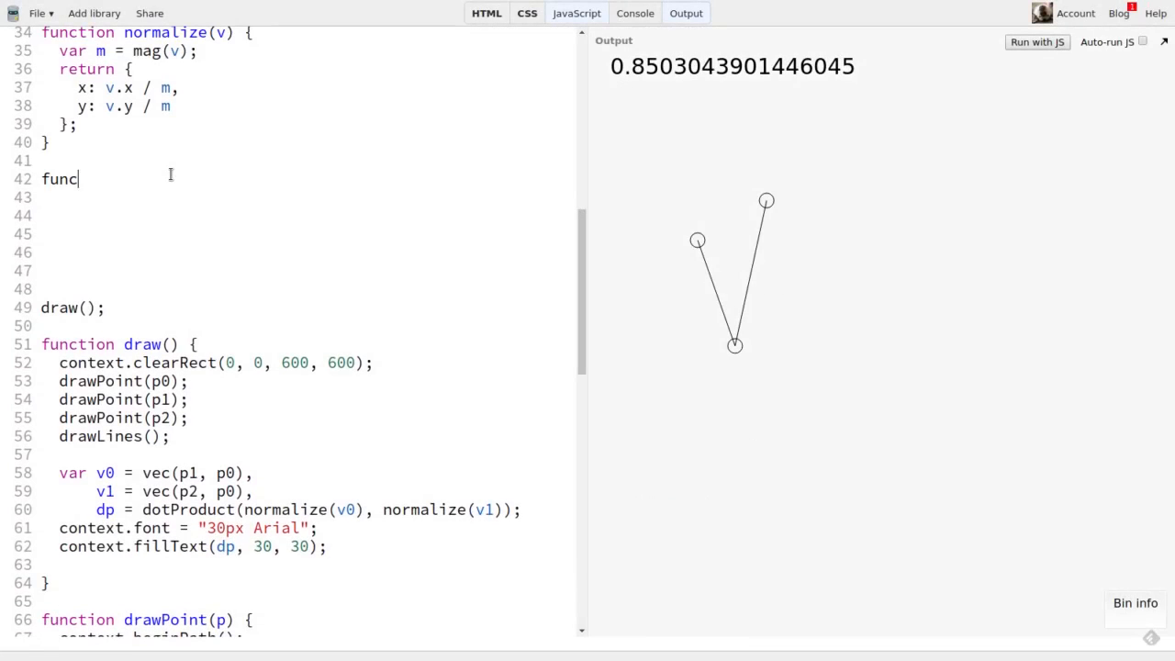
Begin function angleBetween(v0, v1) with var dp = dotProduct(v0, v1).
type("tion angleBetween(v")
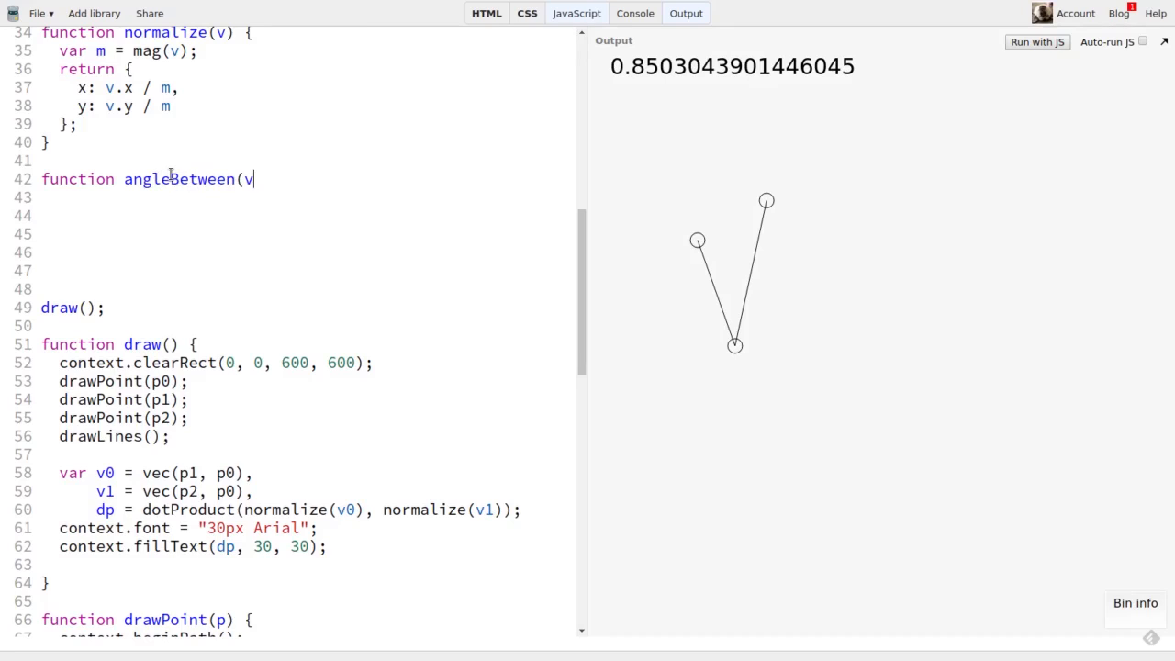
type("0, v1) {")
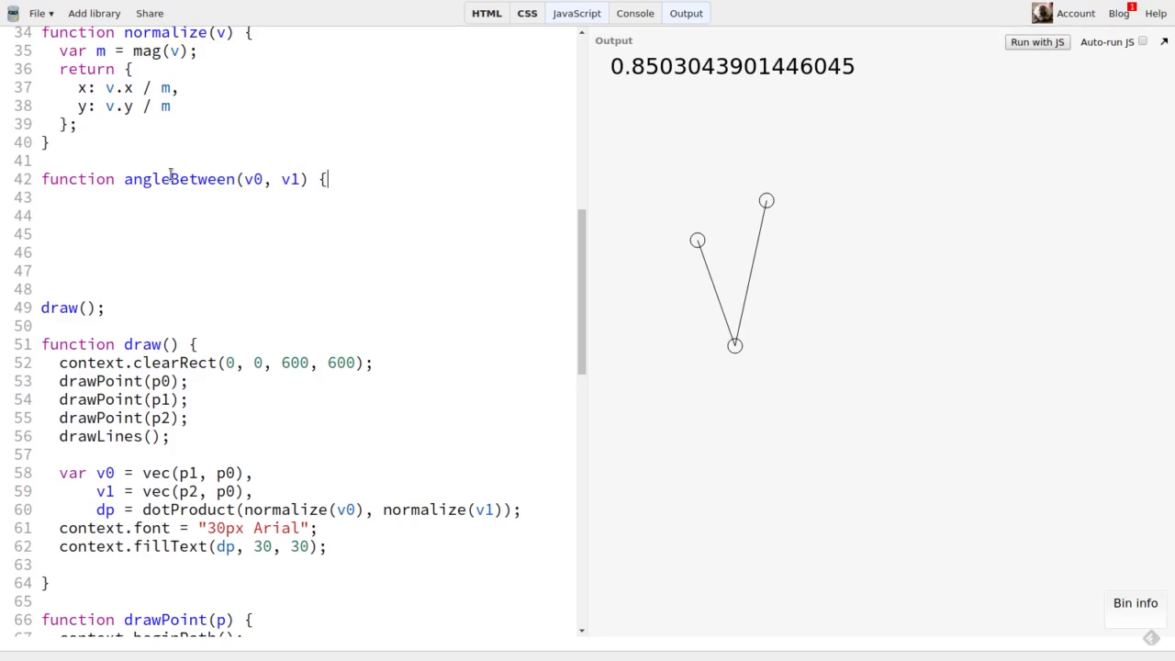
type("var dp =")
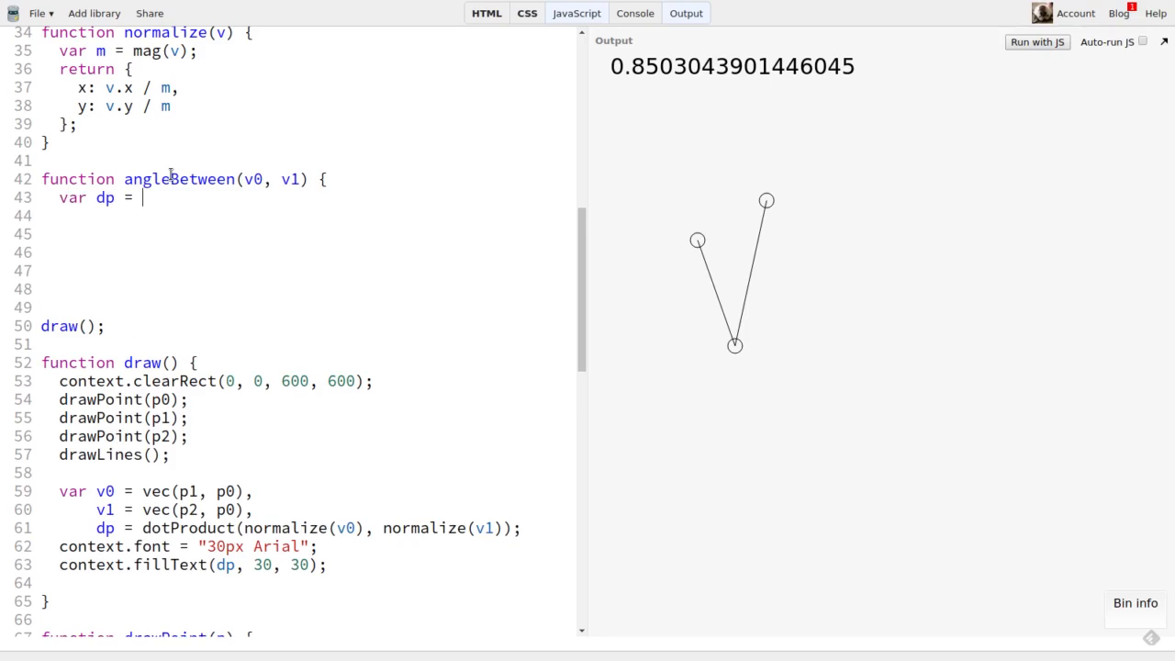
type("dotProduct")
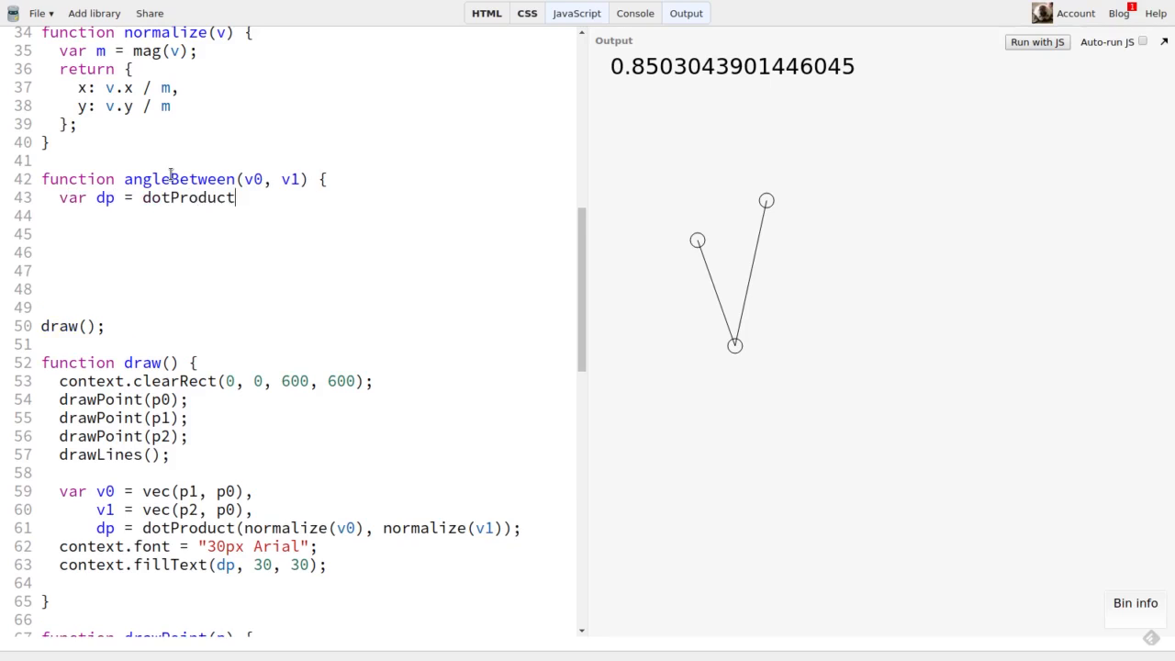
type("(v0, v1),")
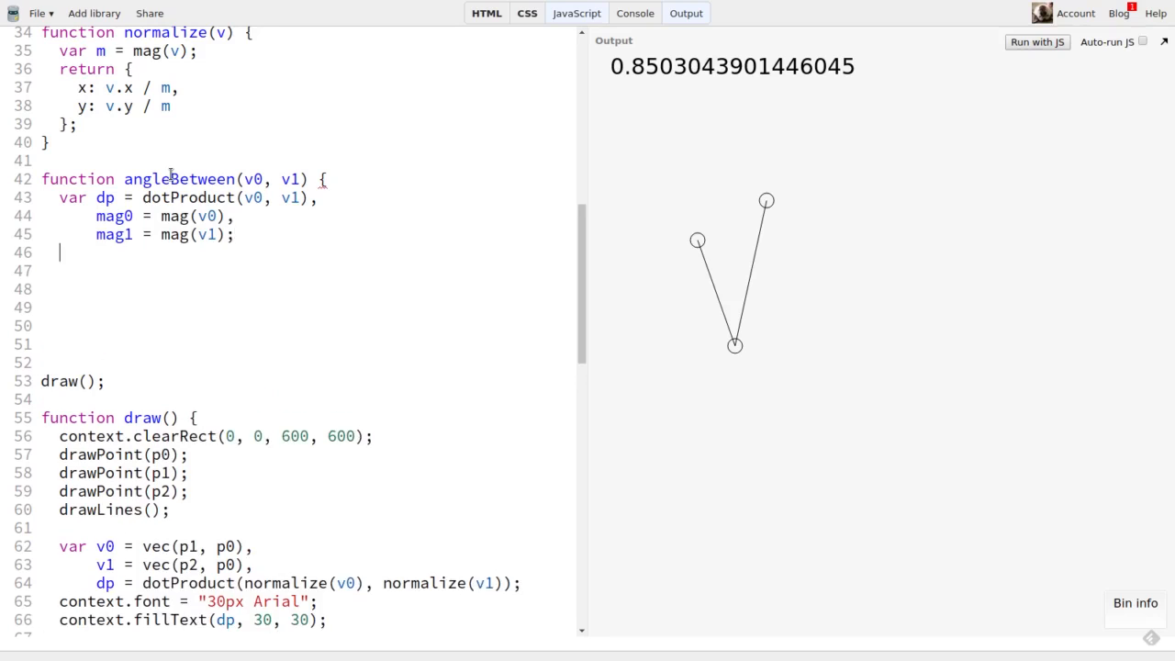
Return Math.acos(dp / mag0 / mag1); to finish angleBetween.
type("return Math.ac")
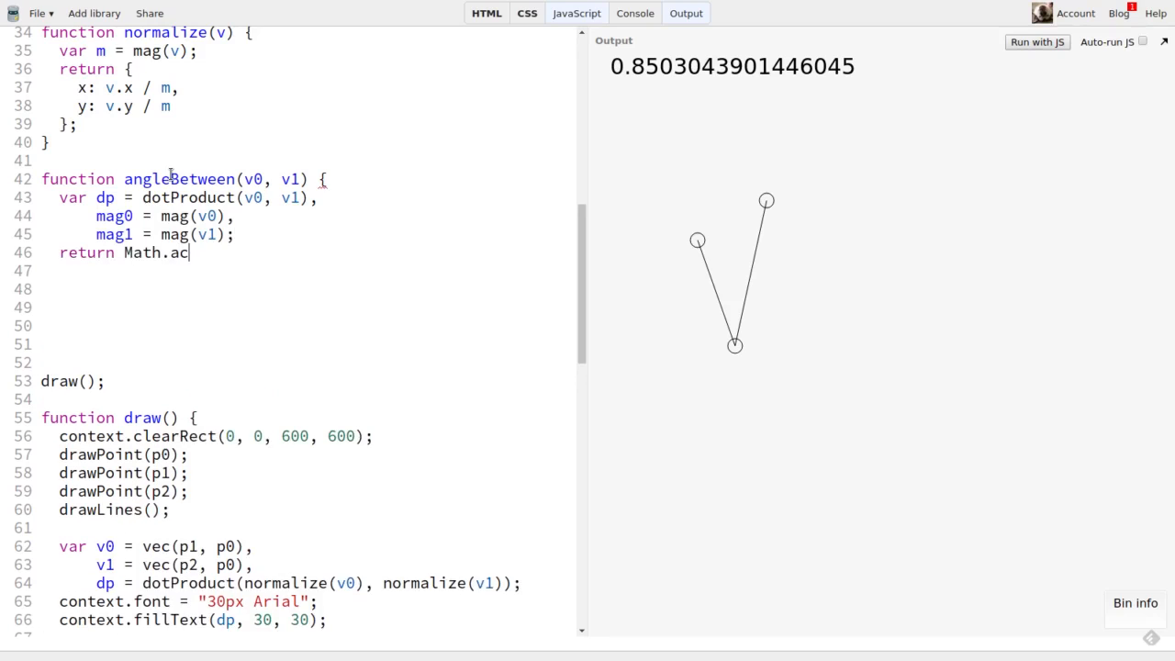
type("os(d")
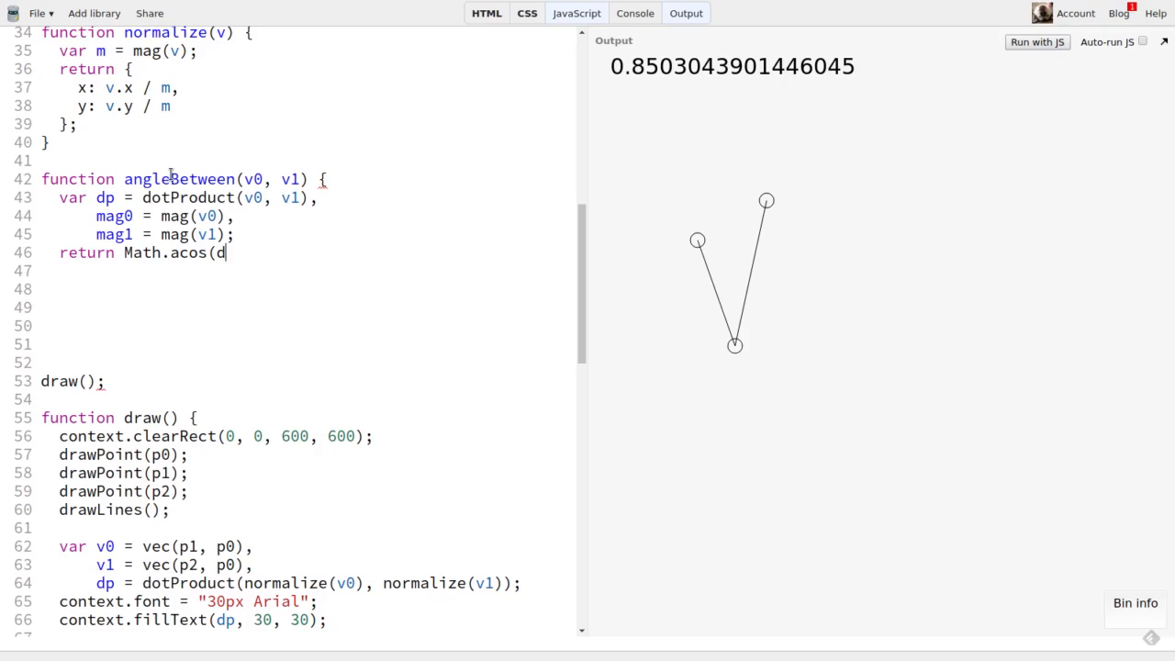
type("p / mag0")
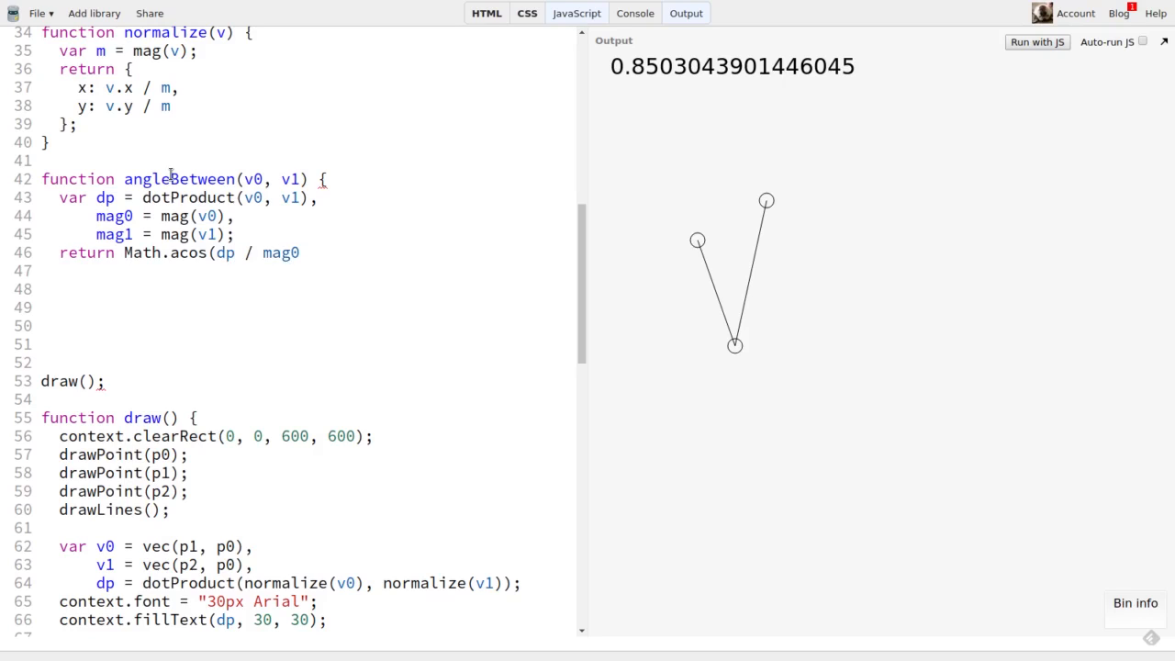
type("/ mag1);")
type("}")
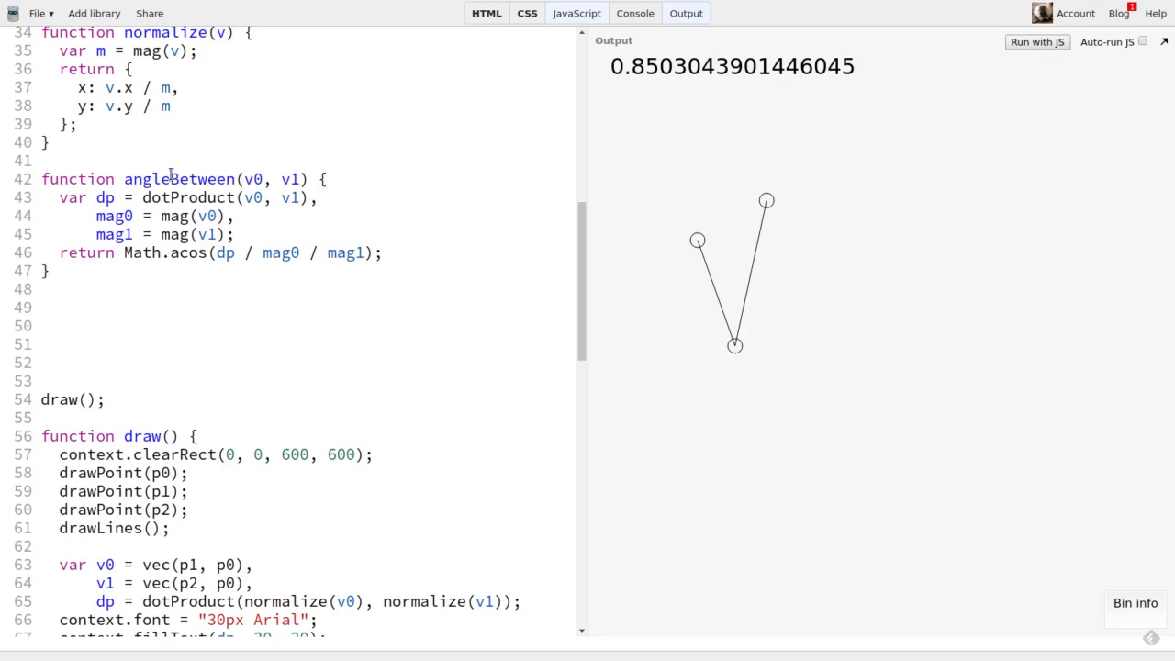
Assign angle = angleBetween(v0, v1) inside draw().
scroll("down", 3)
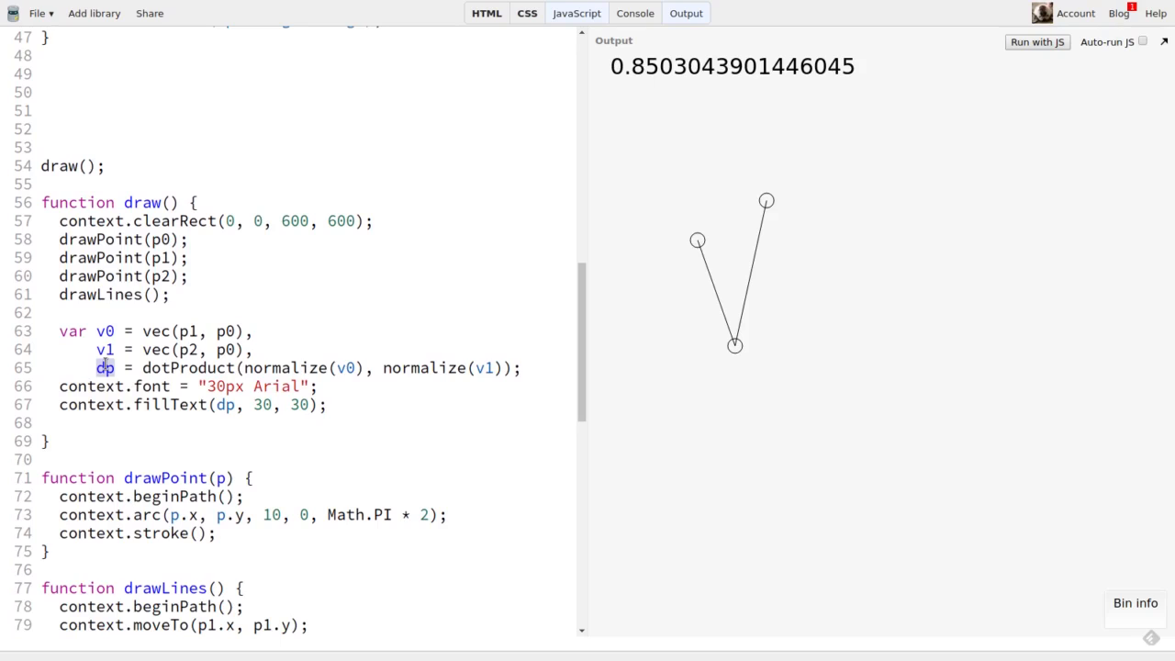
type("angle")
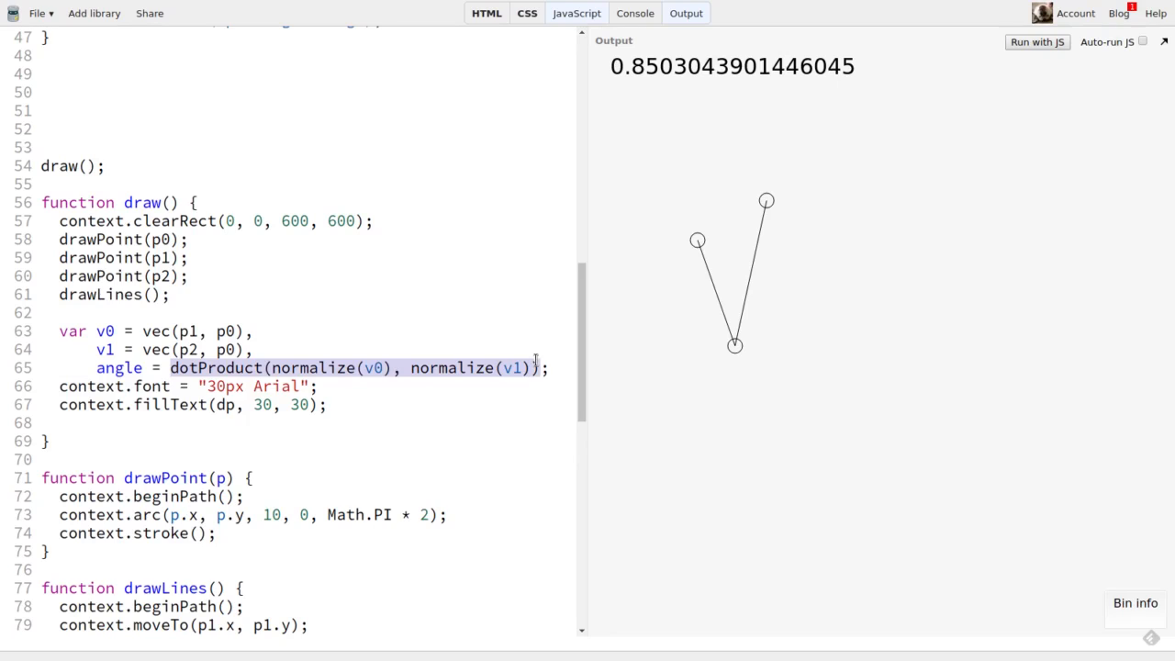
type("angleBetween;")
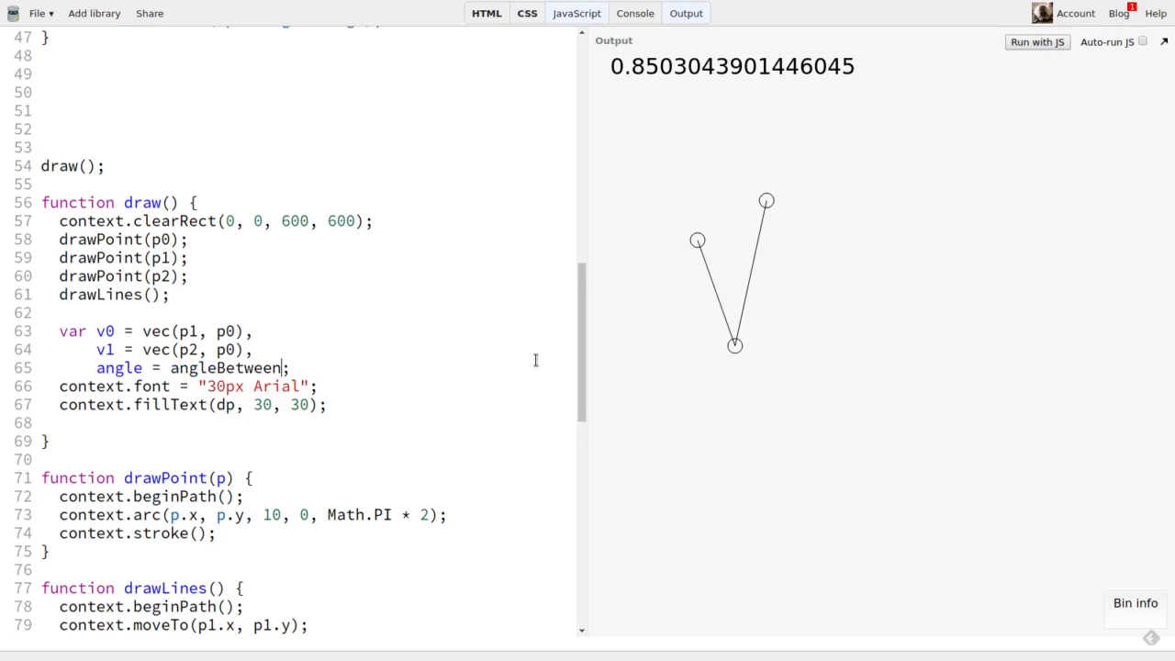
type("(")
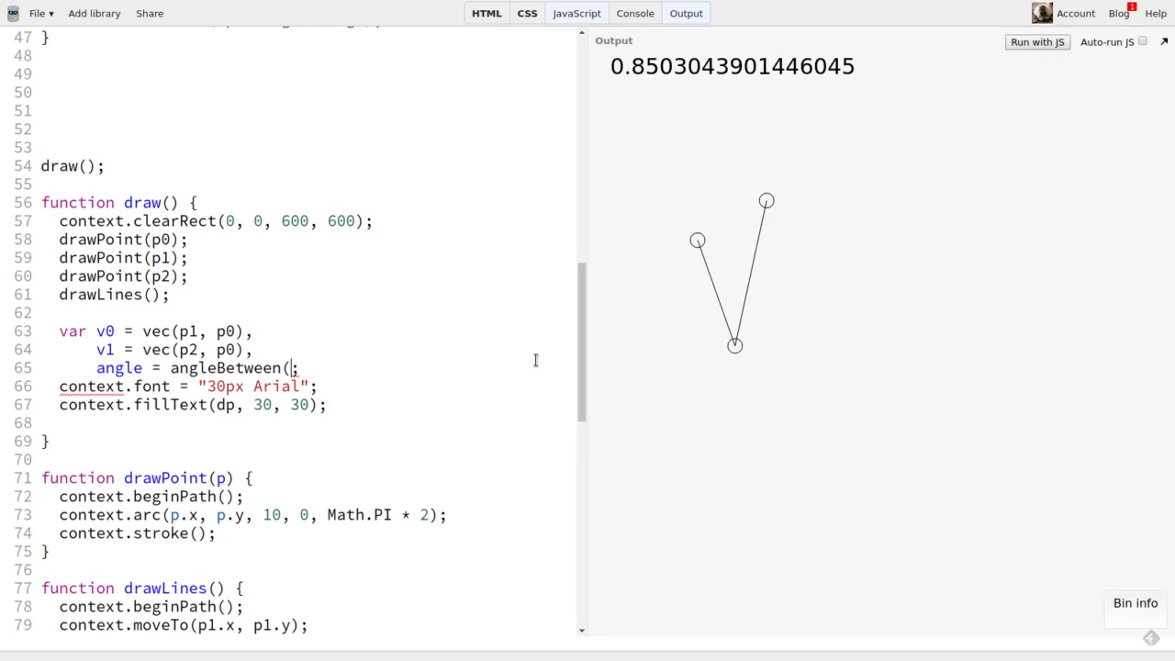
type("v0")
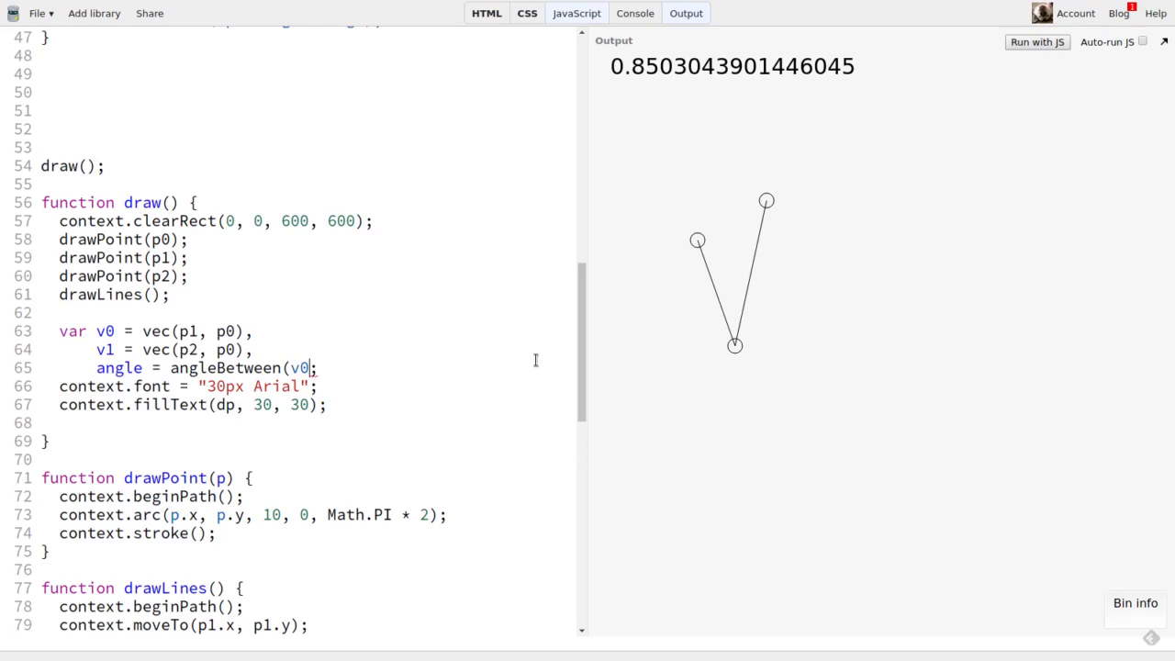
type(", v1")
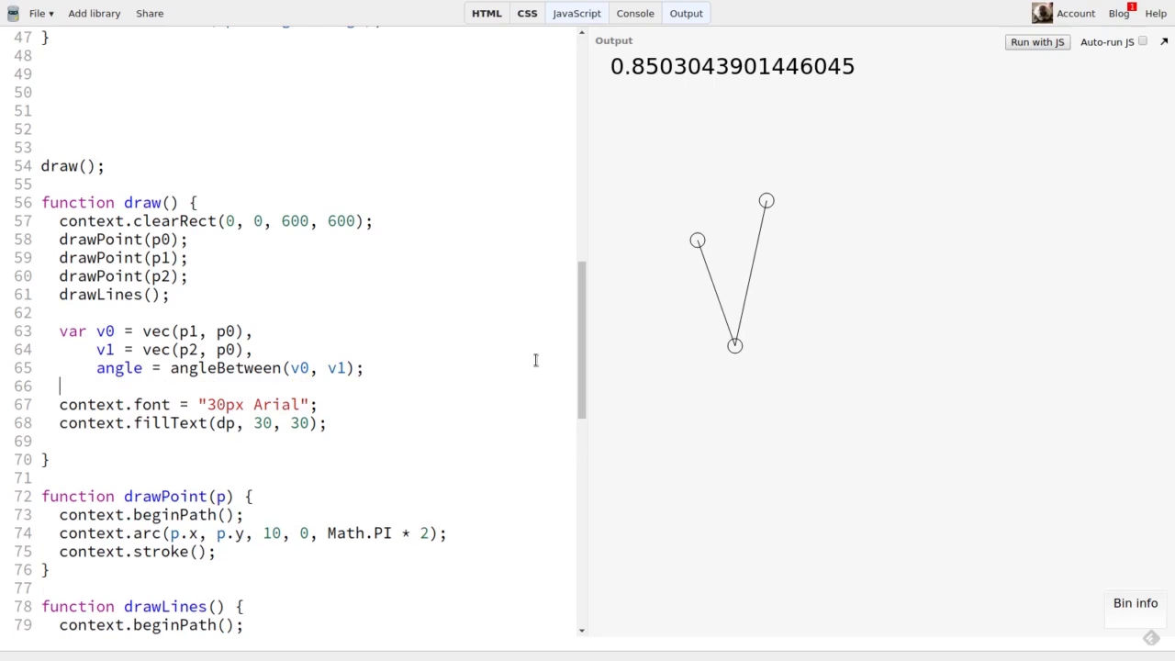
Convert angle to rounded degrees with Math.round(angle * 180 / Math.PI) for fillText.
type("angle = ang")
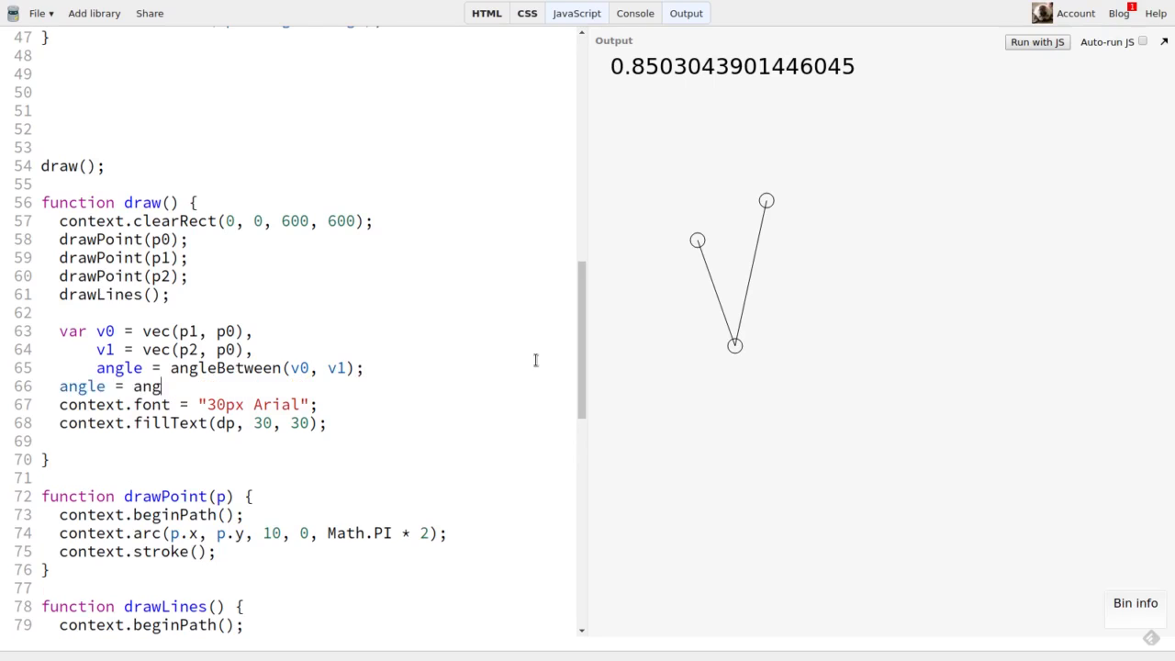
type("le *")
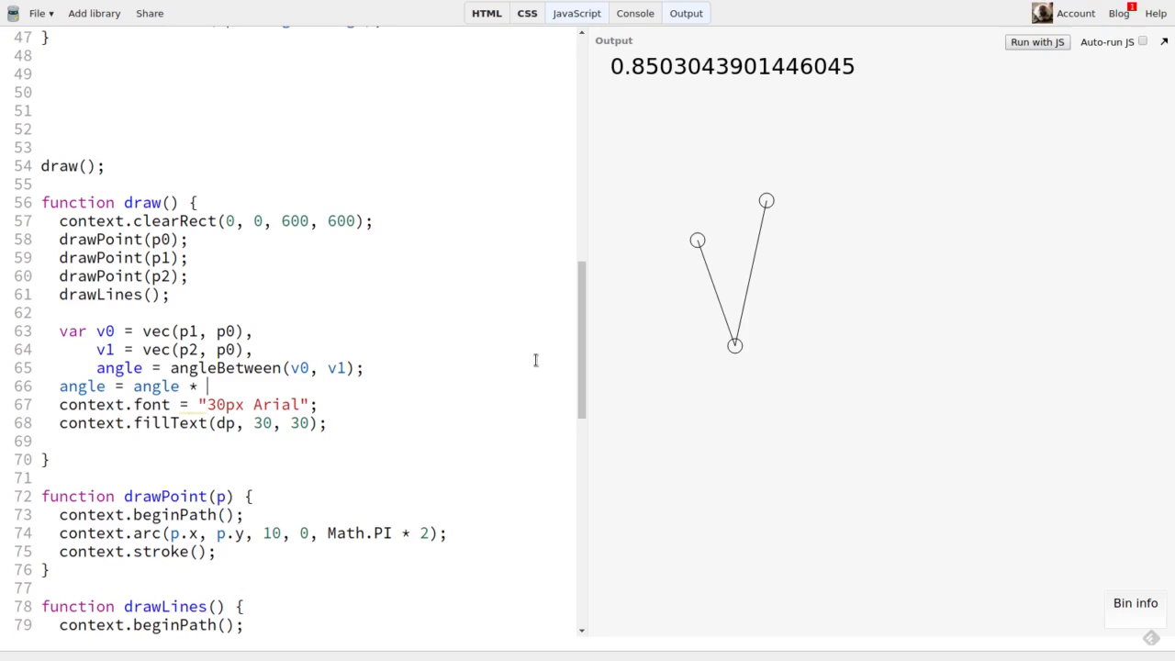
type("Math")
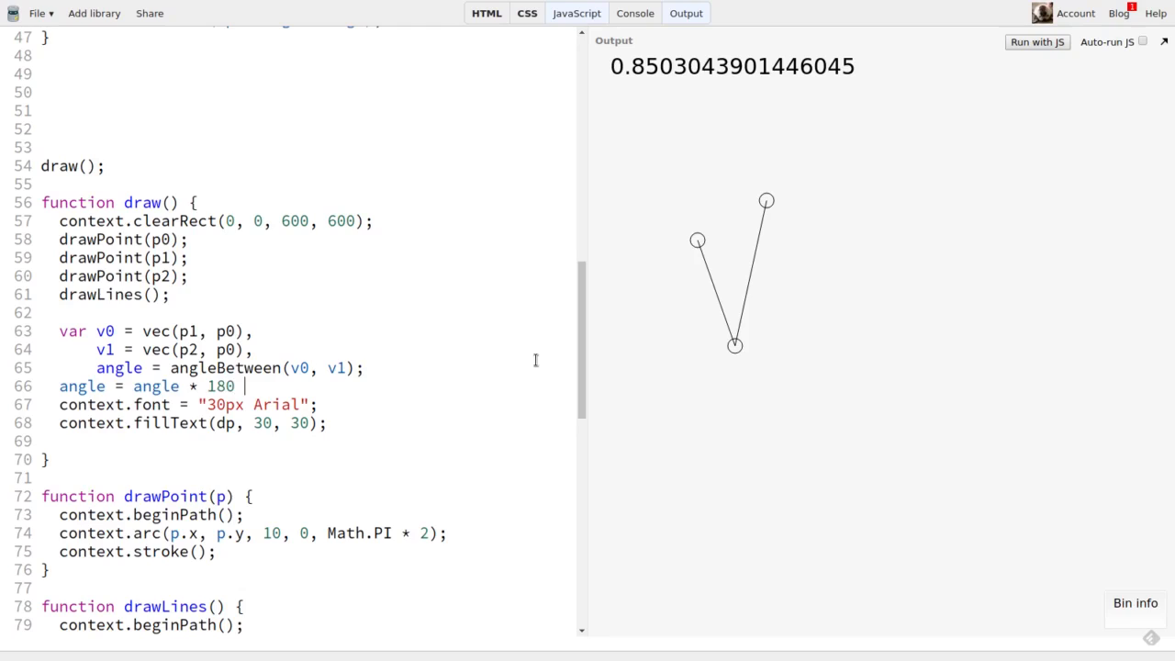
type("/ Math.PI);")
left_click(193, 424)
type("angle")
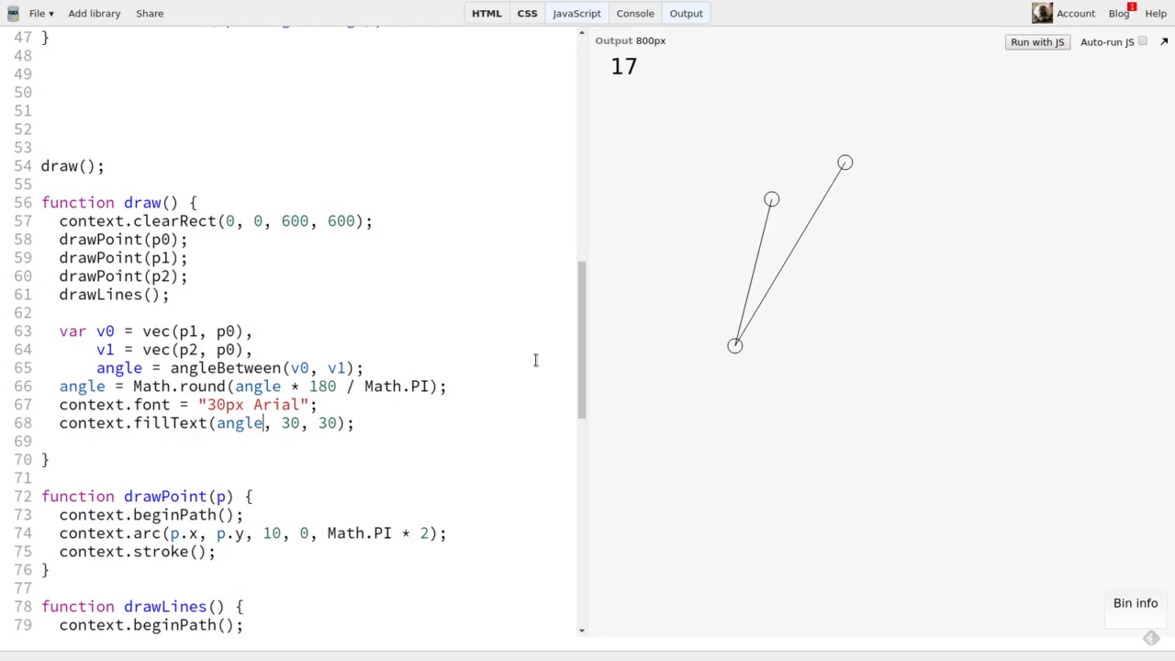
mouse_move(959, 161)
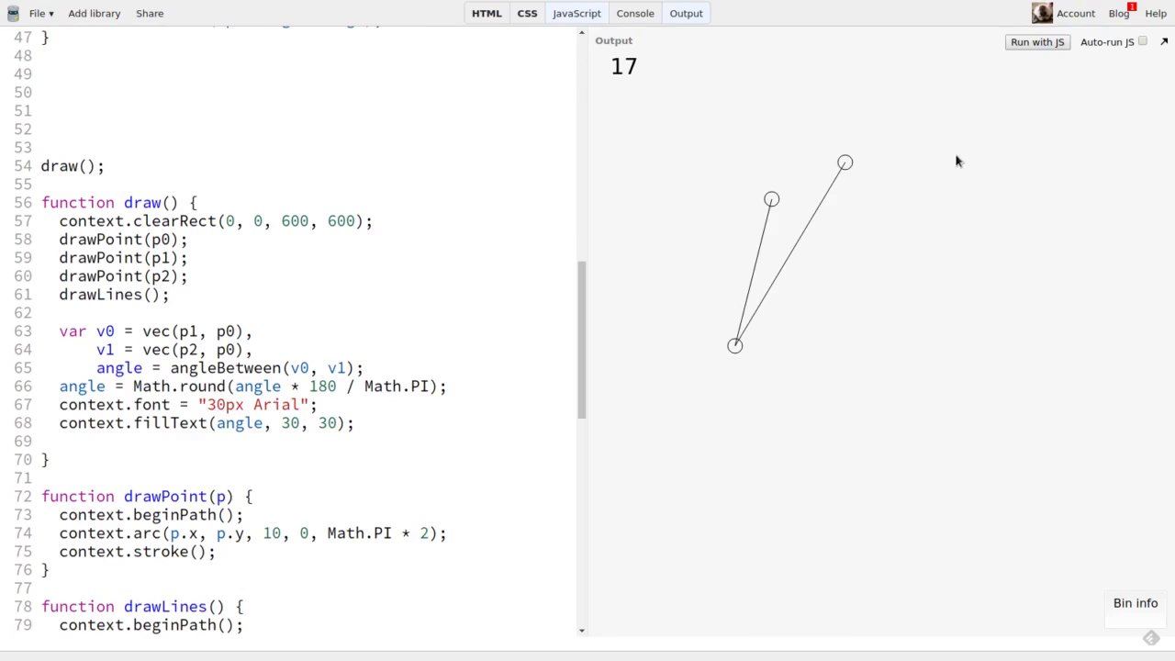
Drag an endpoint from nearly in line down past and back to about a right angle.
left_click_drag(845, 162, 804, 150)
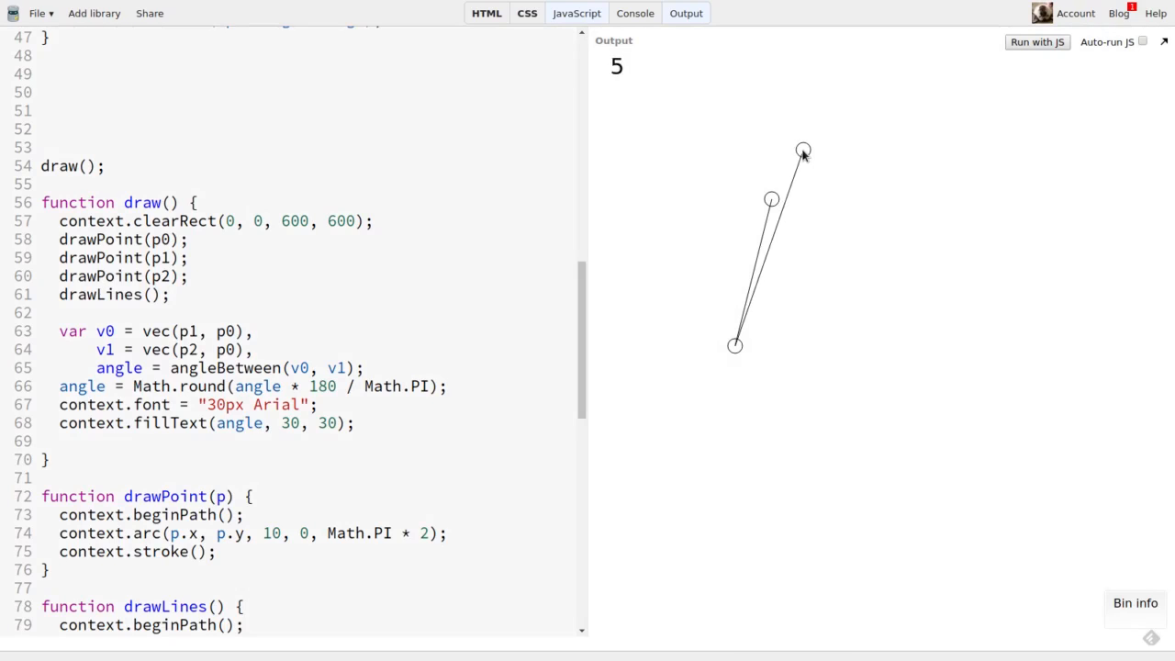
left_click_drag(805, 150, 779, 161)
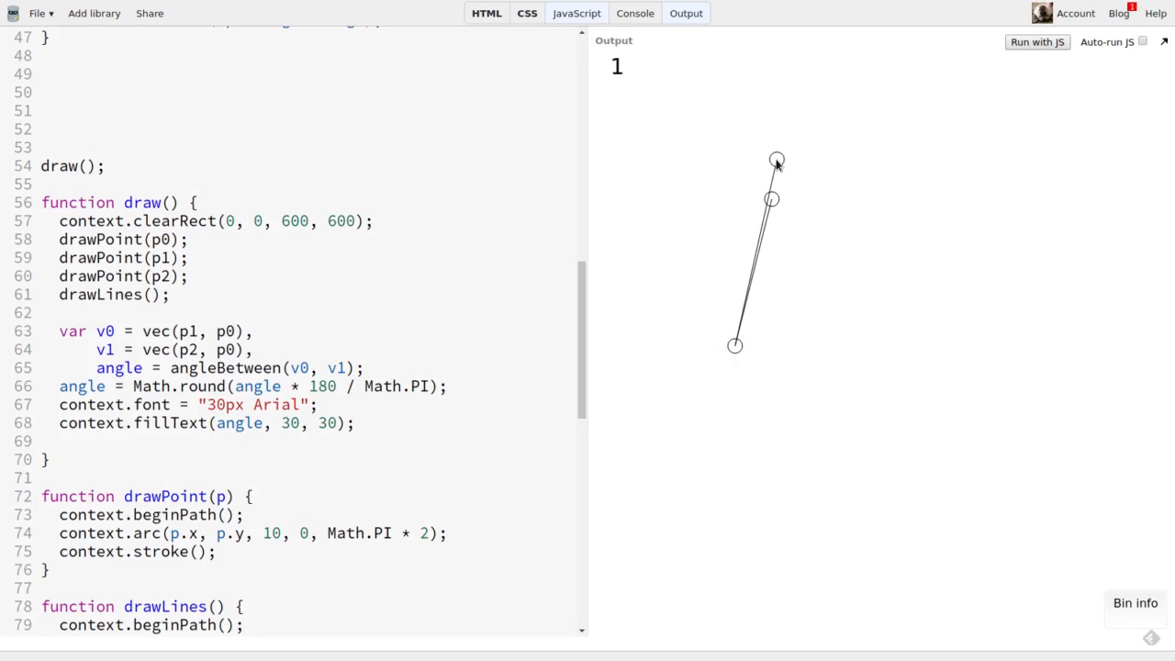
left_click_drag(779, 162, 837, 274)
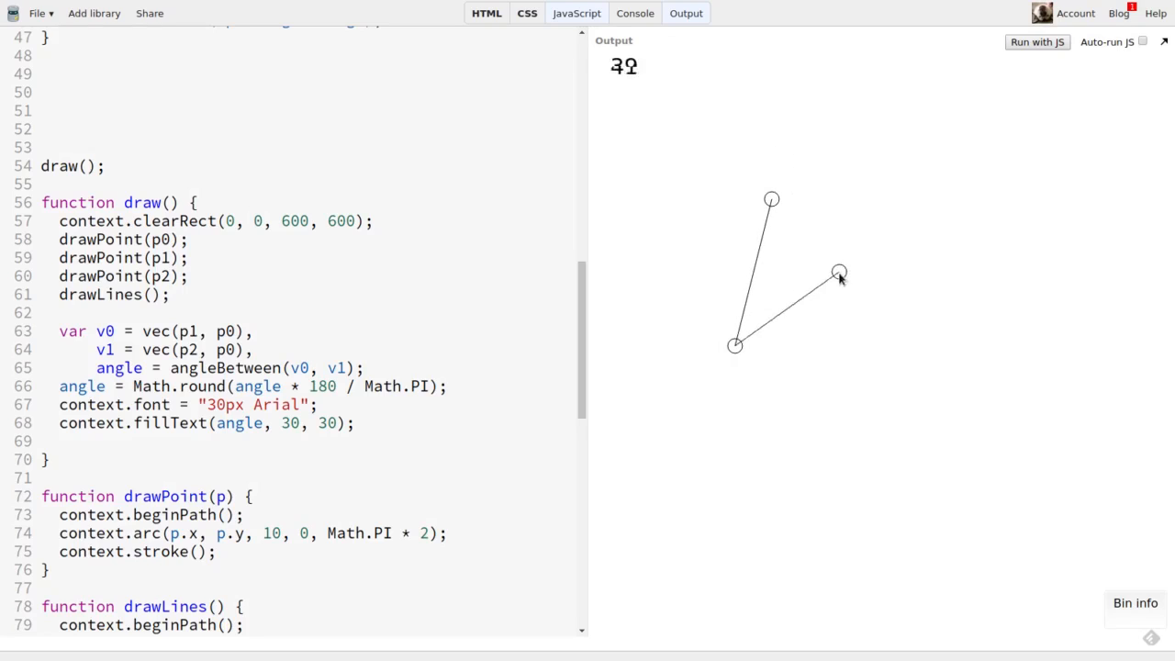
left_click_drag(837, 271, 867, 408)
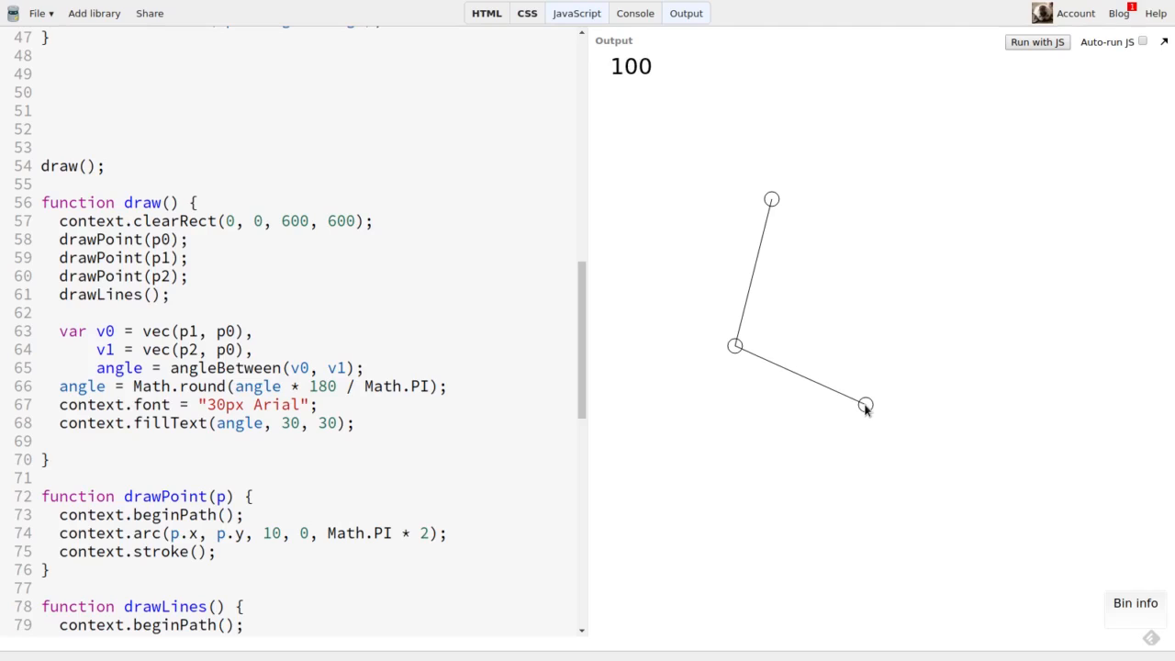
left_click_drag(865, 406, 865, 382)
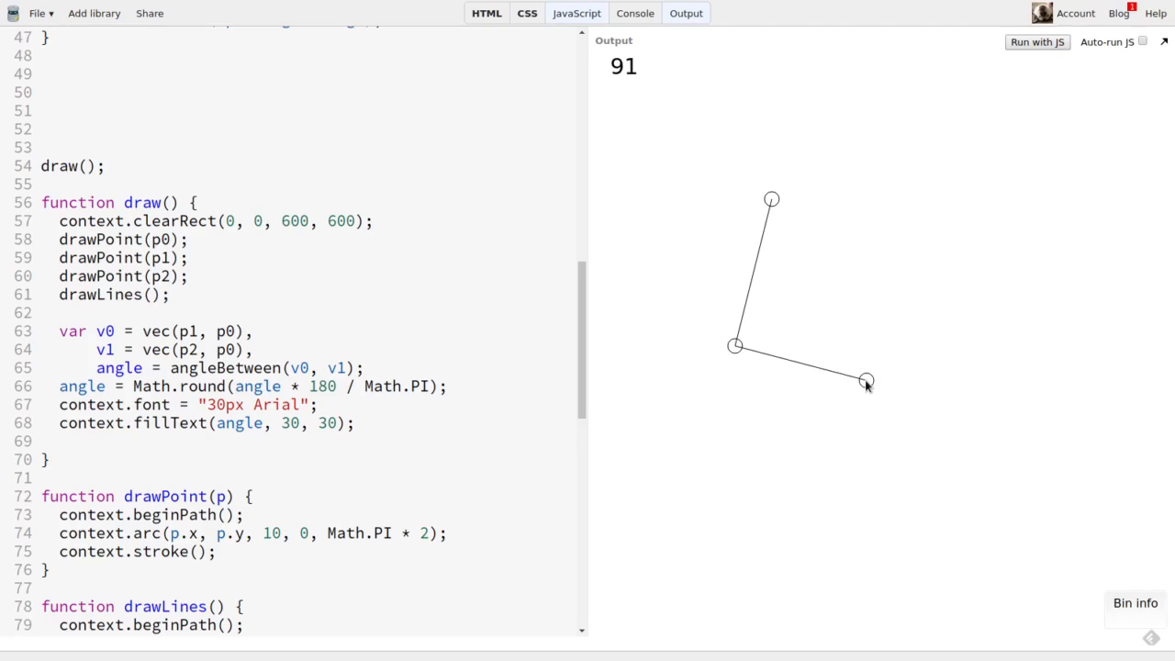
Drag the points through a straight line at 180 and finish arranged at 90.
left_click_drag(867, 380, 707, 455)
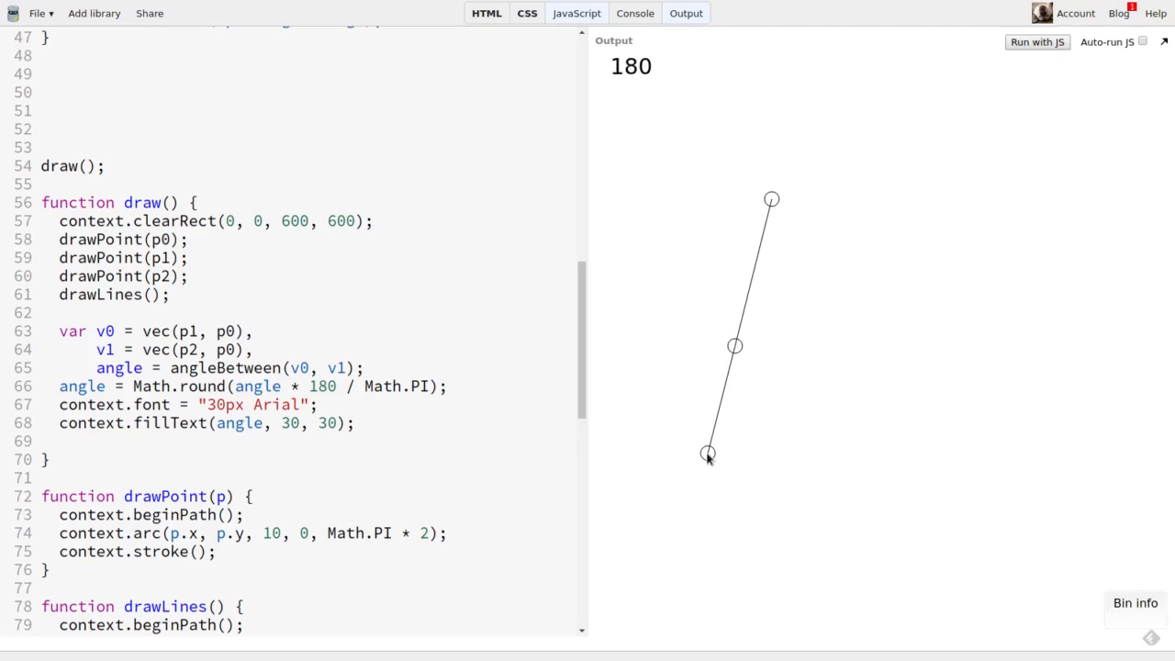
left_click_drag(707, 456, 647, 378)
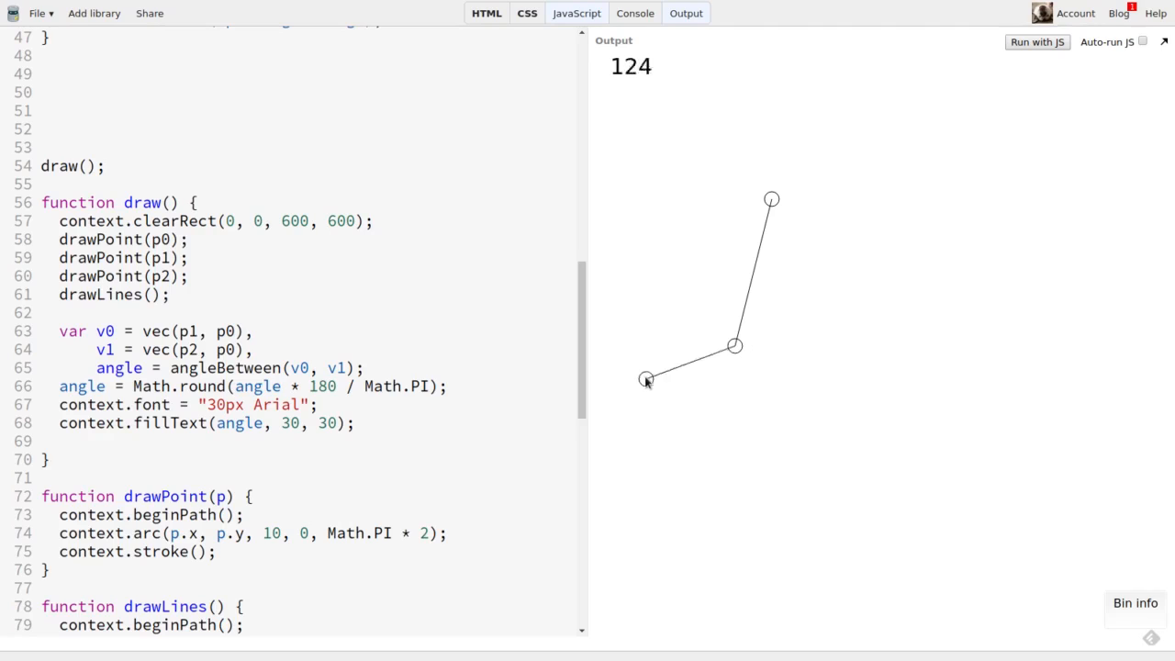
left_click_drag(646, 381, 639, 323)
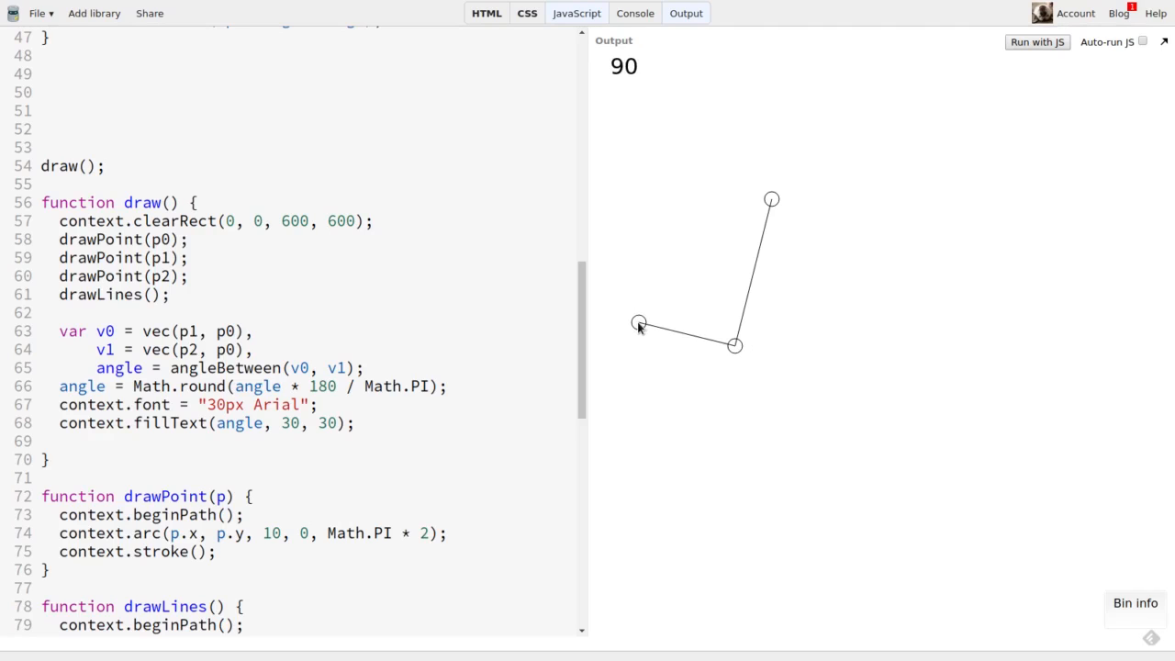
left_click_drag(639, 323, 782, 147)
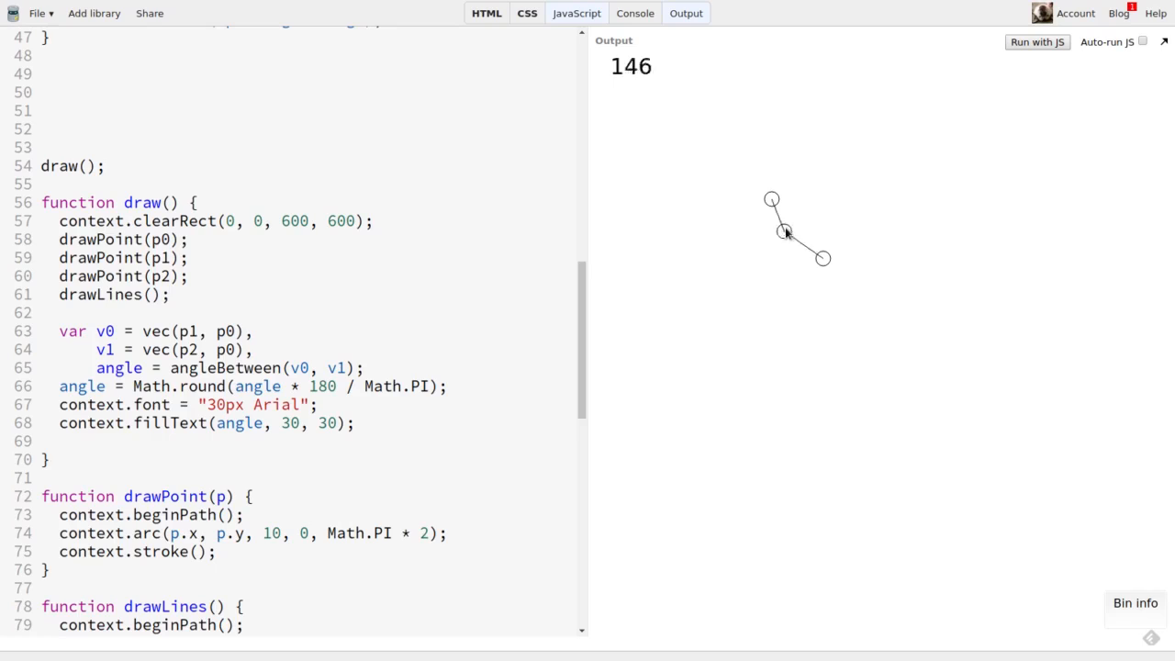
left_click_drag(786, 231, 834, 192)
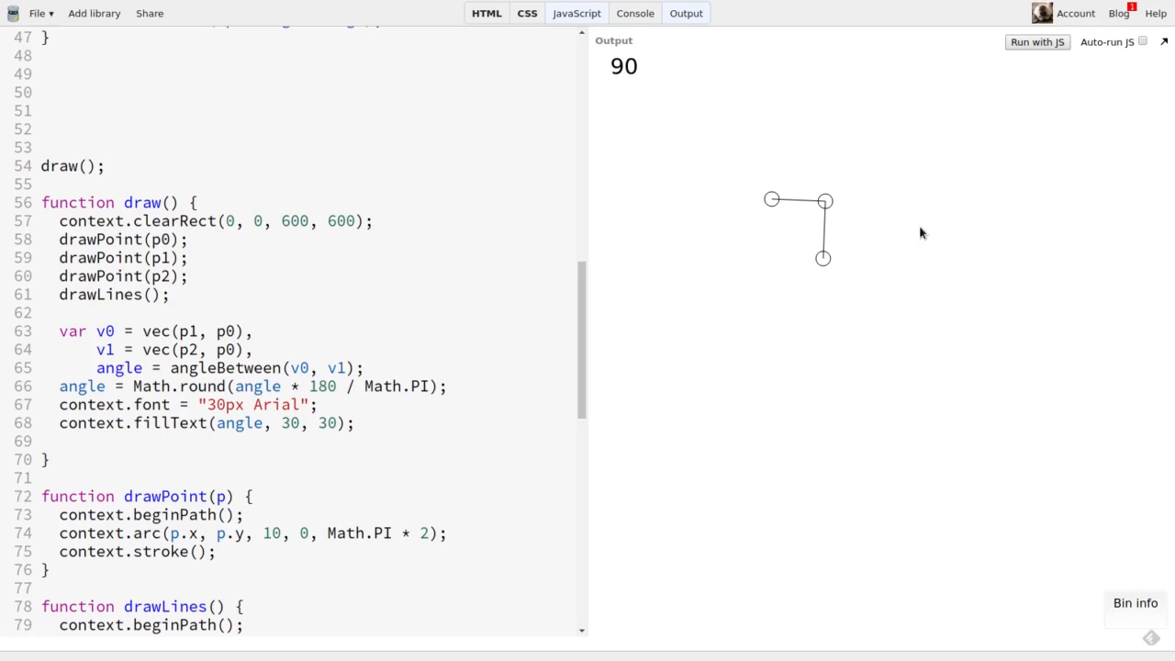
Rewrite angleBetween as one Math.acos of the expanded dot product over both Math.sqrt magnitudes.
scroll("up", 3)
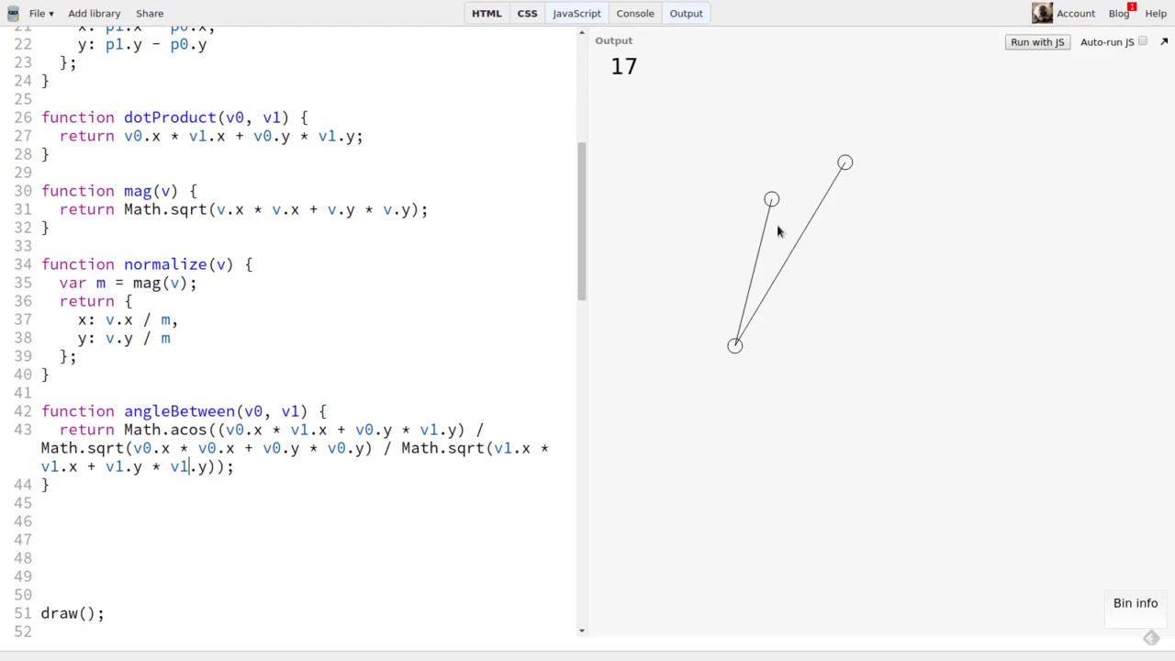
Drag the vertex to read 90, then an endpoint to a near-straight 178.
left_click_drag(772, 200, 872, 347)
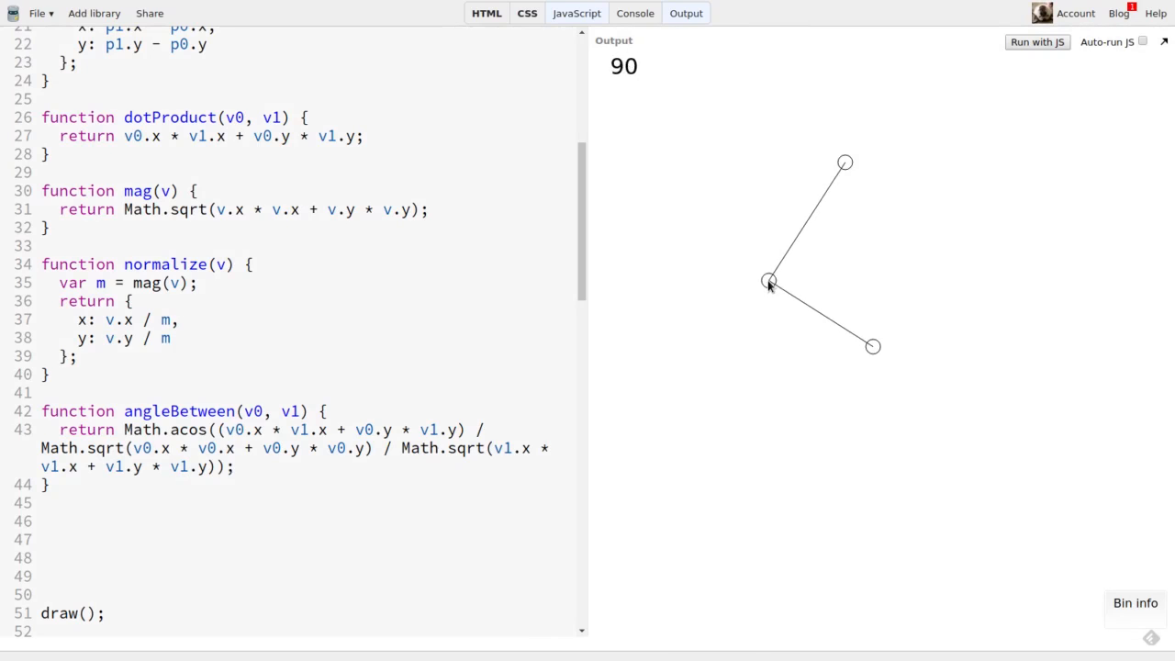
left_click_drag(873, 345, 703, 377)
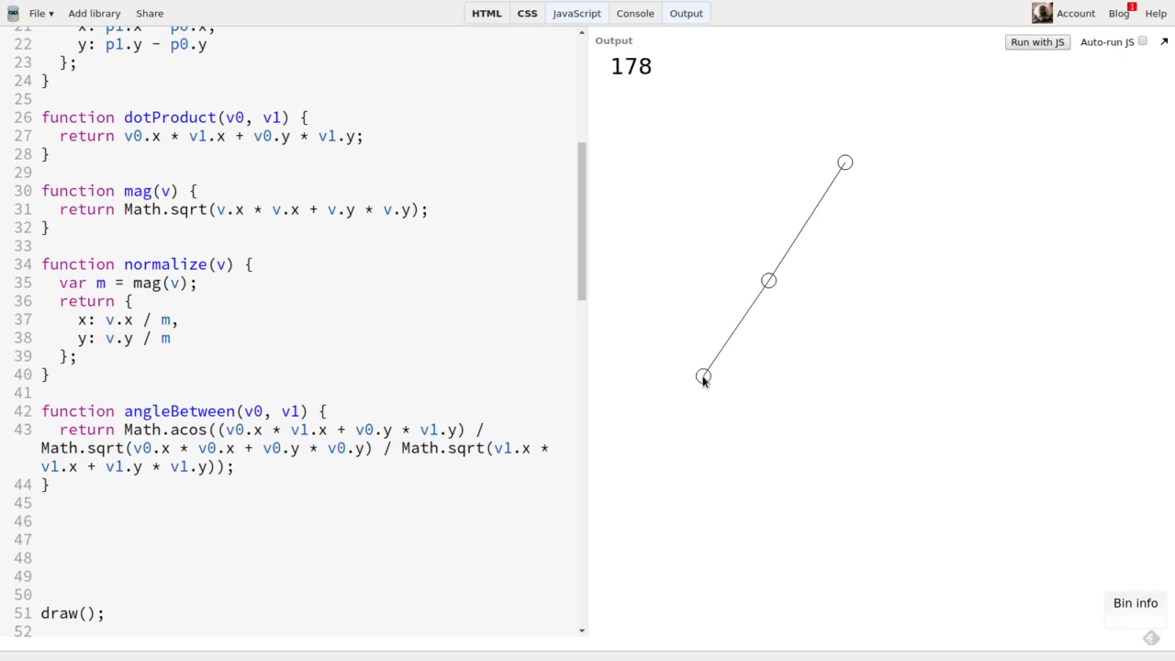